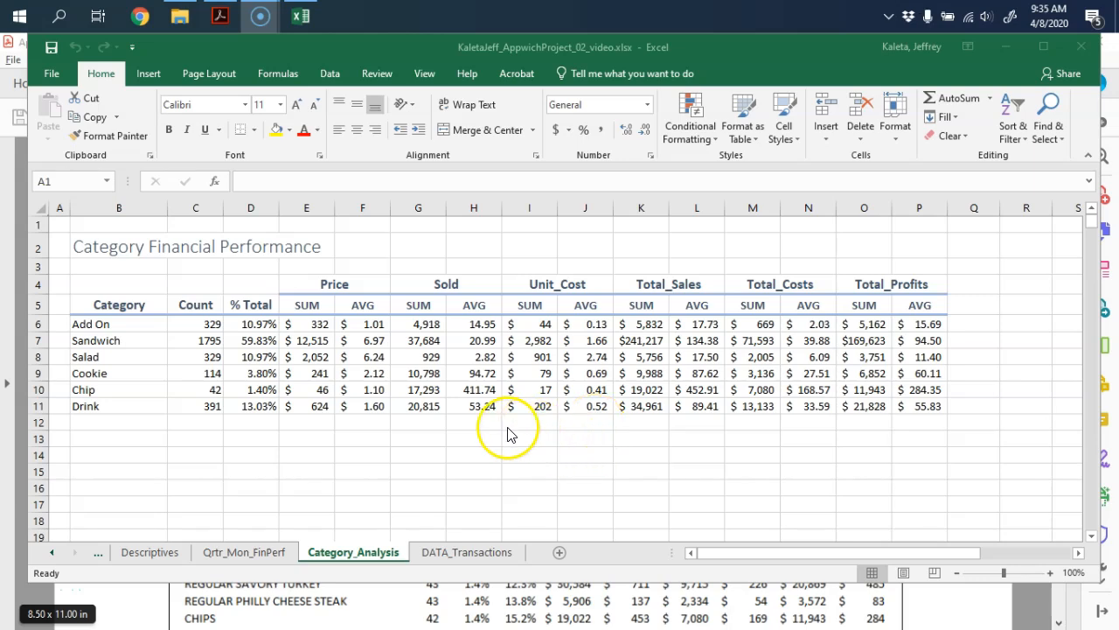
{"action": "mouse_move", "coordinate": [918, 462]}
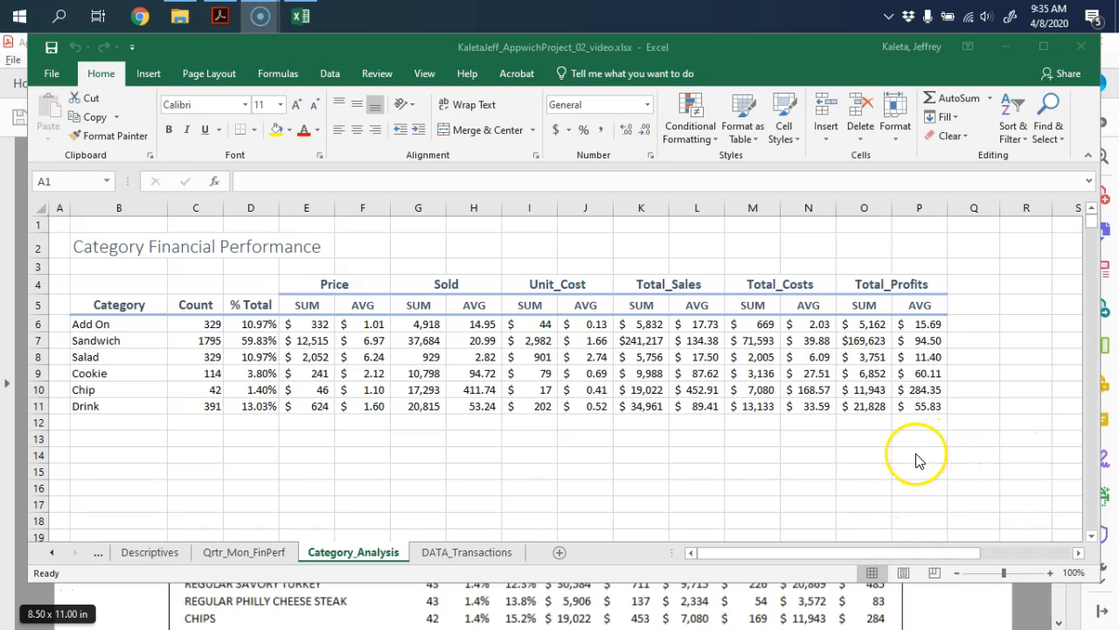
{"action": "mouse_move", "coordinate": [593, 476]}
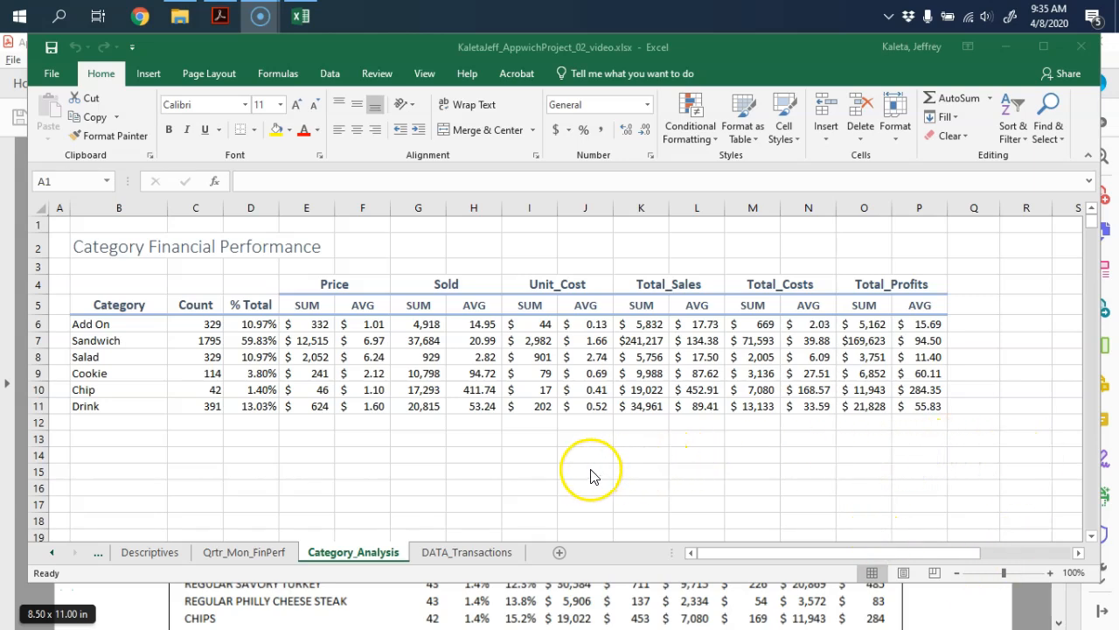
Step: Scroll the assignment PDF down to the example top-15 Item Financial Analysis table
{"action": "left_click", "coordinate": [220, 16]}
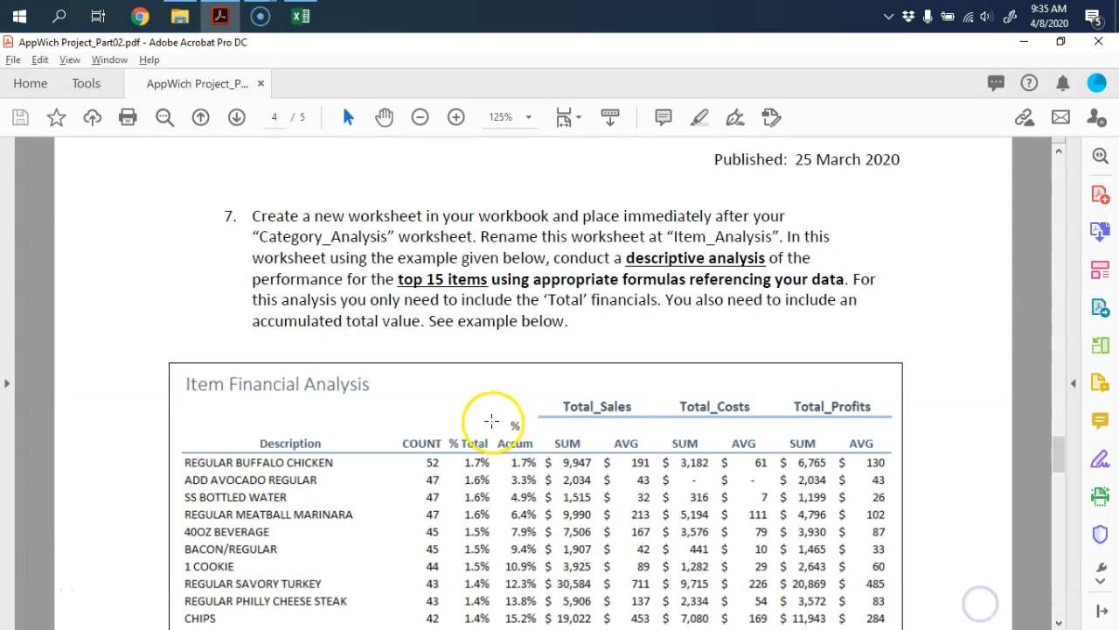
{"action": "scroll", "scroll_direction": "down", "scroll_amount": 3}
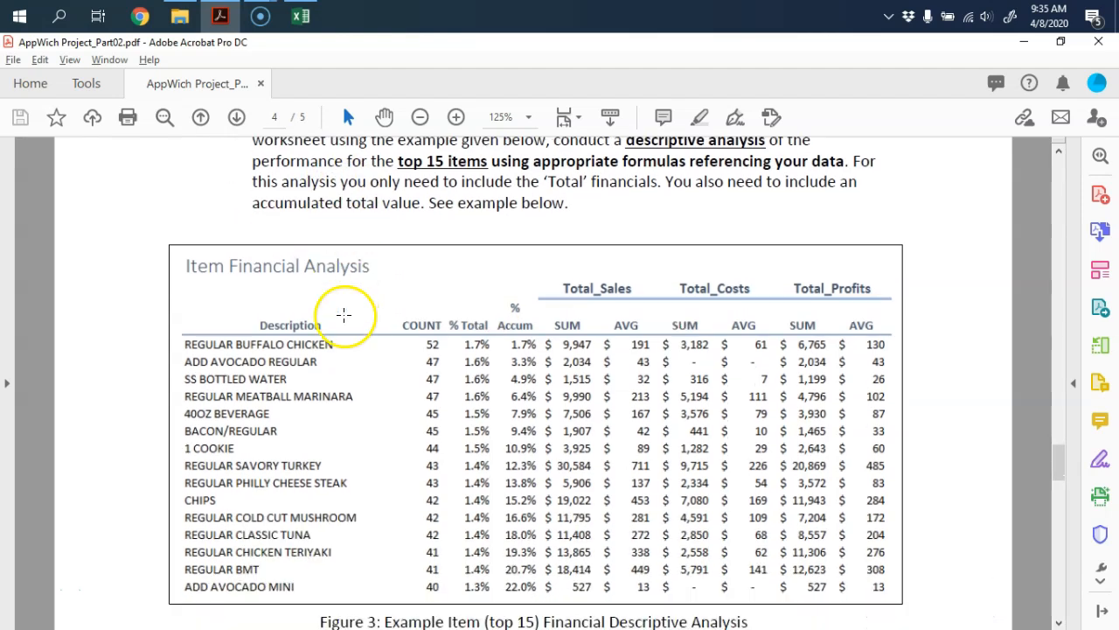
{"action": "scroll", "scroll_direction": "down", "scroll_amount": 3}
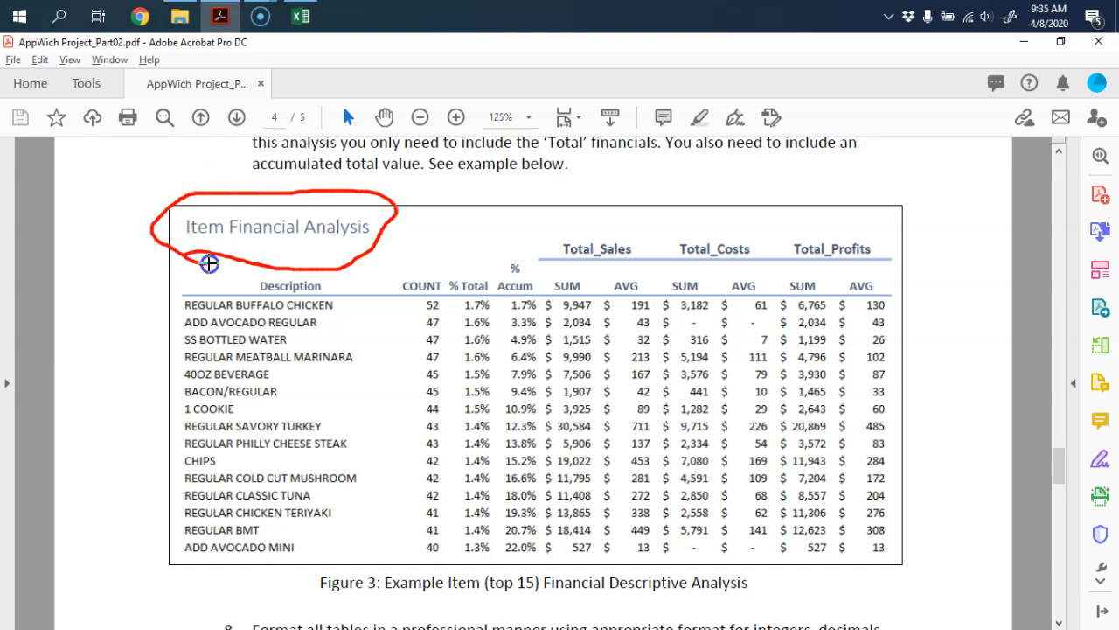
{"action": "mouse_move", "coordinate": [521, 242]}
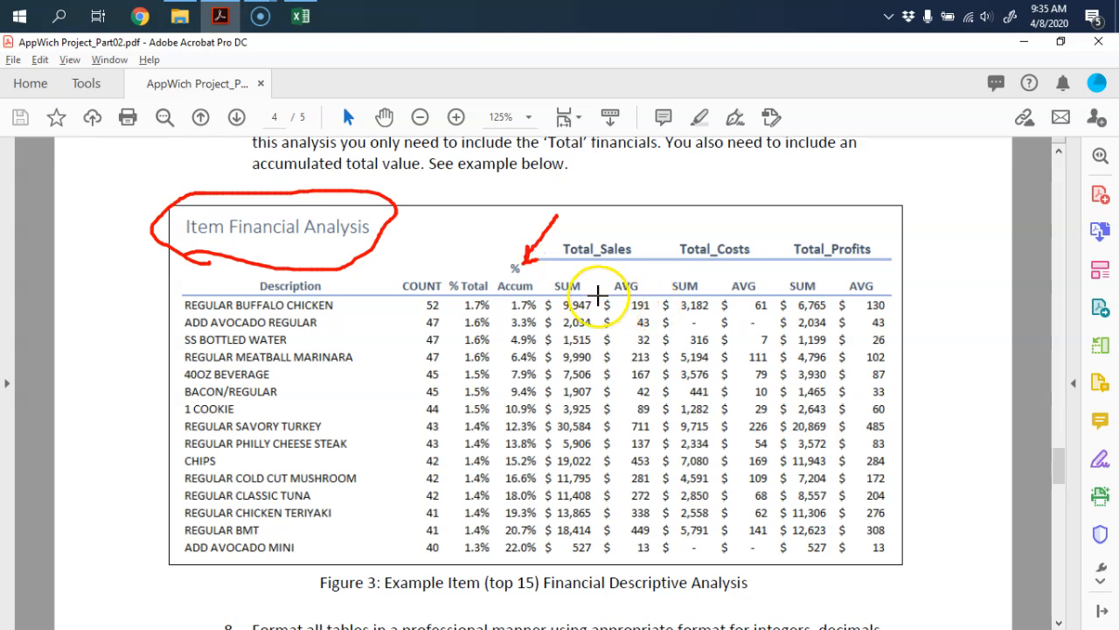
{"action": "mouse_move", "coordinate": [490, 304]}
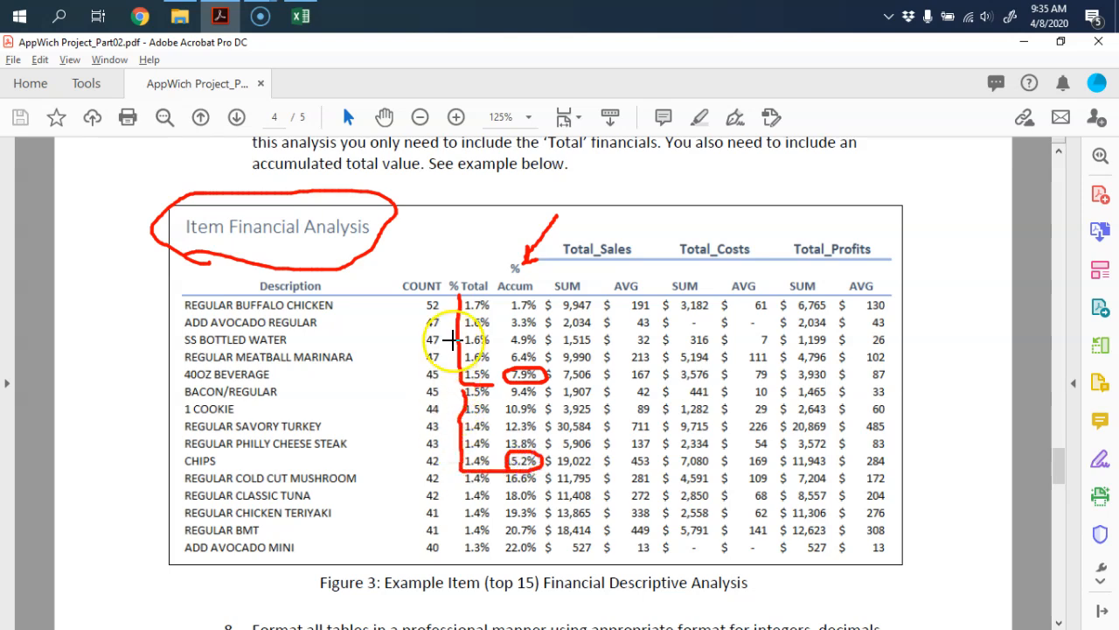
{"action": "left_click_drag", "start_coordinate": [459, 332], "coordinate": [476, 560]}
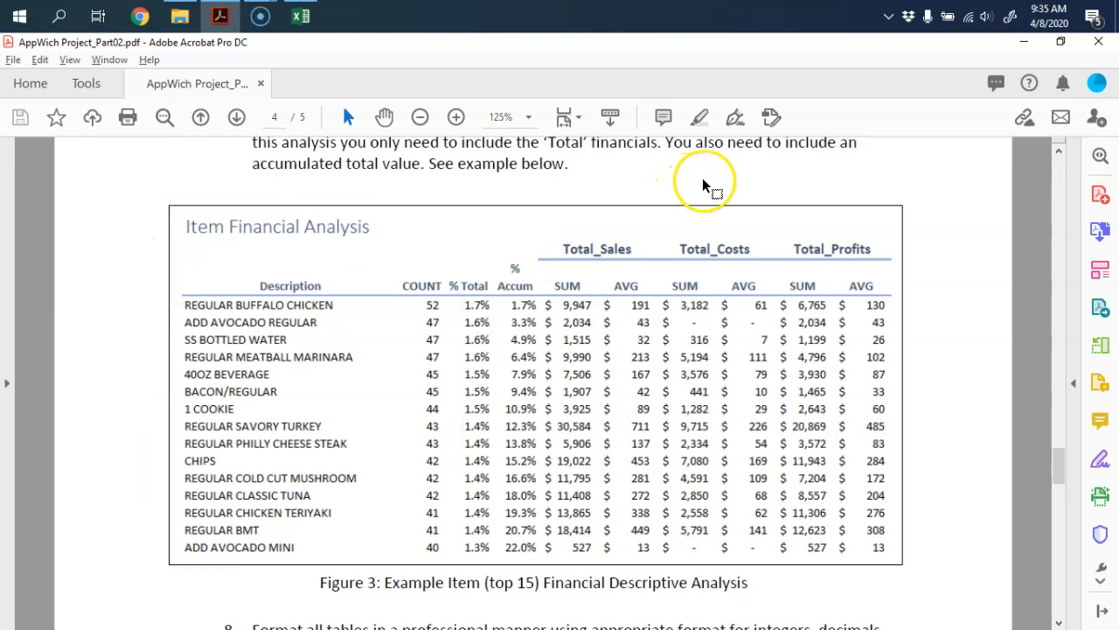
Step: Copy the Category_Analysis sheet as Item_Analysis placed before DATA_Transactions
{"action": "left_click", "coordinate": [301, 15]}
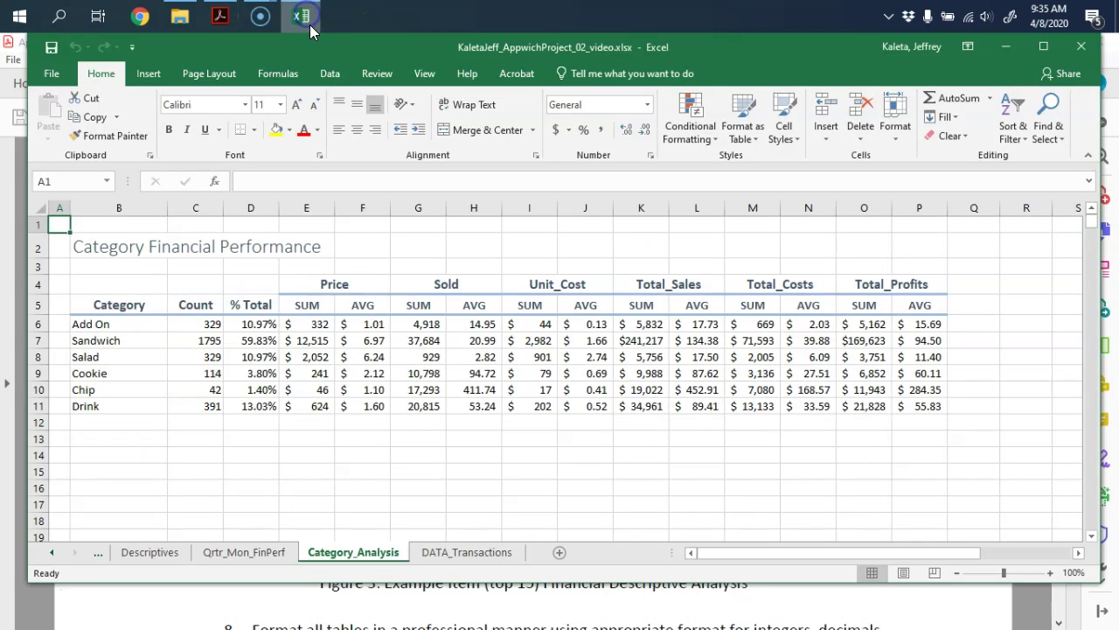
{"action": "mouse_move", "coordinate": [413, 469]}
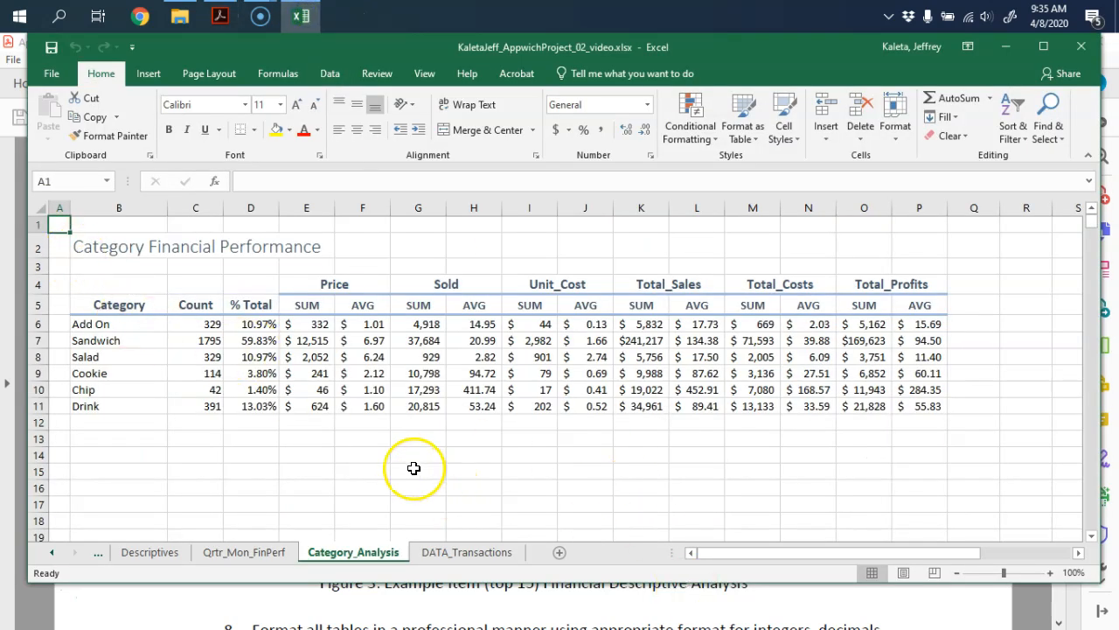
{"action": "mouse_move", "coordinate": [724, 493]}
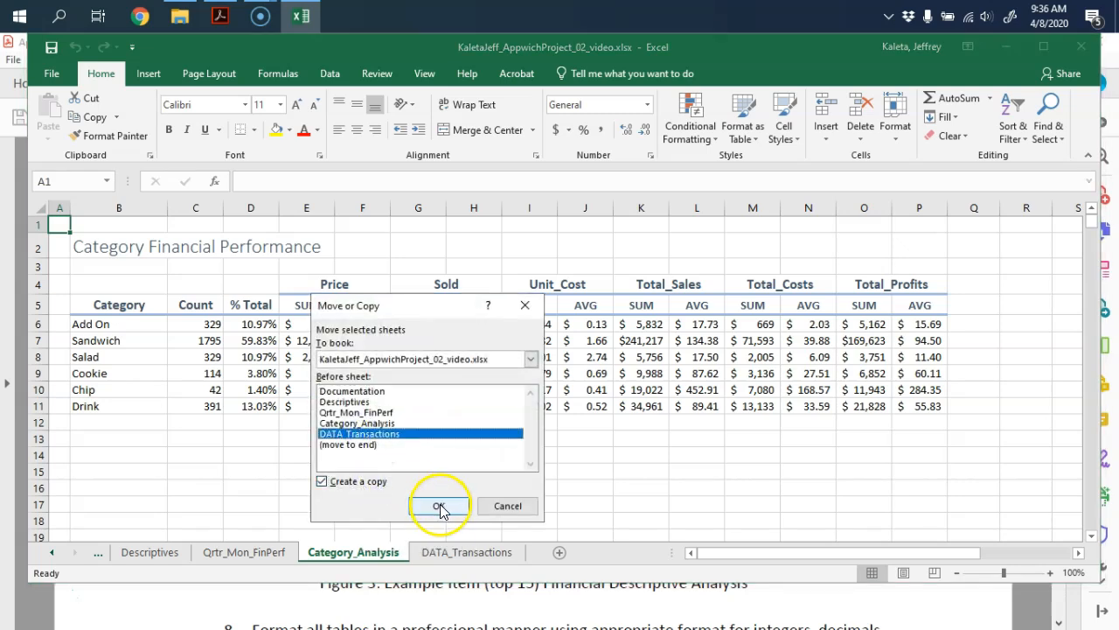
{"action": "left_click", "coordinate": [441, 505]}
{"action": "type", "text": "Item_Analysis"}
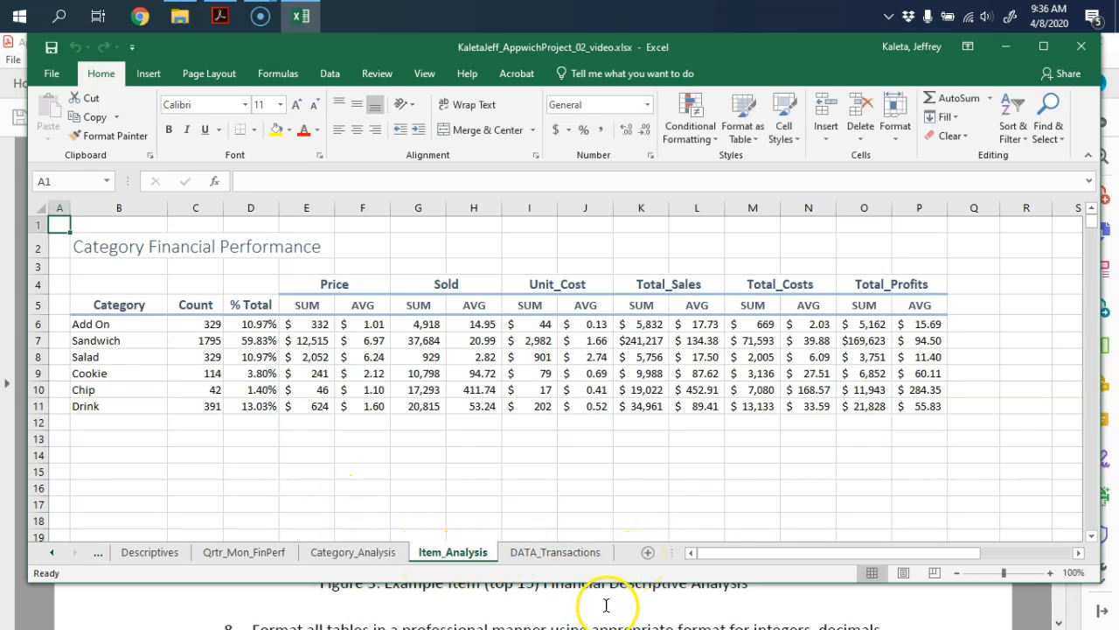
Step: Highlight words in instruction 7 of the assignment PDF about the top-15 item analysis
{"action": "left_click", "coordinate": [220, 15]}
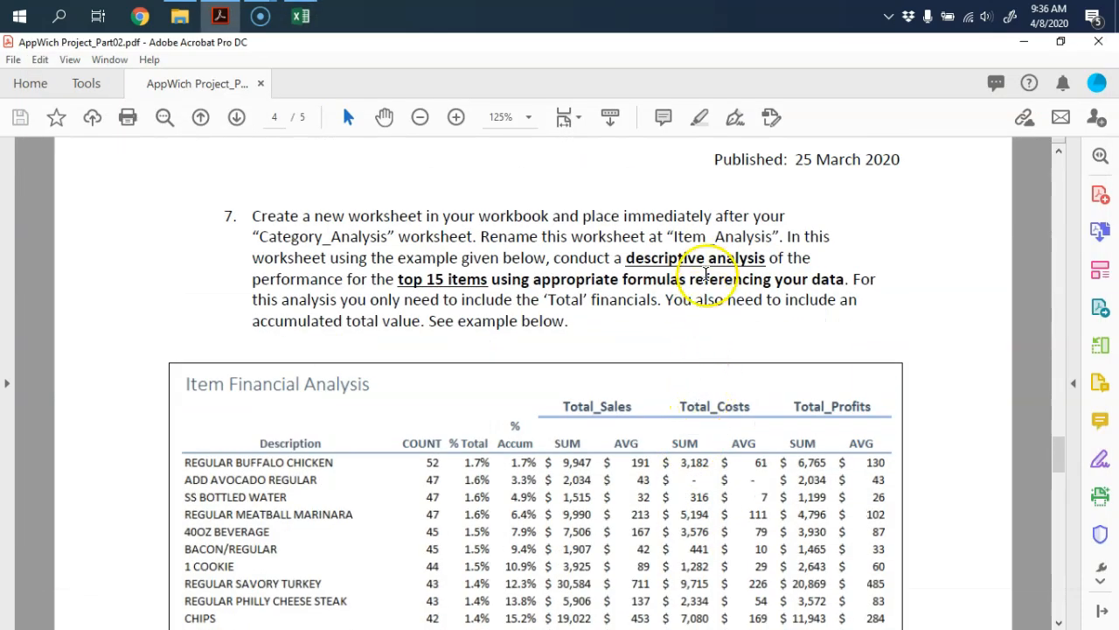
{"action": "double_click", "coordinate": [720, 236]}
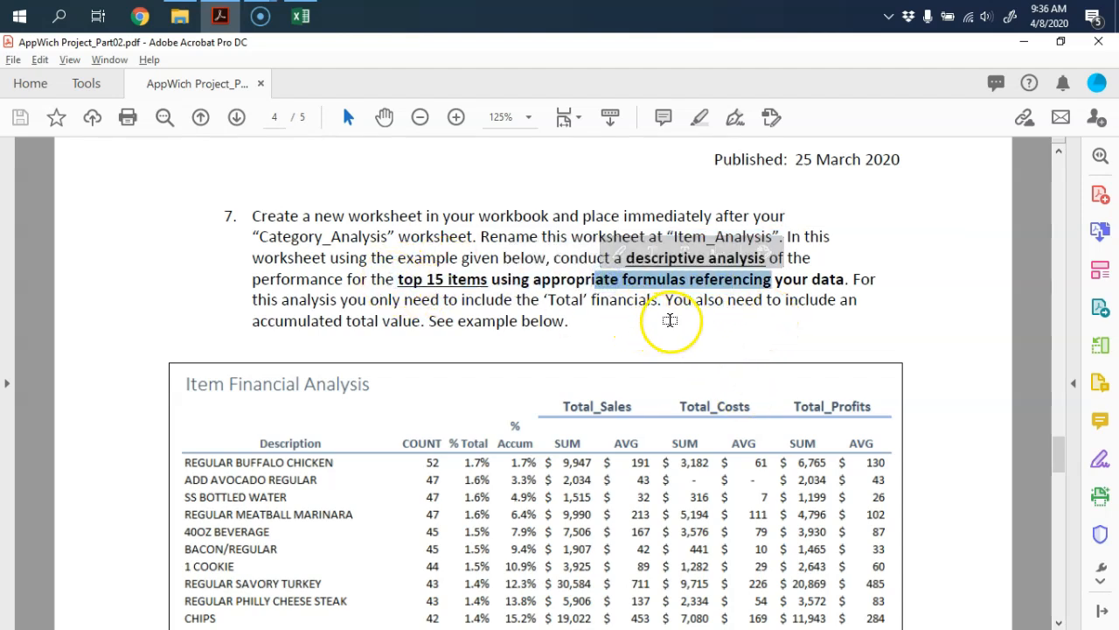
Step: Insert an Accum % column in E5 after % Total and widen column B
{"action": "left_click", "coordinate": [301, 16]}
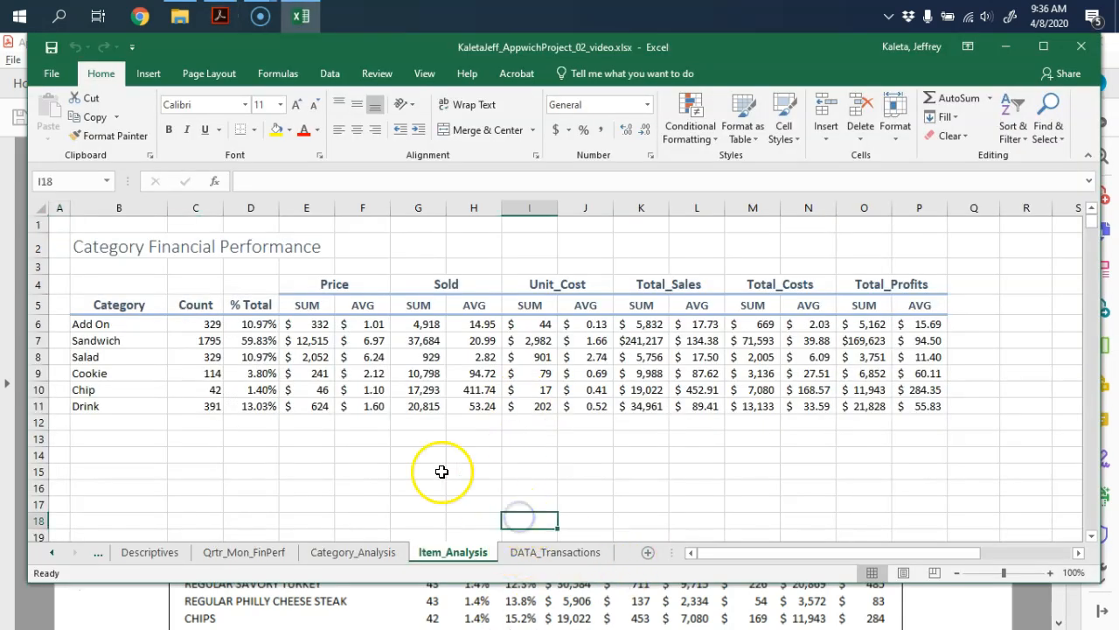
{"action": "mouse_move", "coordinate": [367, 437]}
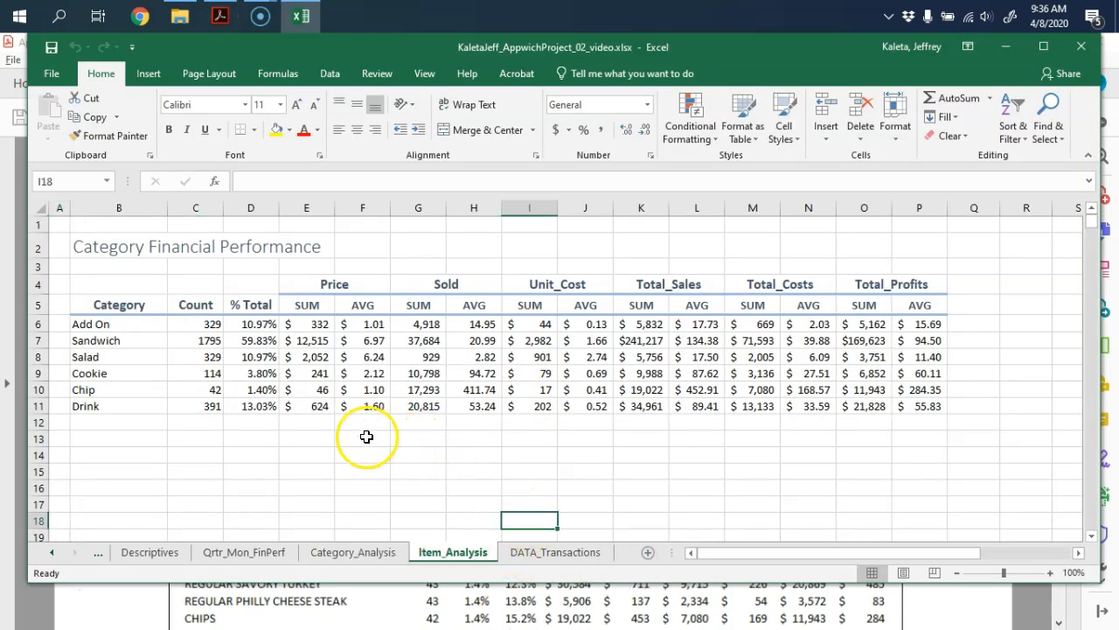
{"action": "mouse_move", "coordinate": [404, 490]}
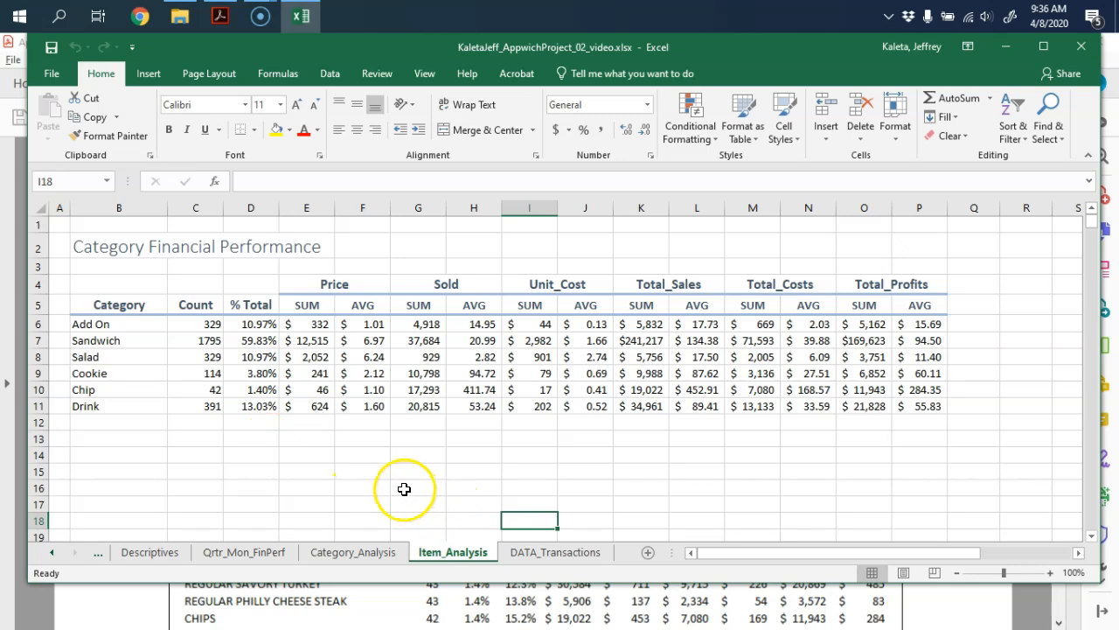
{"action": "mouse_move", "coordinate": [467, 528]}
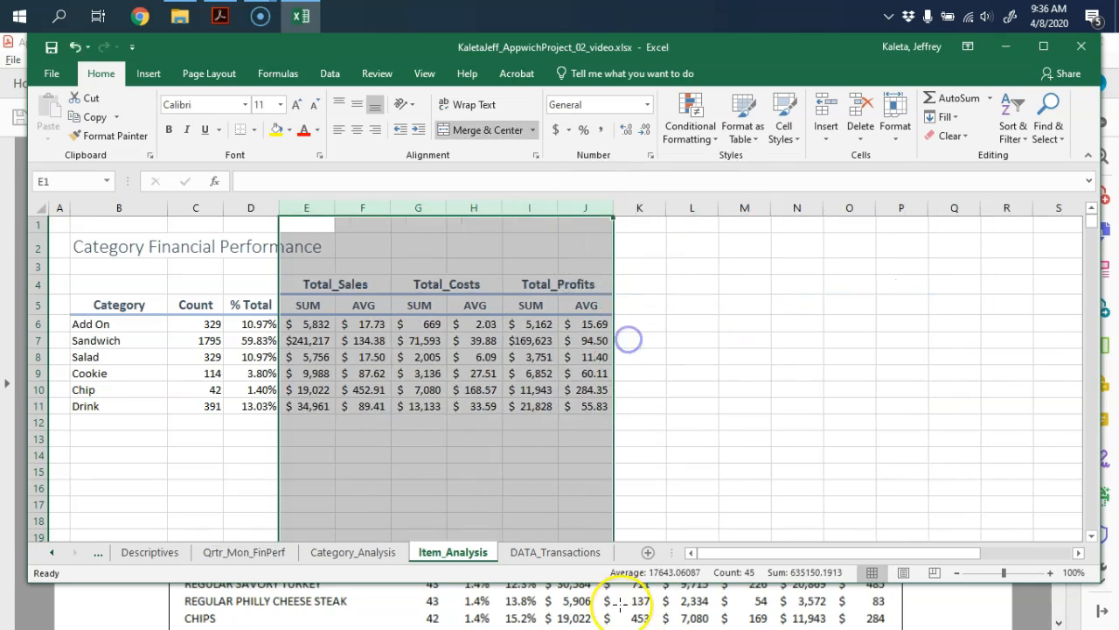
{"action": "right_click", "coordinate": [306, 210]}
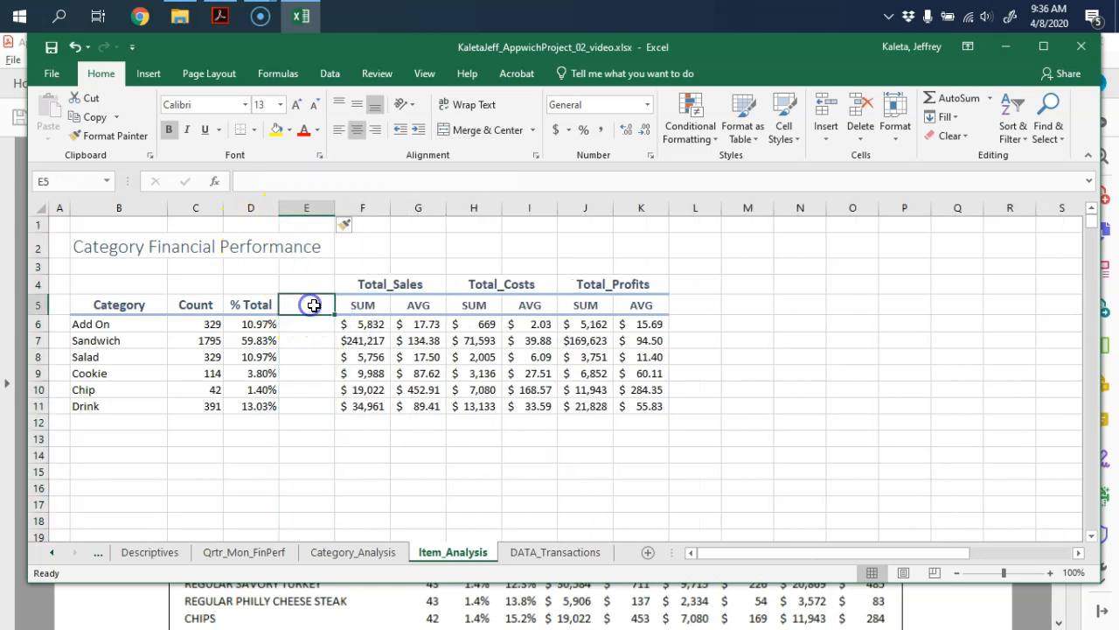
{"action": "type", "text": "Accum"}
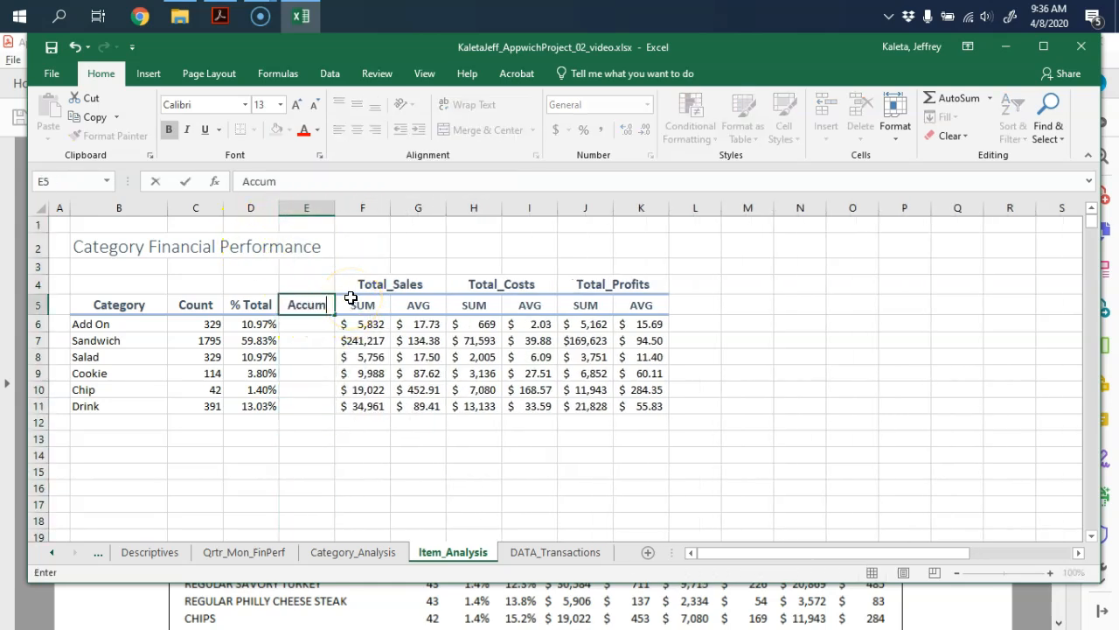
{"action": "type", "text": "%"}
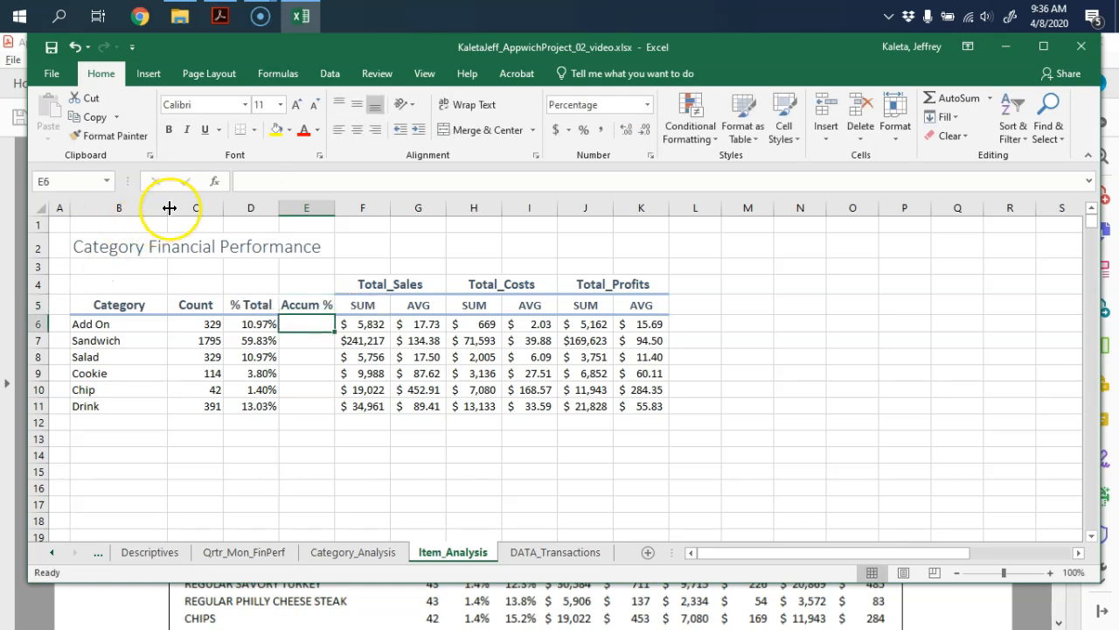
{"action": "left_click", "coordinate": [339, 471]}
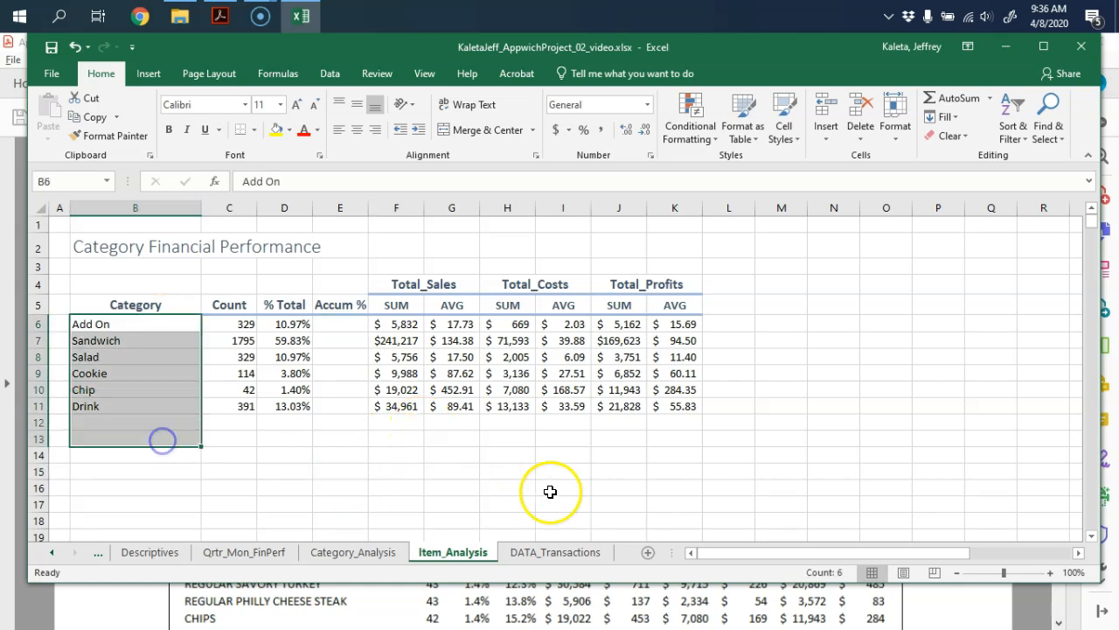
Step: Copy the widened Description column D from the DATA_Transactions sheet
{"action": "left_click", "coordinate": [555, 553]}
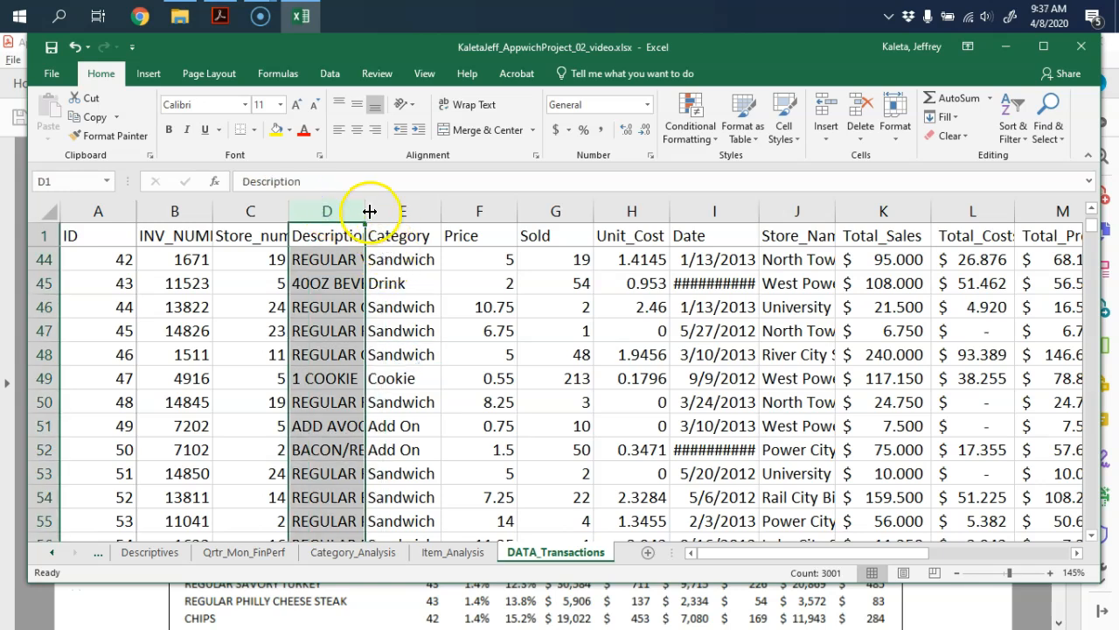
{"action": "left_click_drag", "start_coordinate": [369, 210], "coordinate": [434, 209]}
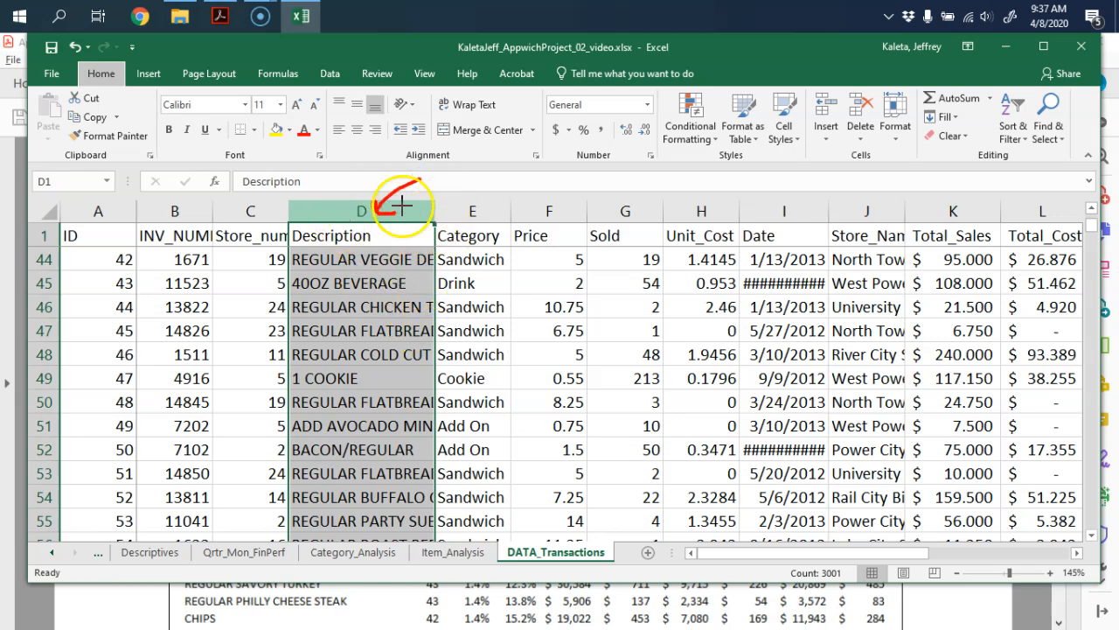
{"action": "mouse_move", "coordinate": [463, 182]}
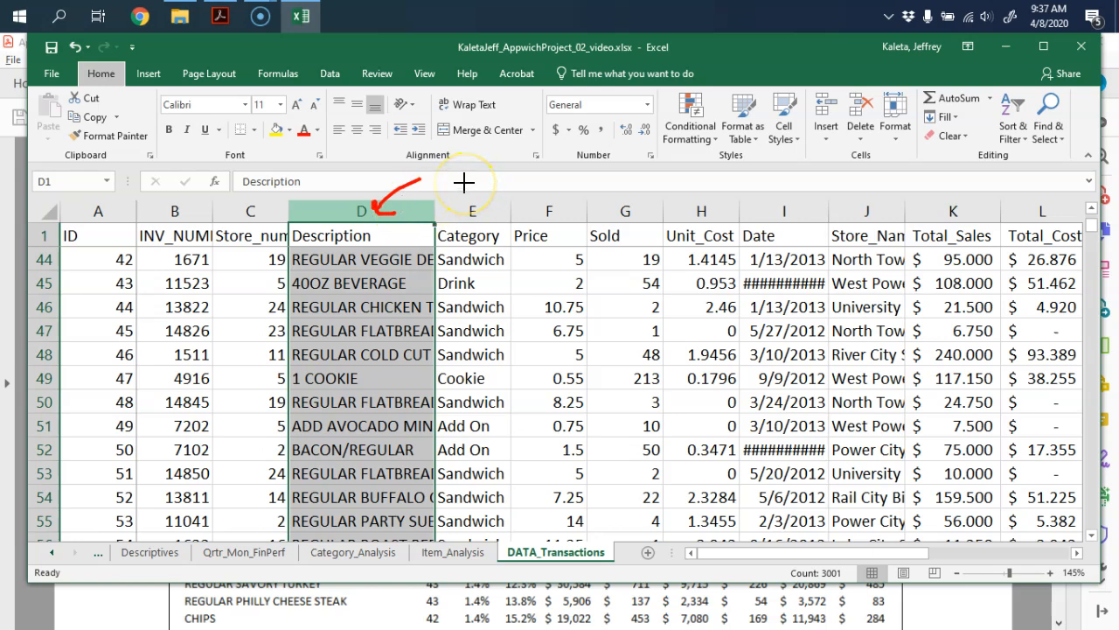
{"action": "right_click", "coordinate": [362, 210]}
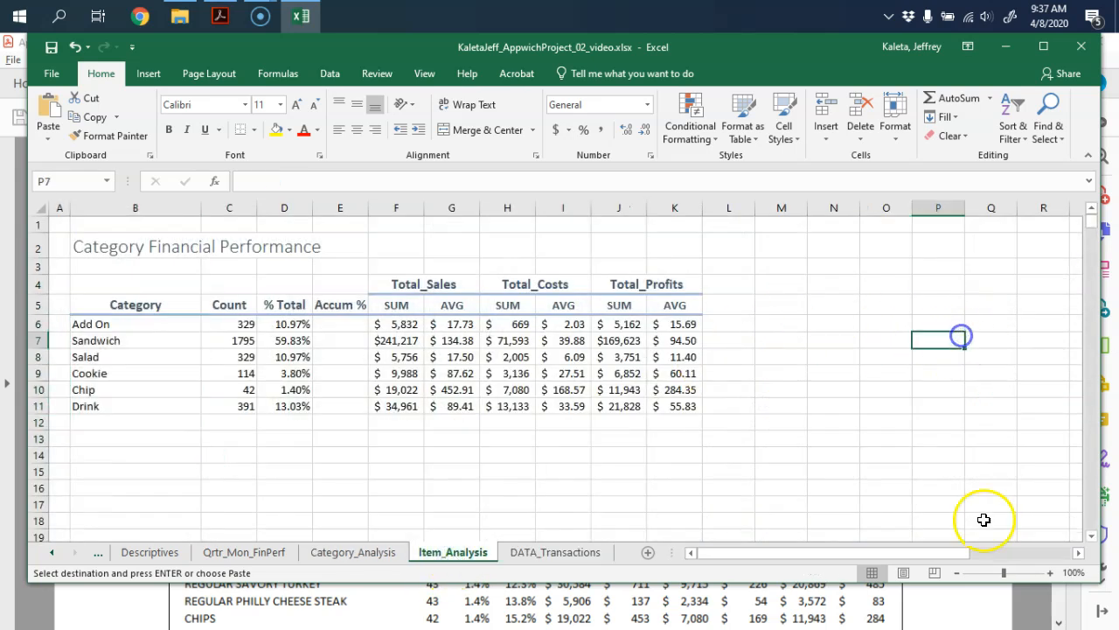
Step: Paste the descriptions as values into column Q and remove duplicates with headers
{"action": "scroll", "scroll_direction": "right", "scroll_amount": 3}
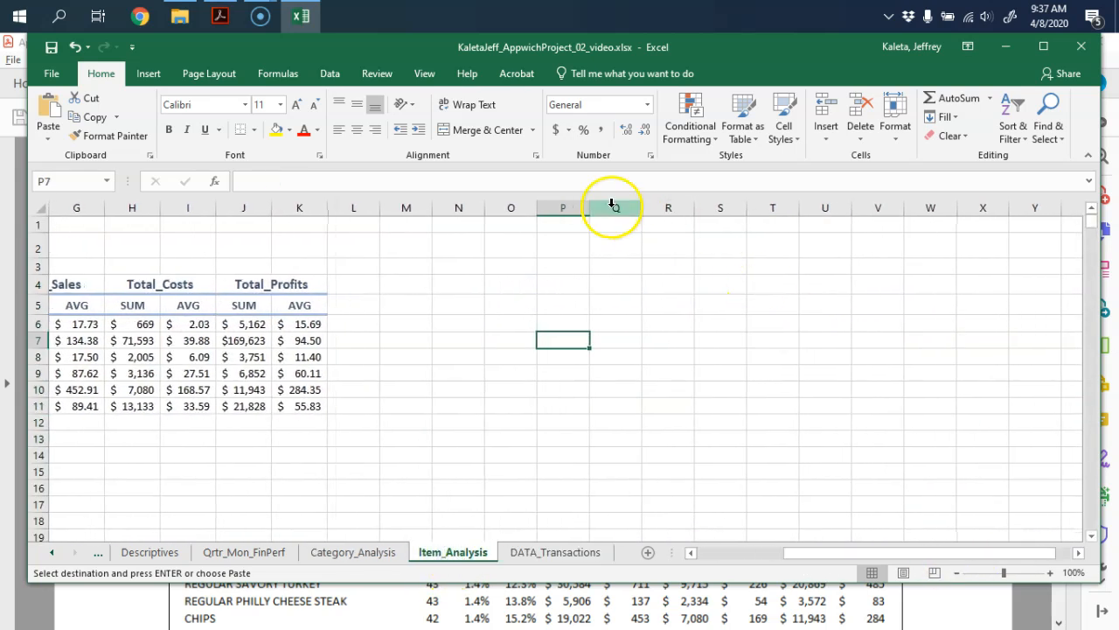
{"action": "right_click", "coordinate": [612, 206]}
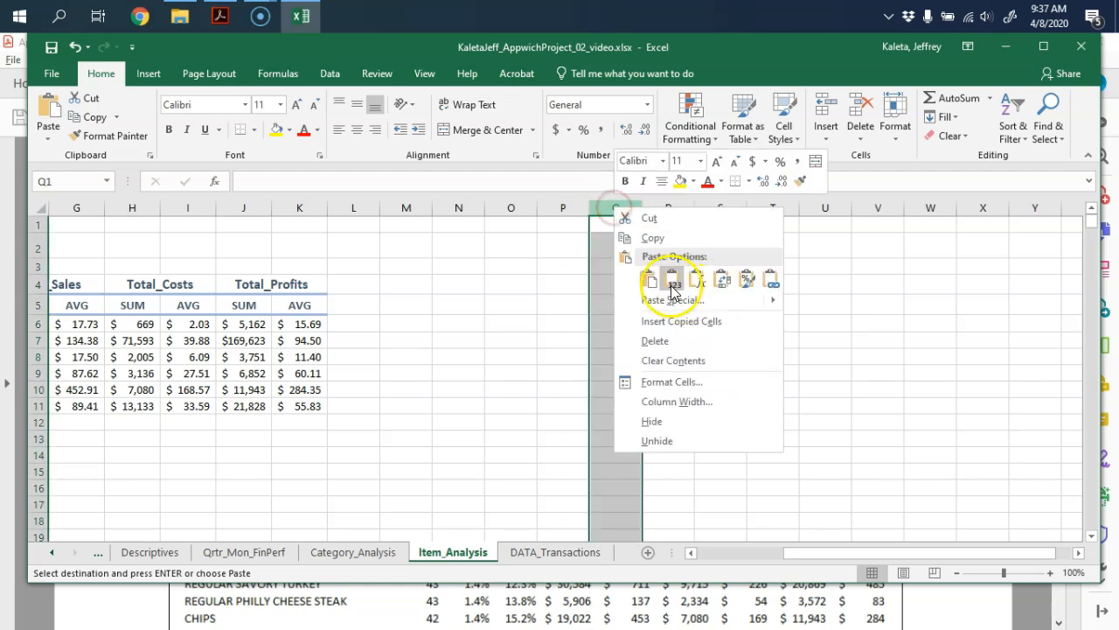
{"action": "left_click", "coordinate": [651, 280]}
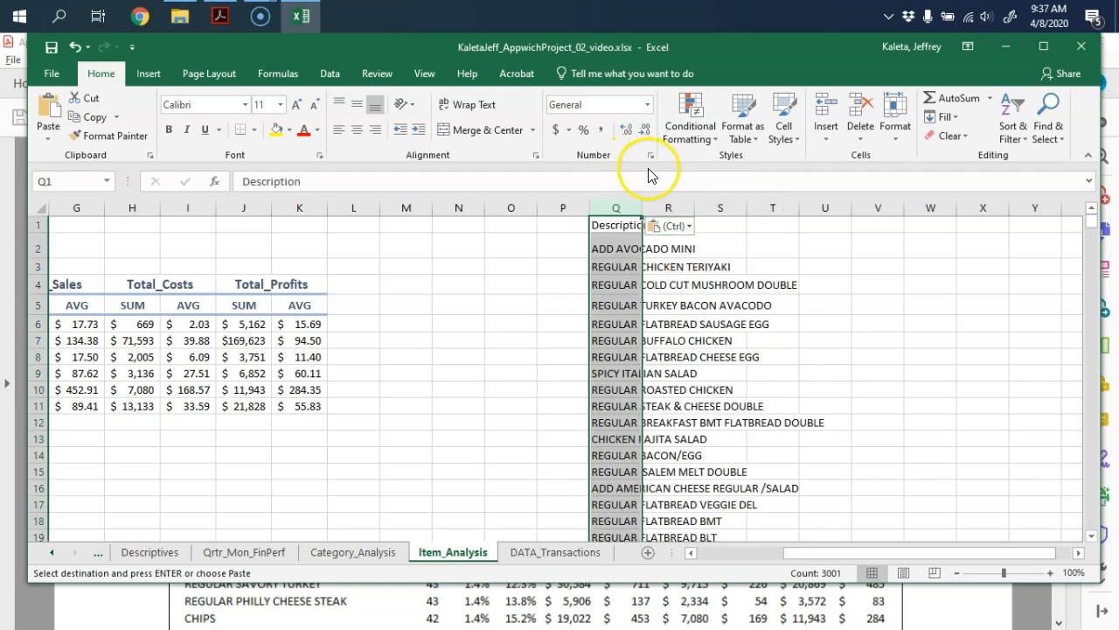
{"action": "left_click", "coordinate": [328, 73]}
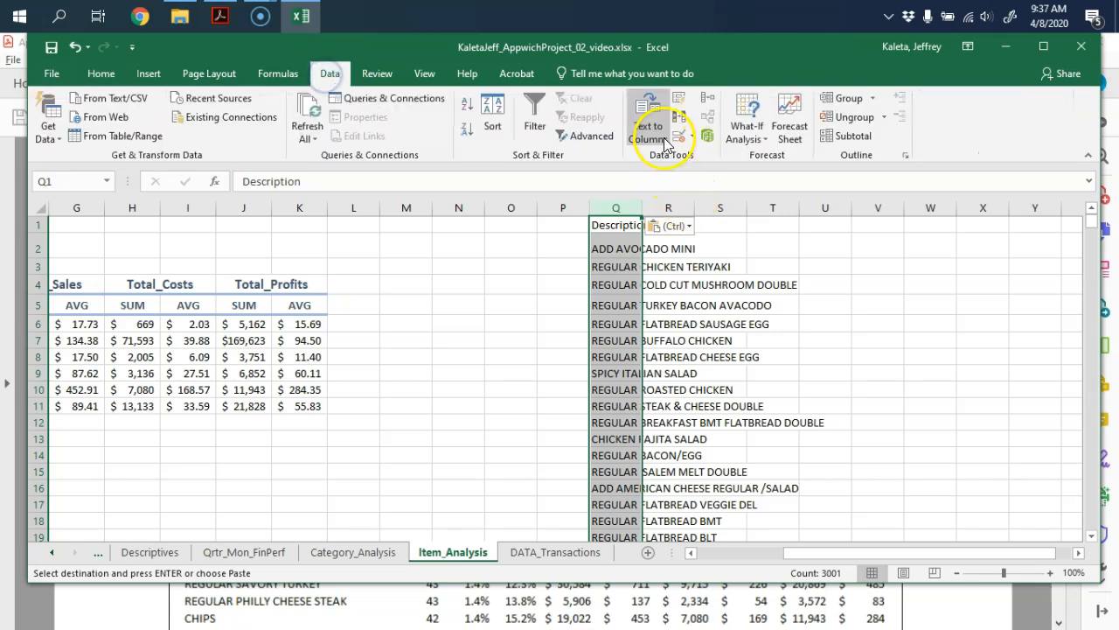
{"action": "left_click", "coordinate": [707, 136]}
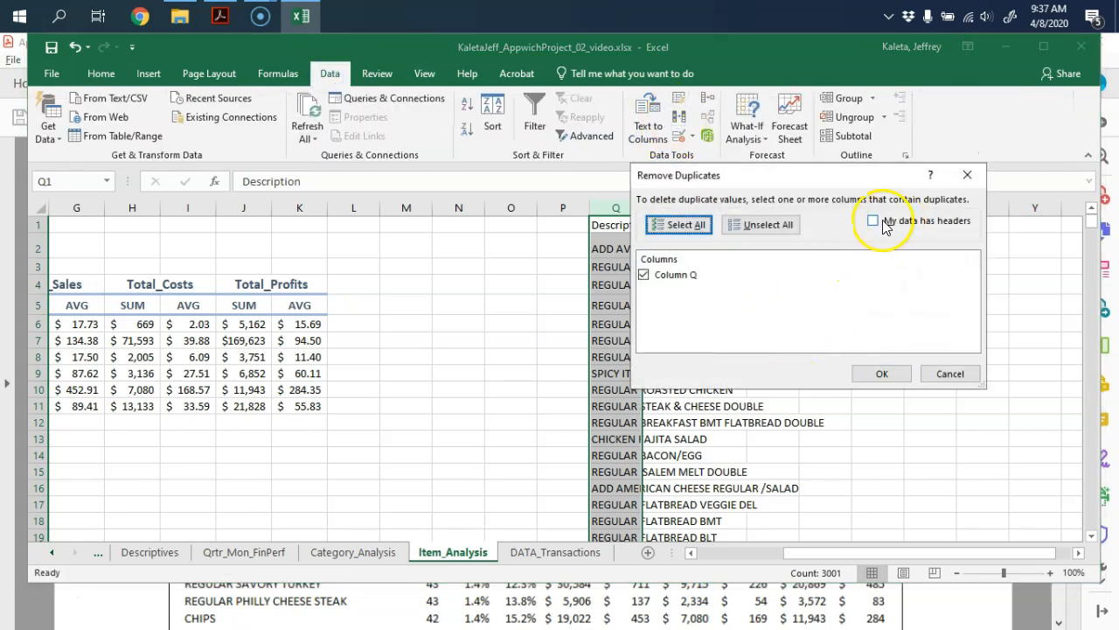
{"action": "left_click", "coordinate": [872, 221]}
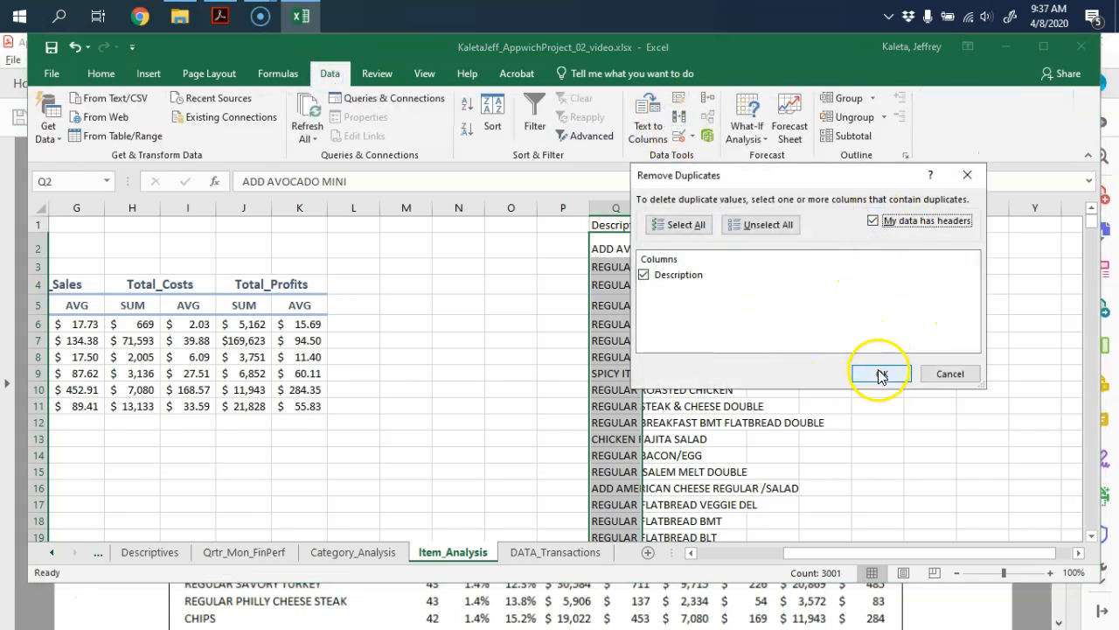
{"action": "left_click", "coordinate": [880, 374]}
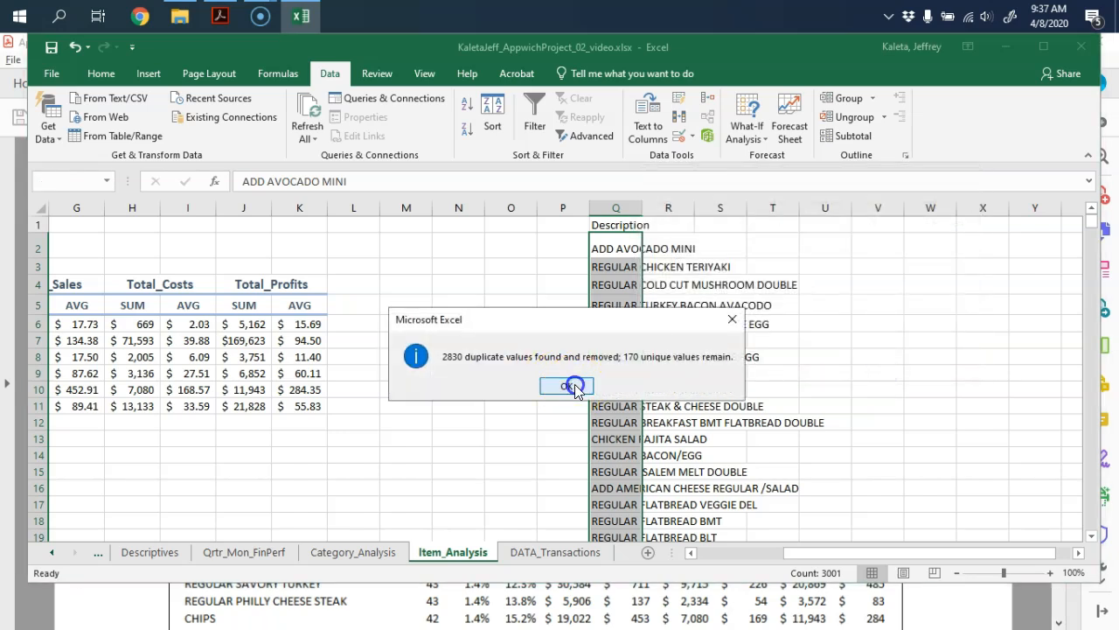
{"action": "left_click", "coordinate": [566, 387]}
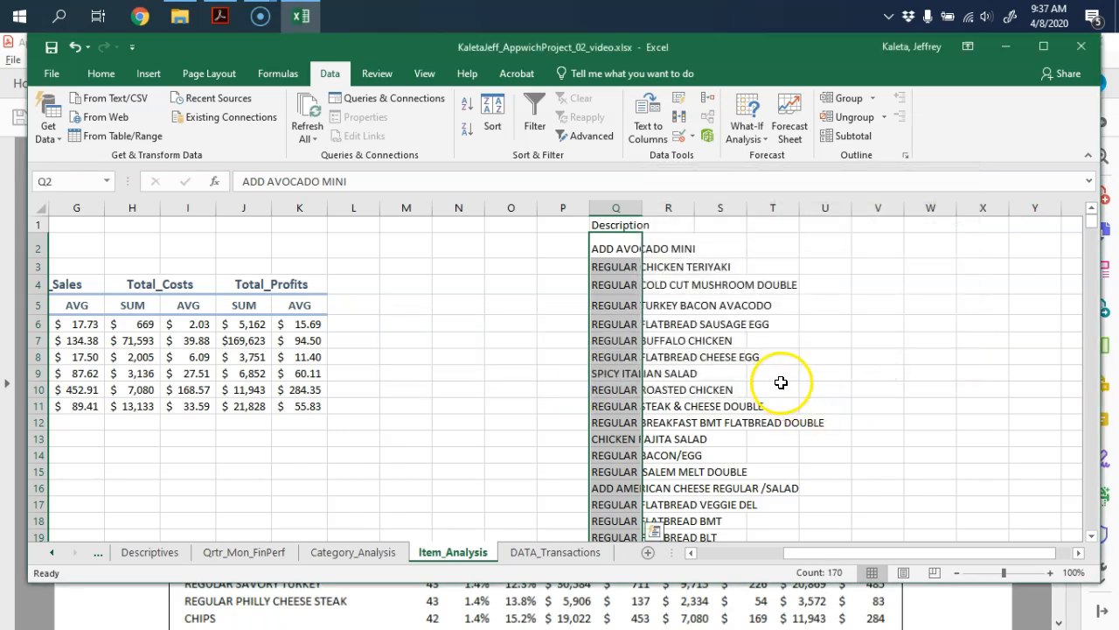
{"action": "mouse_move", "coordinate": [847, 553]}
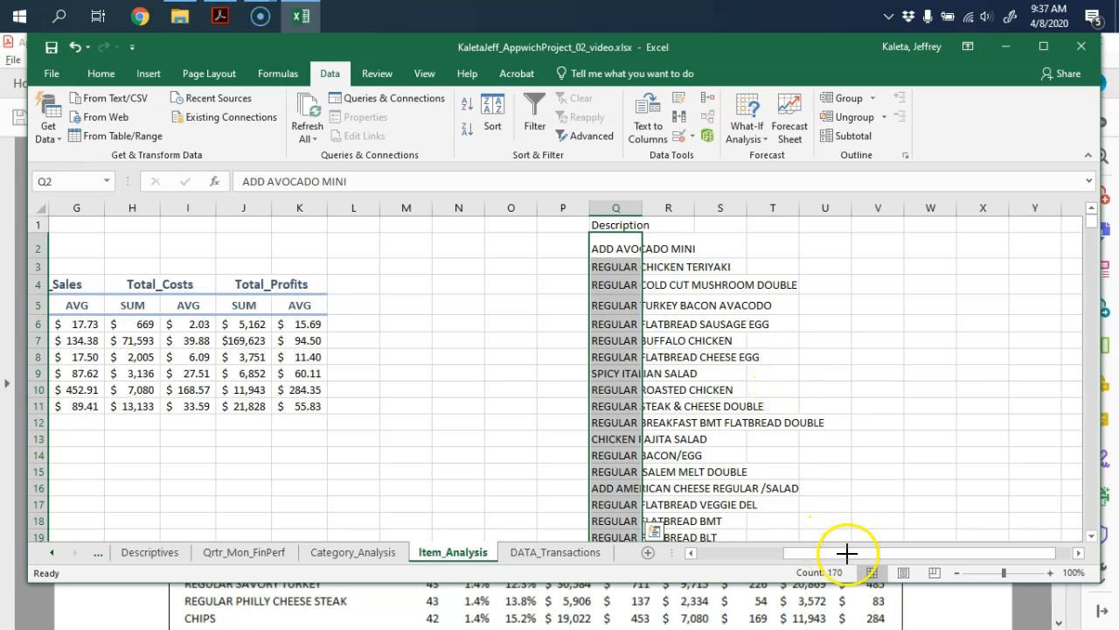
{"action": "mouse_move", "coordinate": [840, 301]}
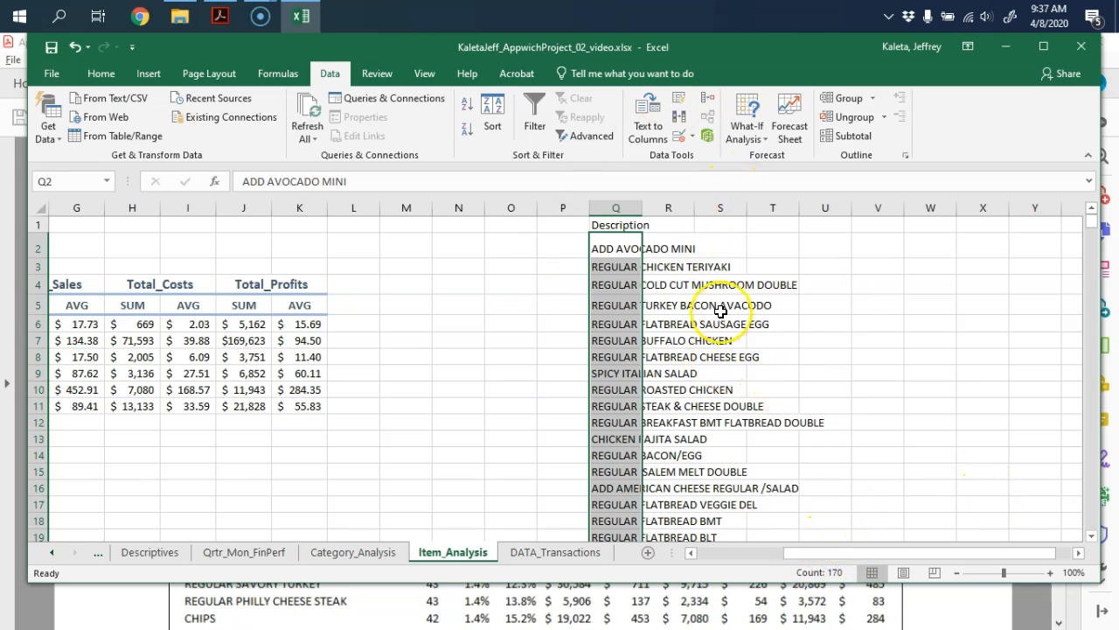
Step: Copy the unique item list into the table's Description column starting at B5
{"action": "left_click", "coordinate": [615, 224]}
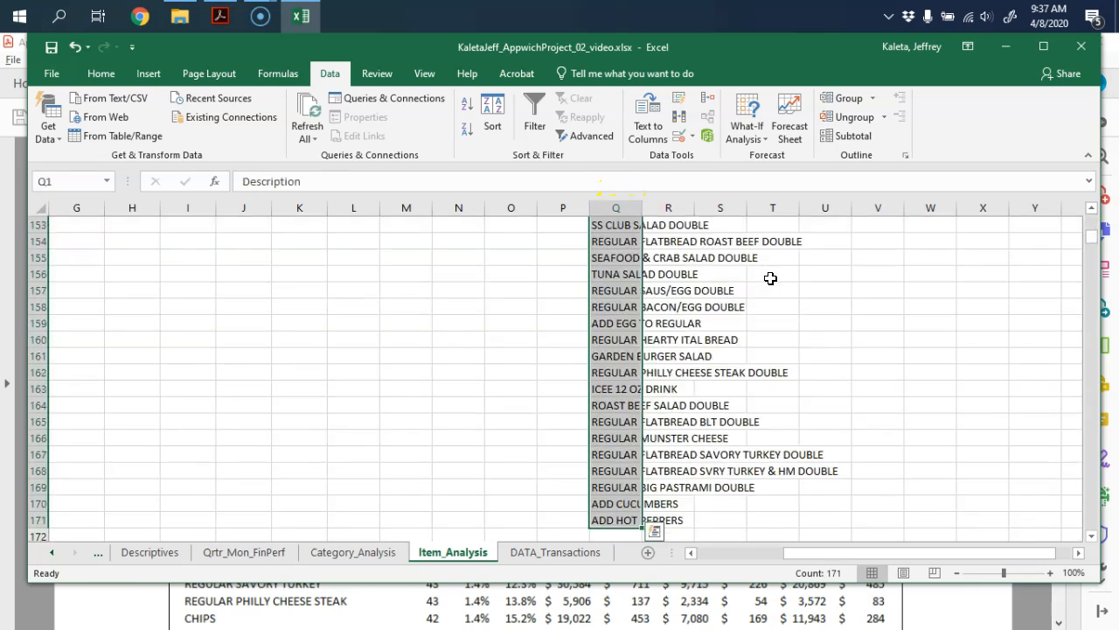
{"action": "key", "text": "ctrl+c"}
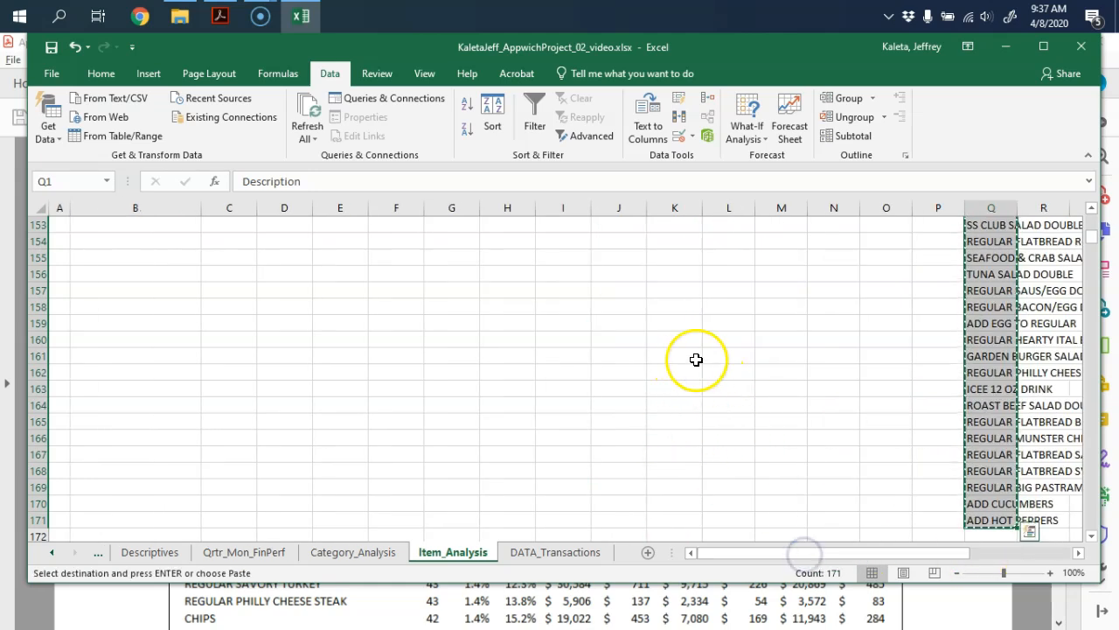
{"action": "mouse_move", "coordinate": [782, 348]}
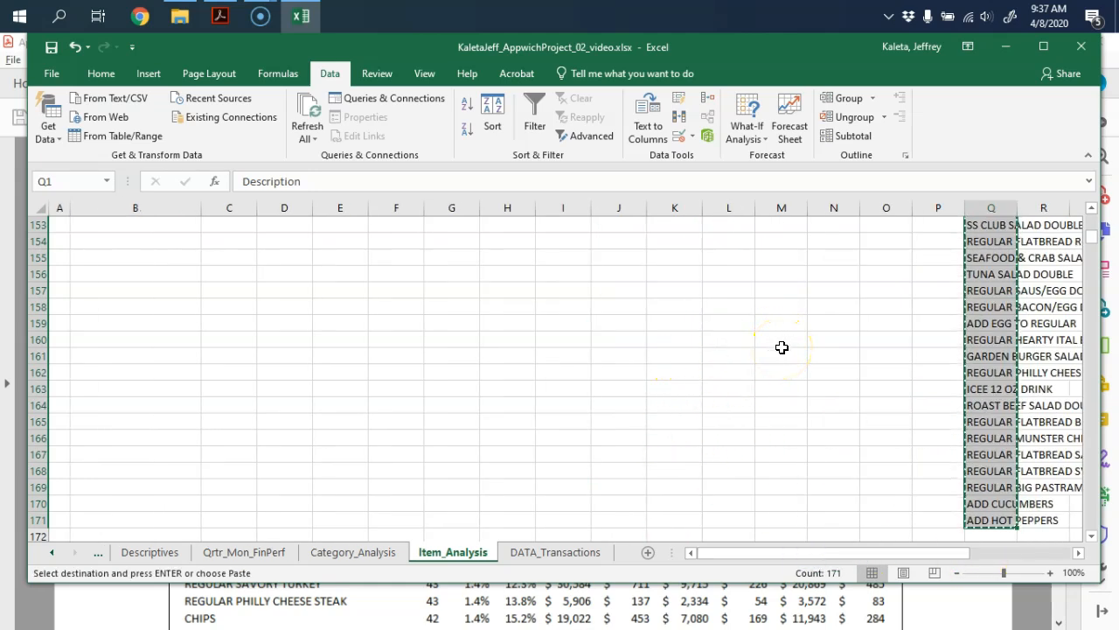
{"action": "key", "text": "ctrl+Home"}
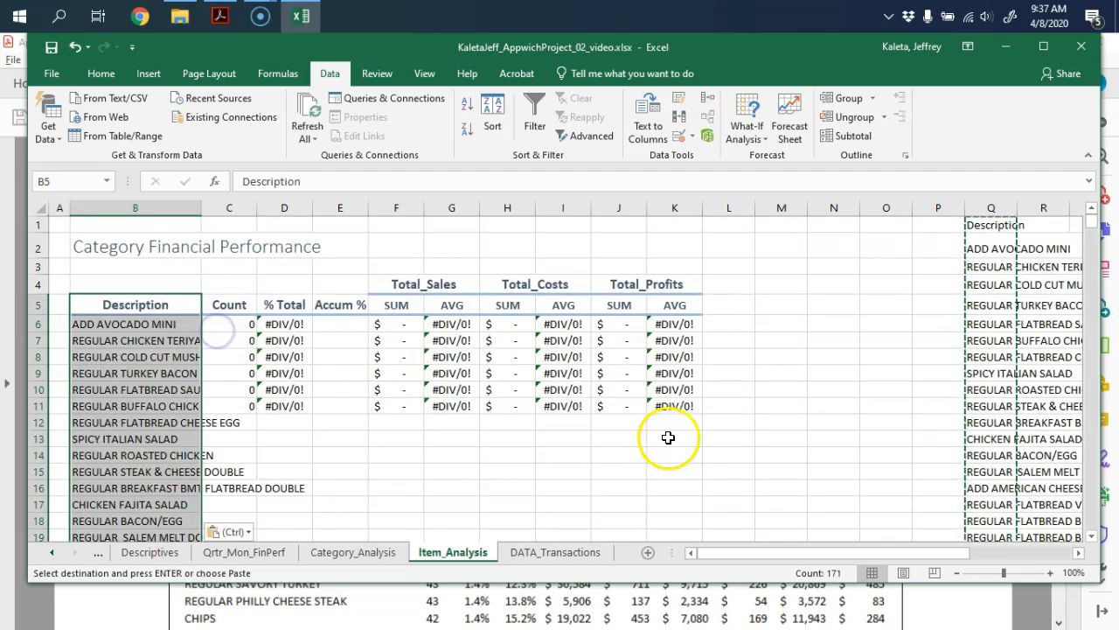
{"action": "left_click", "coordinate": [780, 455]}
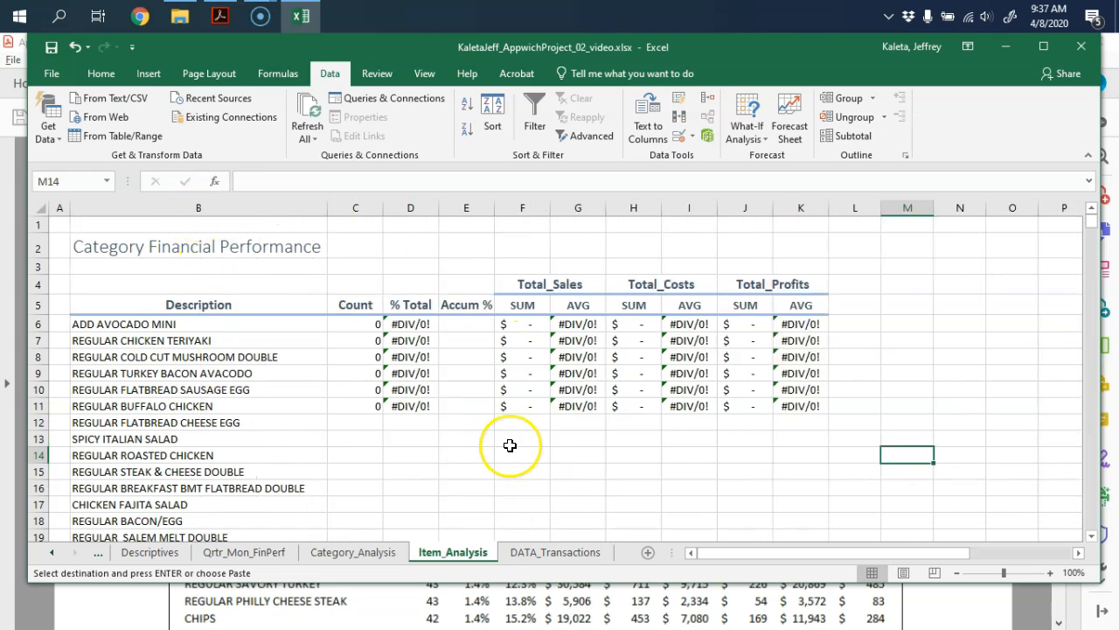
{"action": "scroll", "scroll_direction": "right", "scroll_amount": 3}
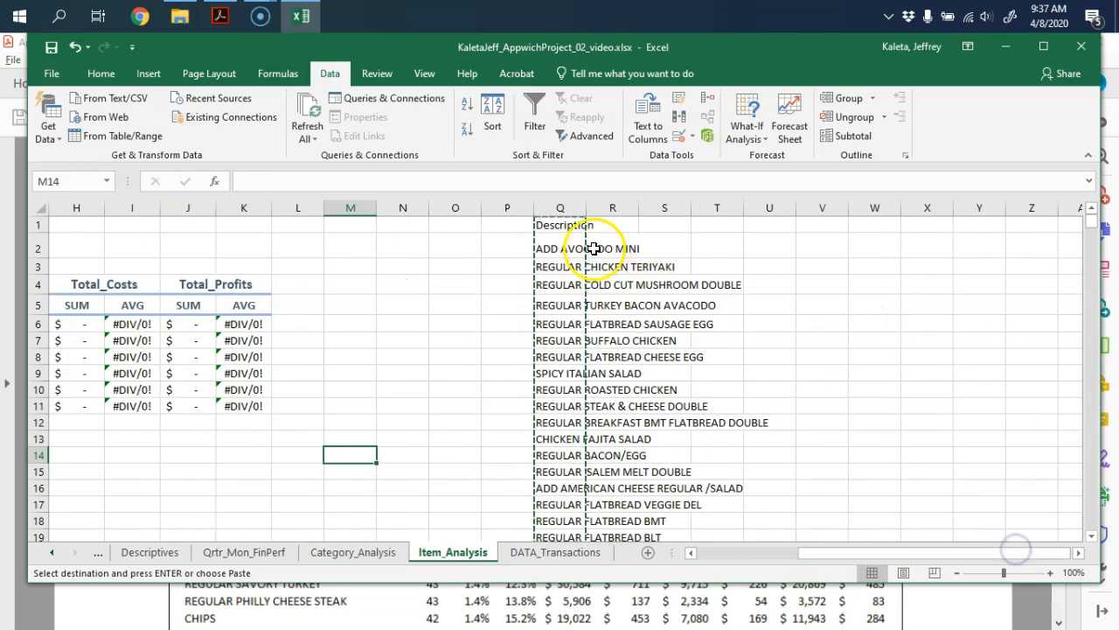
{"action": "left_click", "coordinate": [559, 206]}
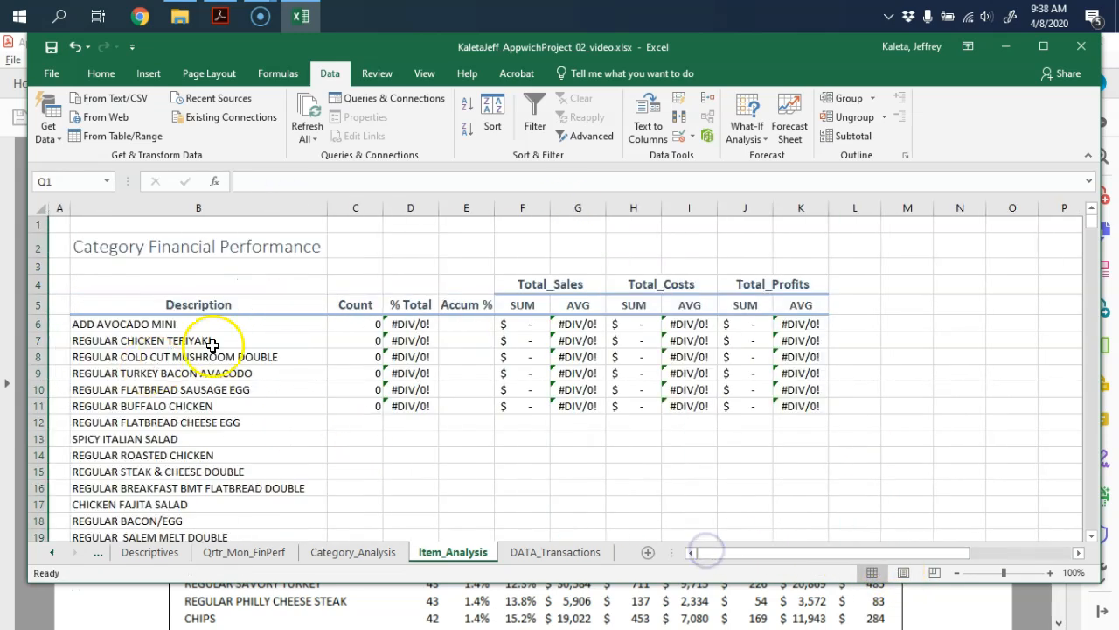
{"action": "left_click", "coordinate": [199, 323]}
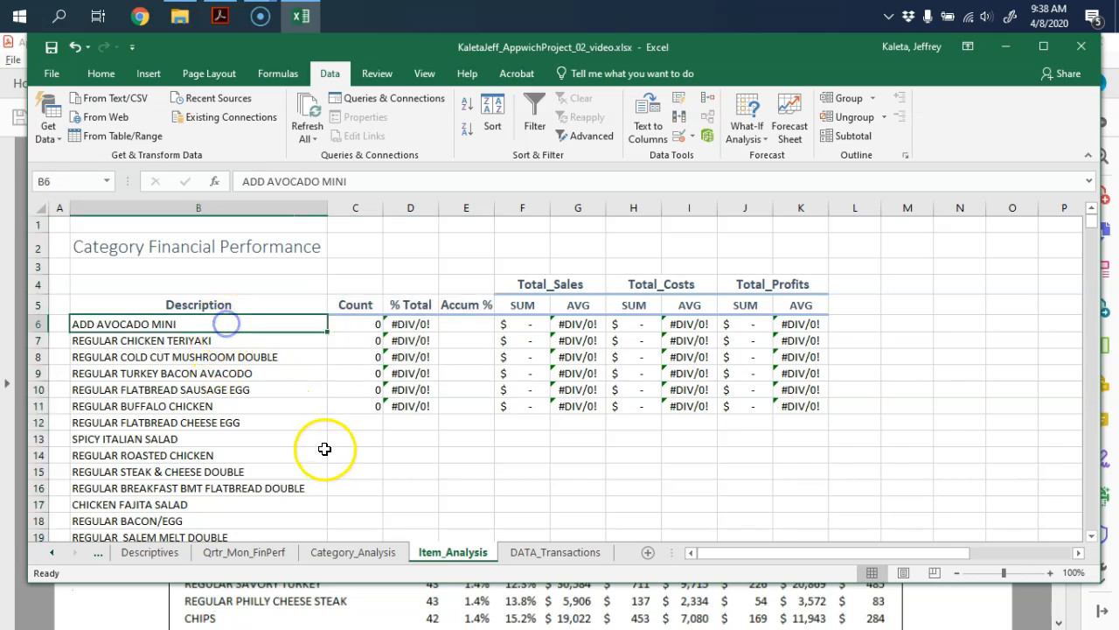
{"action": "mouse_move", "coordinate": [367, 444]}
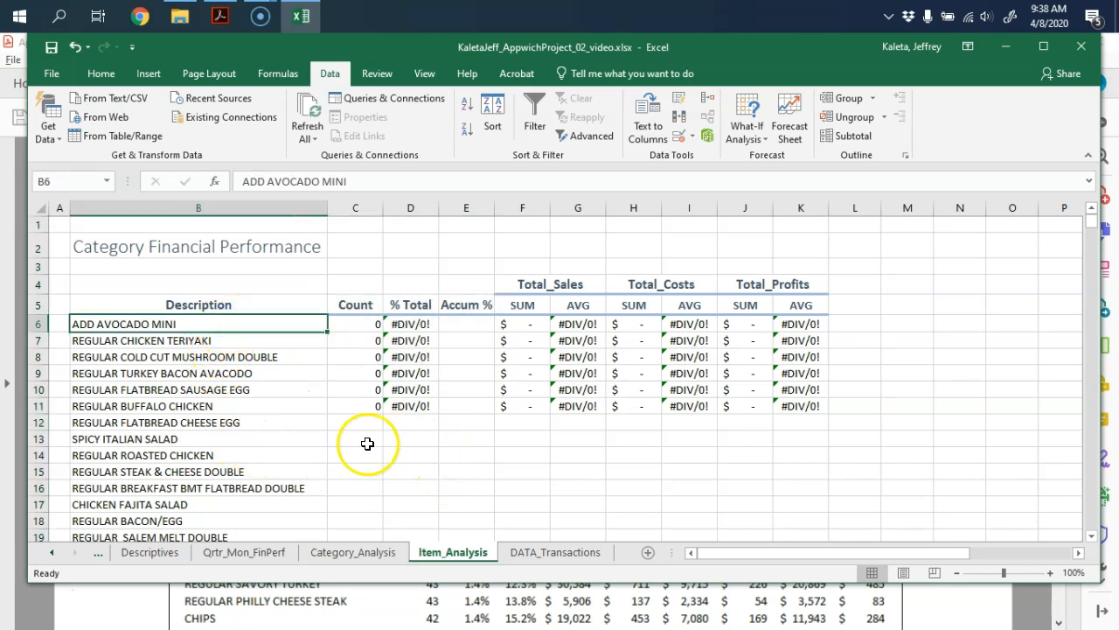
{"action": "left_click_drag", "start_coordinate": [355, 324], "coordinate": [801, 406]}
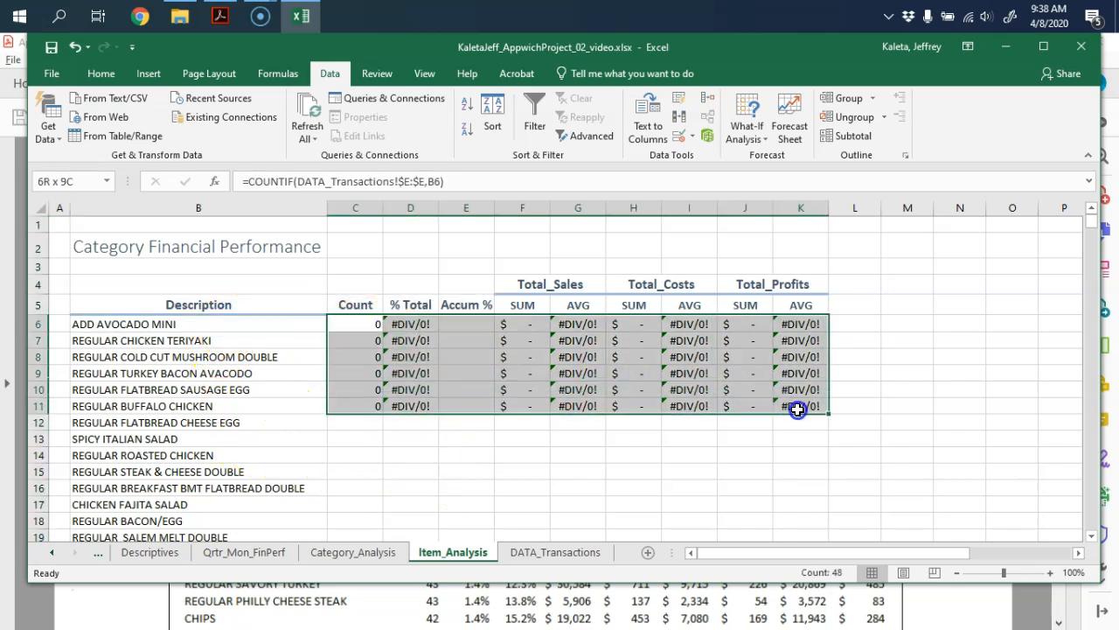
{"action": "left_click", "coordinate": [355, 324]}
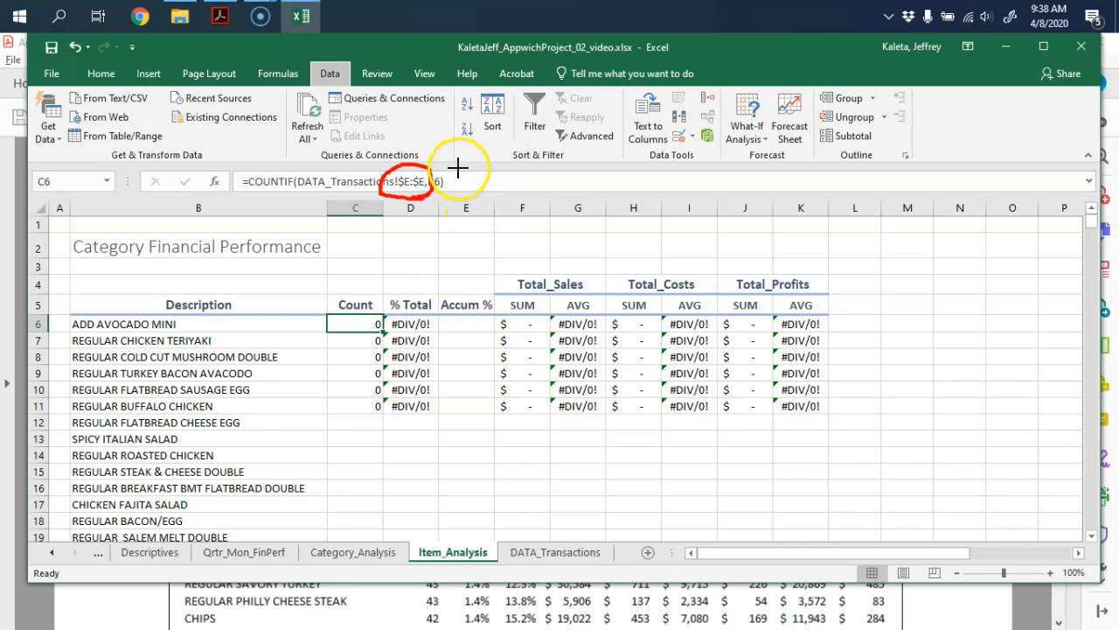
{"action": "mouse_move", "coordinate": [516, 266]}
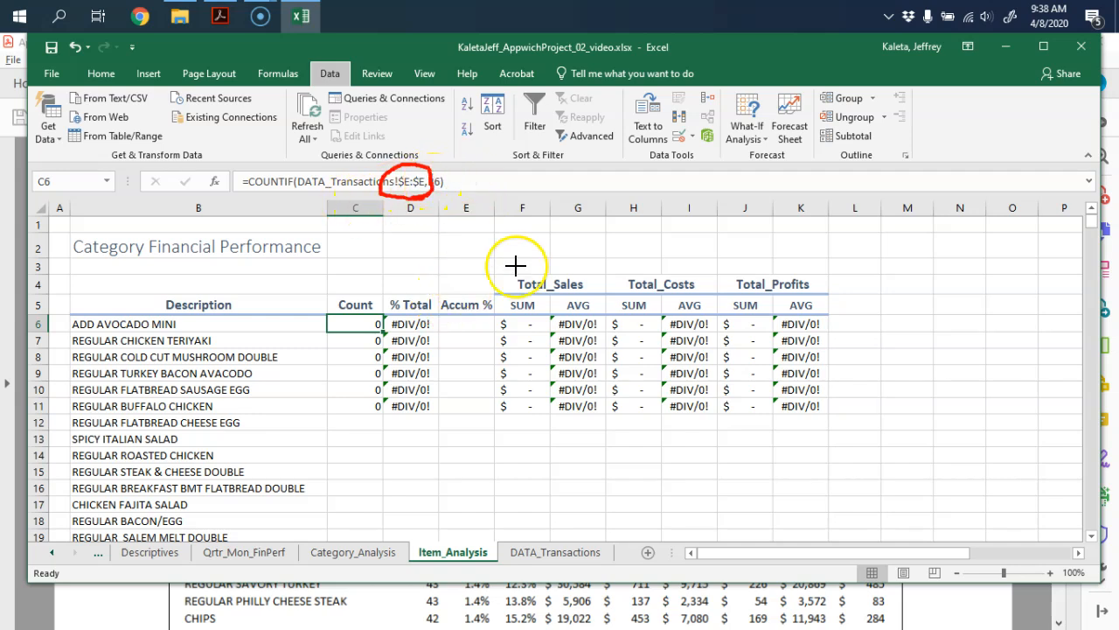
{"action": "mouse_move", "coordinate": [595, 558]}
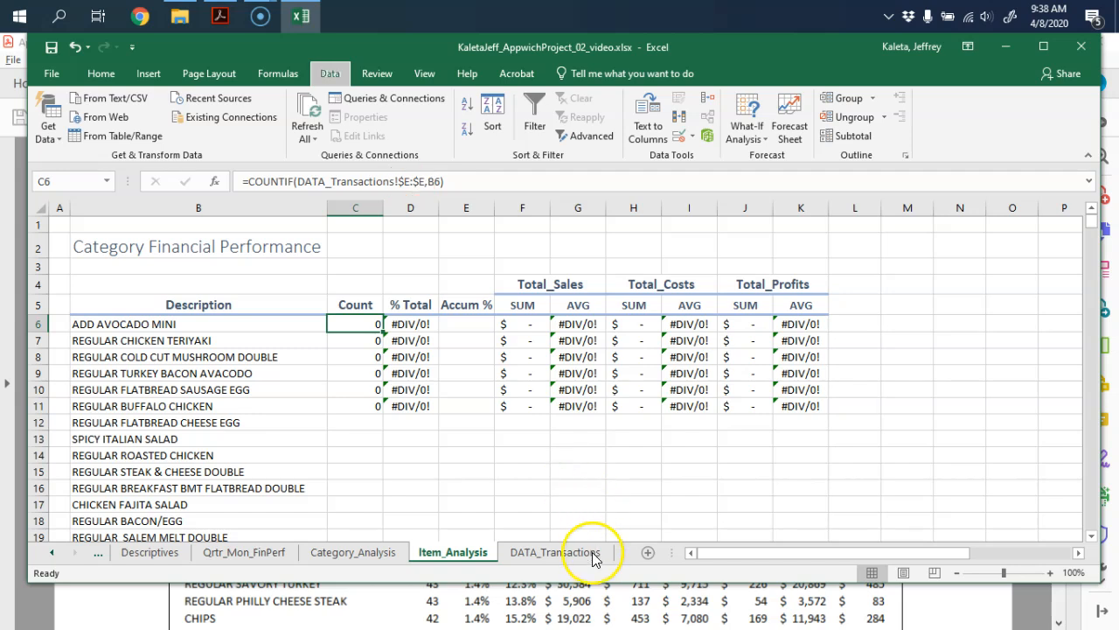
{"action": "left_click", "coordinate": [556, 552]}
{"action": "type", "text": "D"}
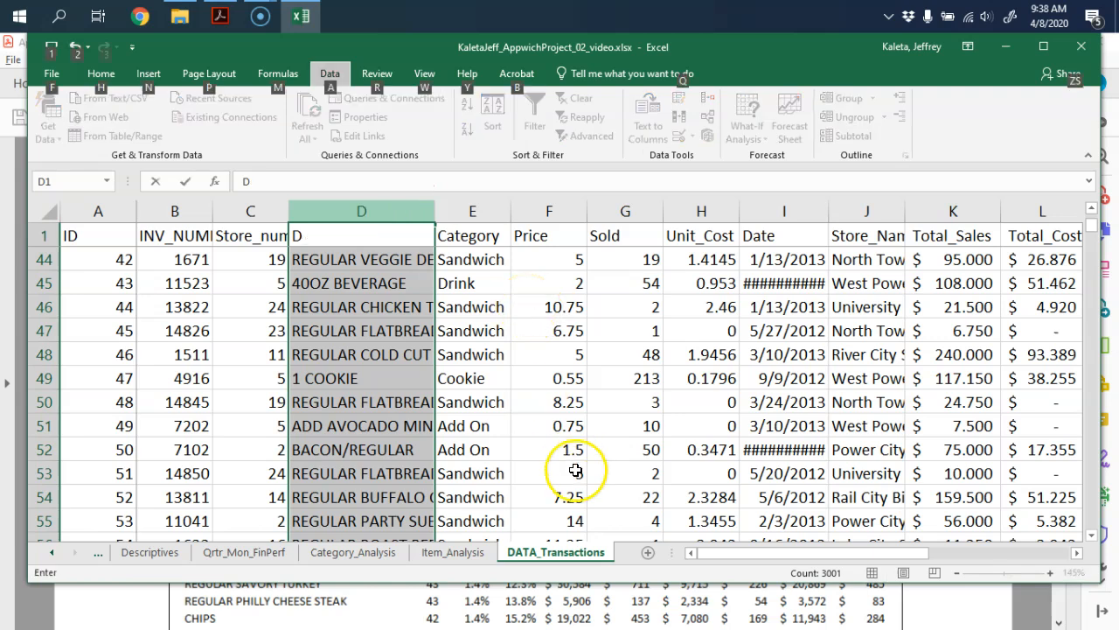
{"action": "mouse_move", "coordinate": [385, 557]}
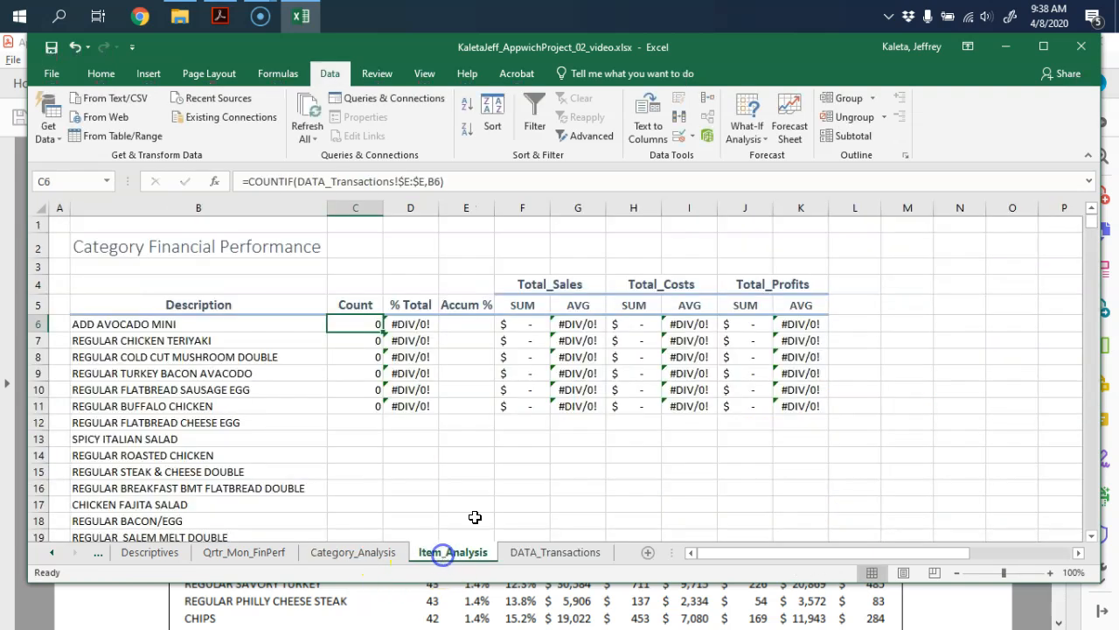
{"action": "left_click_drag", "start_coordinate": [355, 324], "coordinate": [801, 388]}
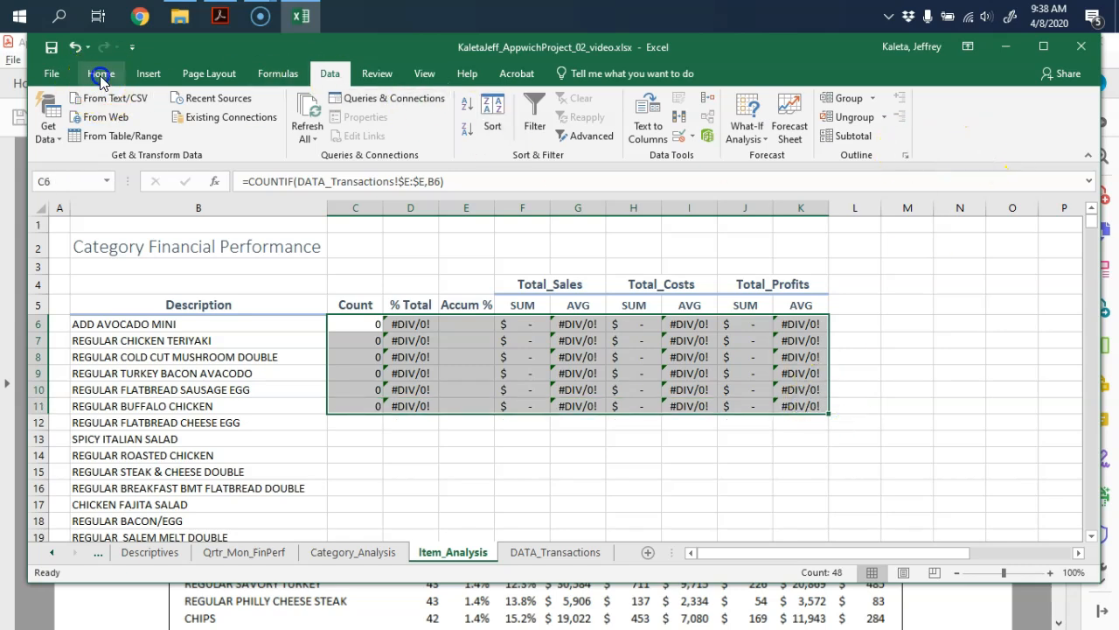
{"action": "left_click", "coordinate": [1050, 119]}
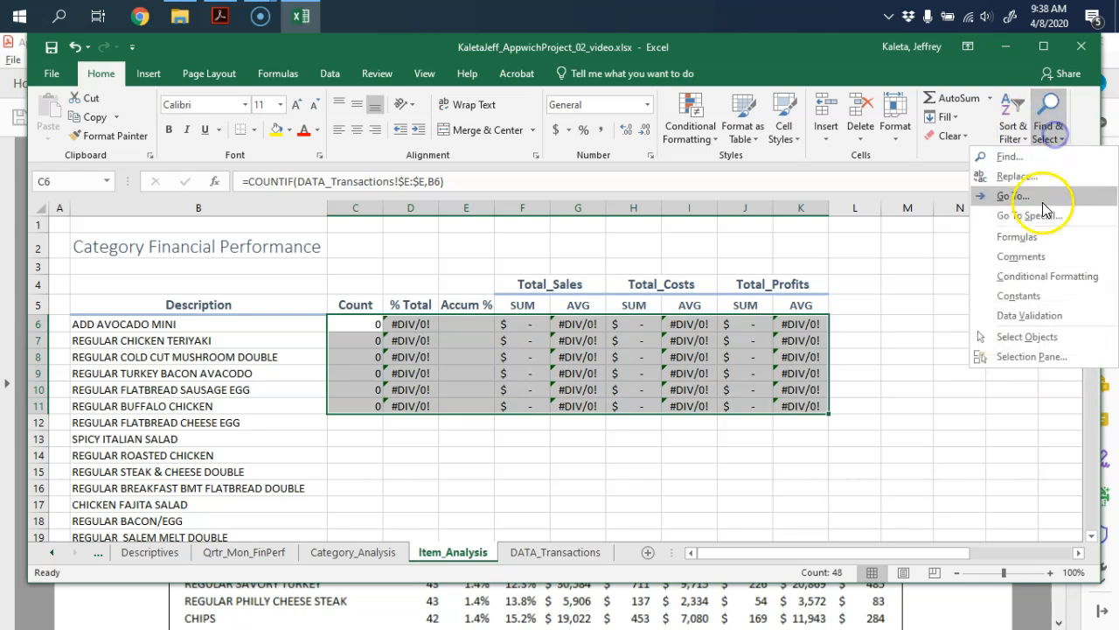
{"action": "left_click", "coordinate": [1016, 175]}
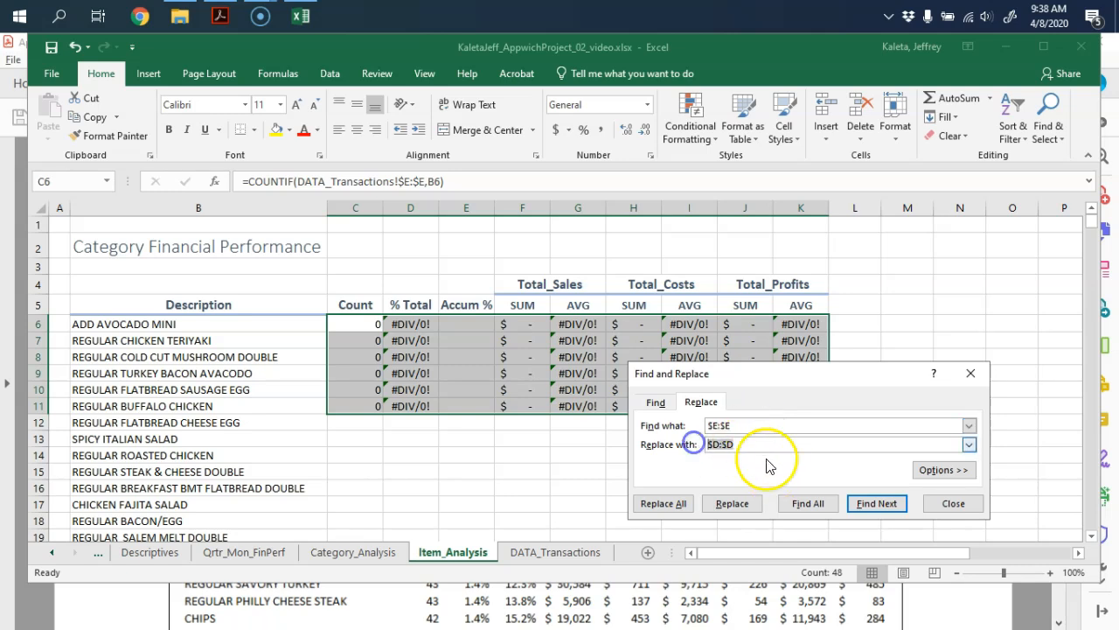
{"action": "left_click", "coordinate": [661, 504]}
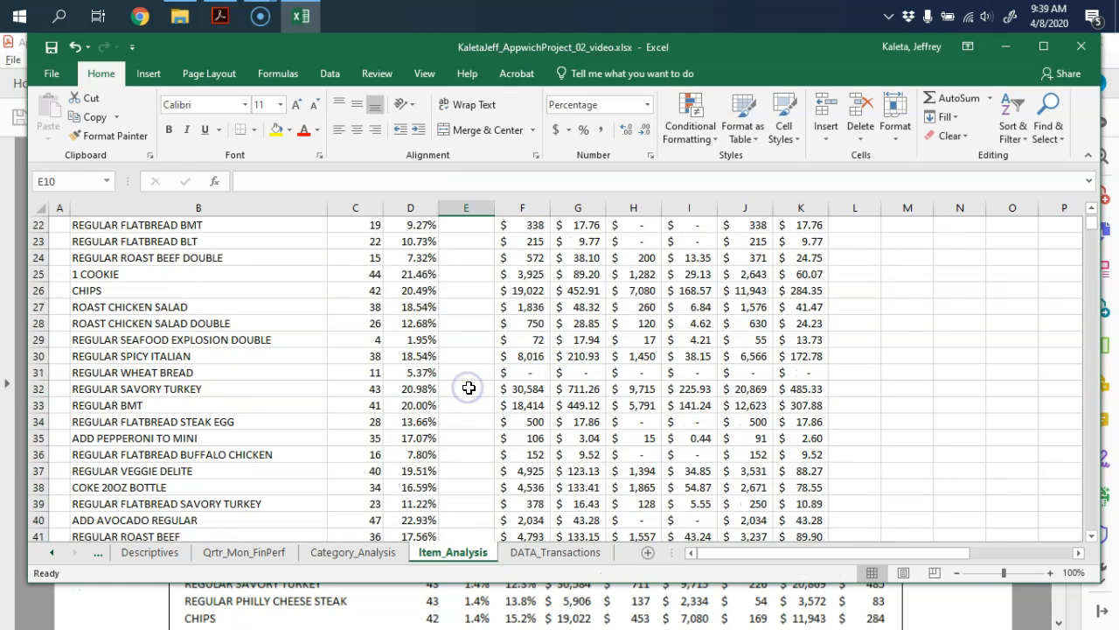
{"action": "scroll", "scroll_direction": "up", "scroll_amount": 3}
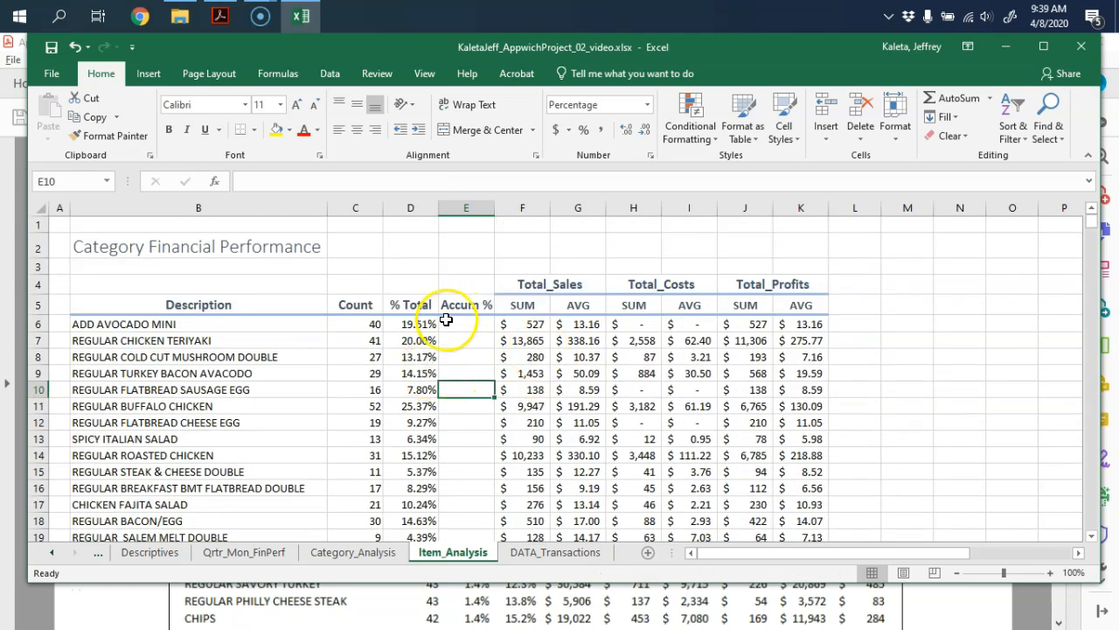
Step: Start the table selection at the Description header in B5
{"action": "left_click", "coordinate": [466, 324]}
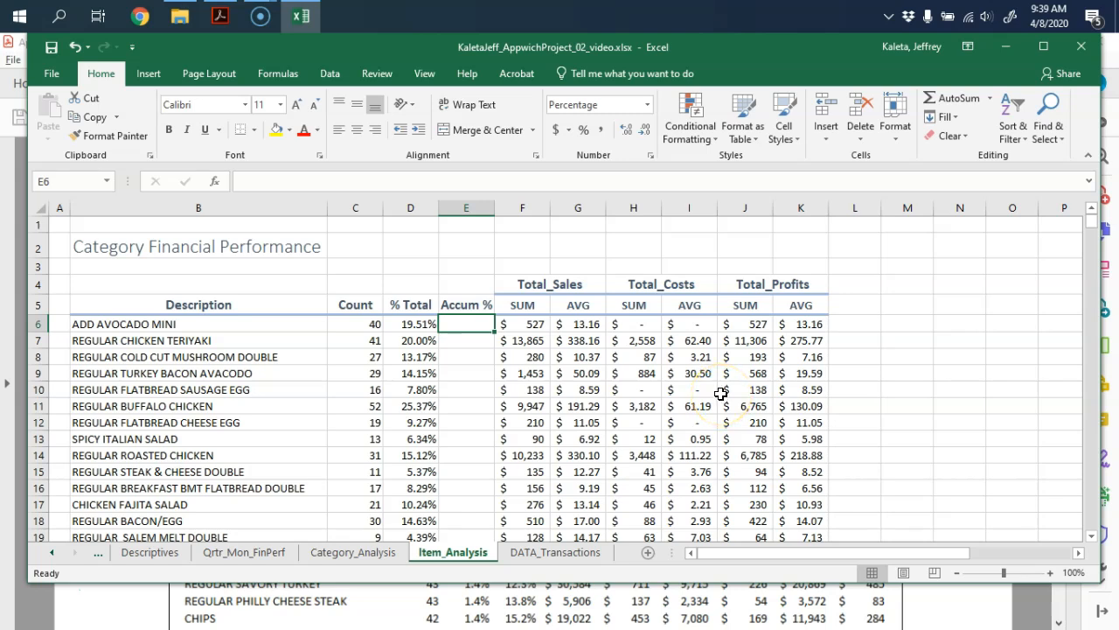
{"action": "mouse_move", "coordinate": [435, 357]}
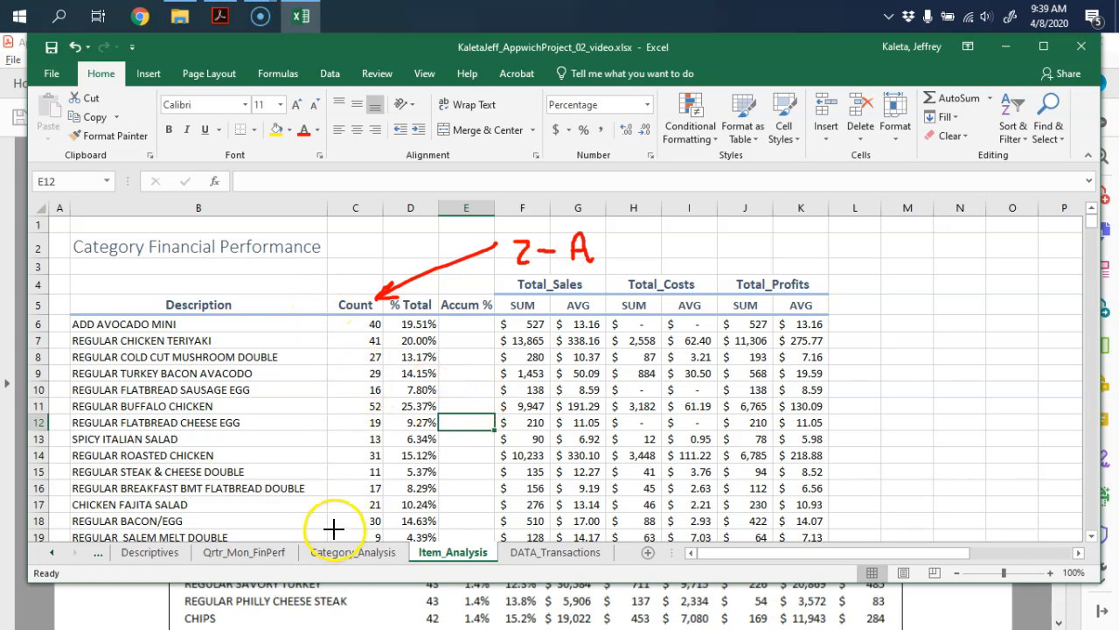
{"action": "mouse_move", "coordinate": [603, 370]}
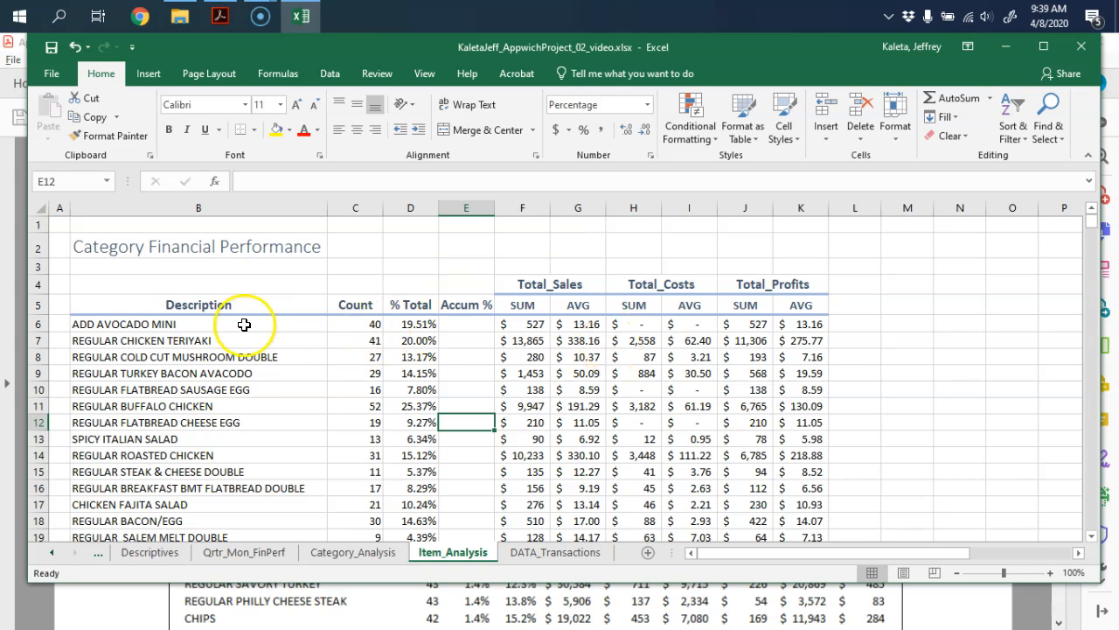
{"action": "left_click", "coordinate": [198, 304]}
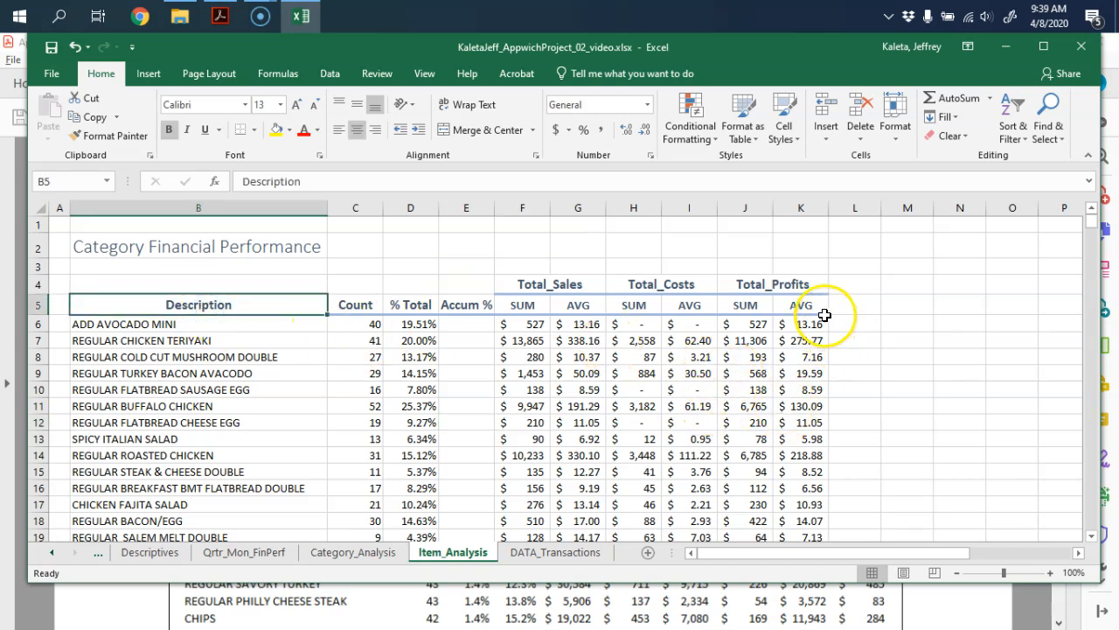
{"action": "mouse_move", "coordinate": [762, 340]}
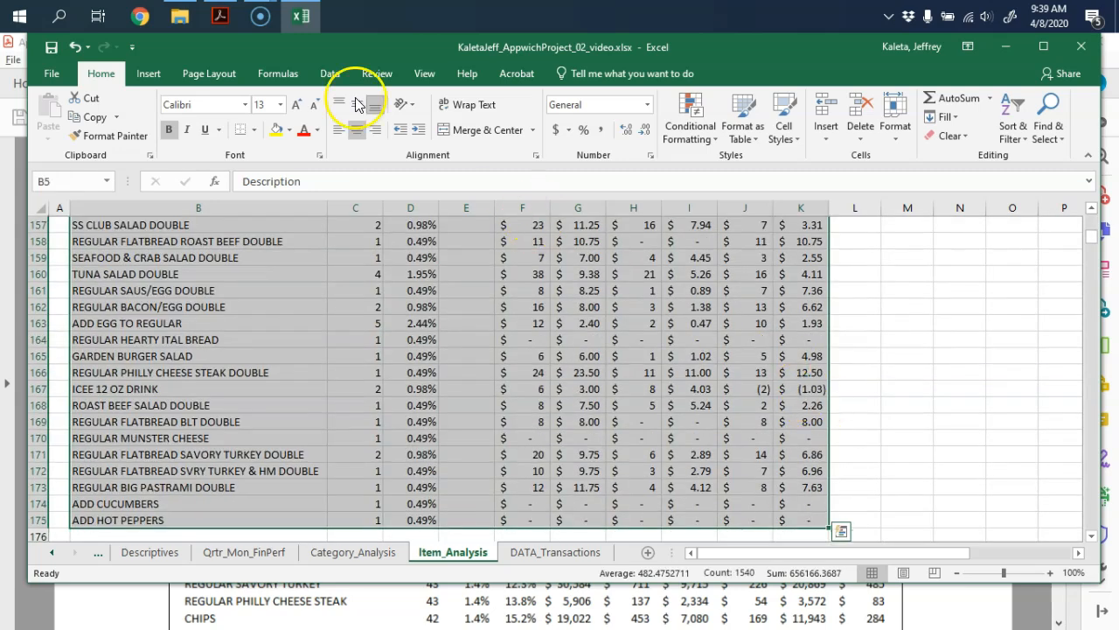
Step: Sort the table by Count from largest to smallest, putting Regular Buffalo Chicken first
{"action": "left_click", "coordinate": [493, 119]}
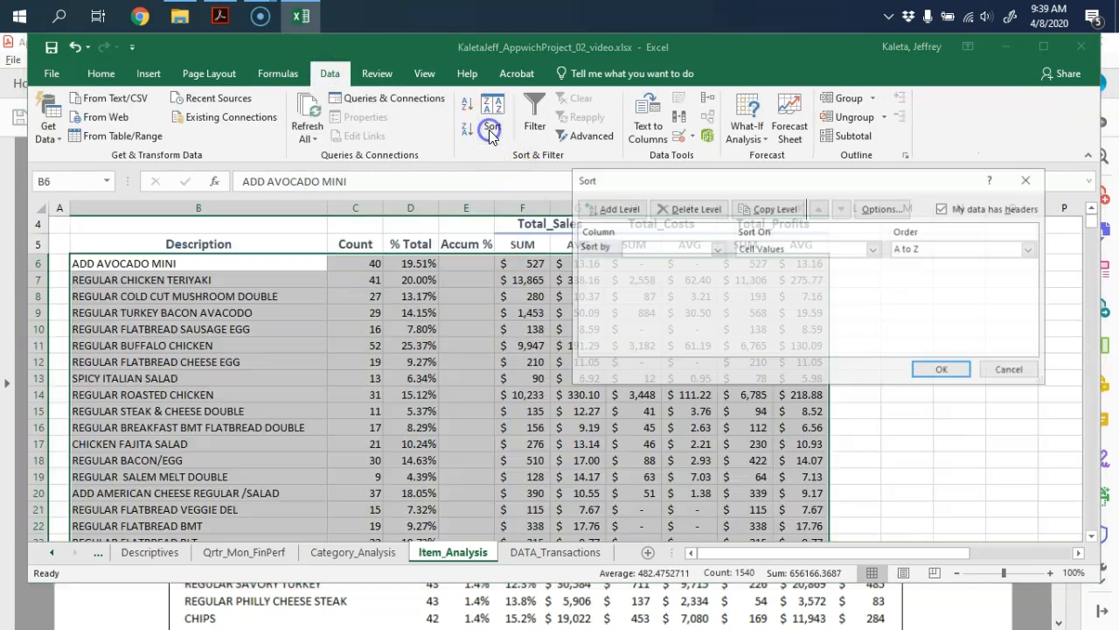
{"action": "left_click", "coordinate": [717, 248]}
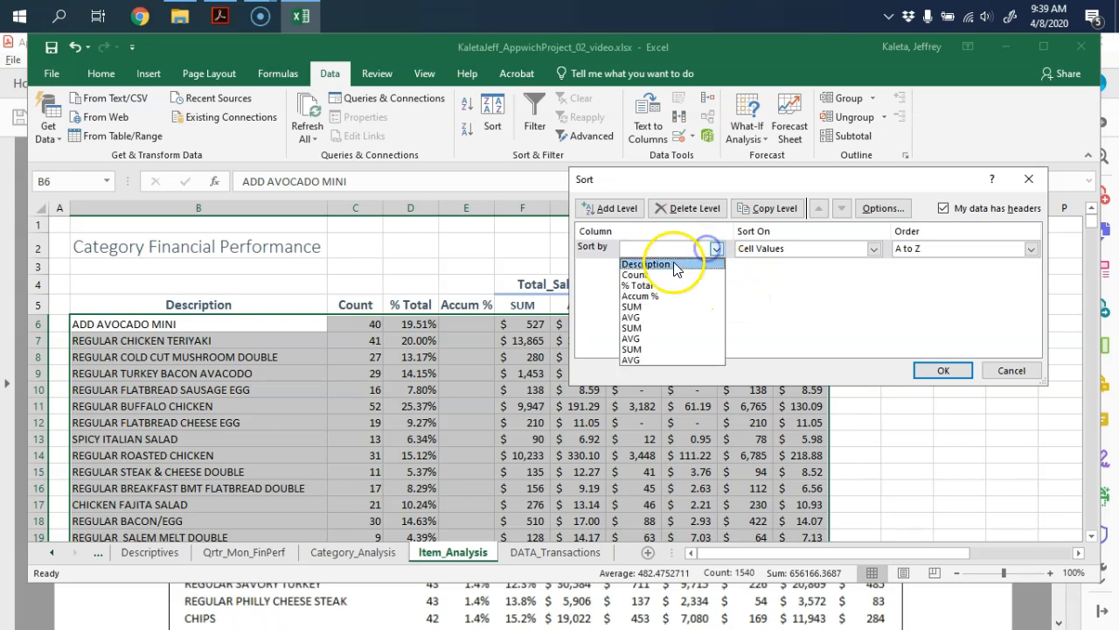
{"action": "left_click", "coordinate": [636, 274]}
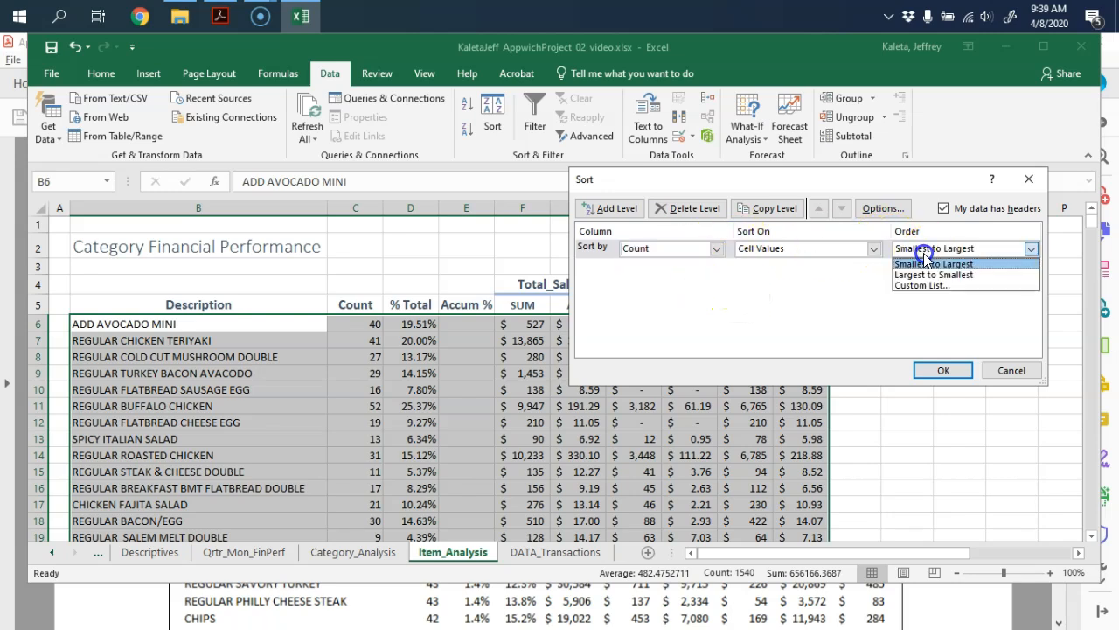
{"action": "left_click", "coordinate": [934, 273]}
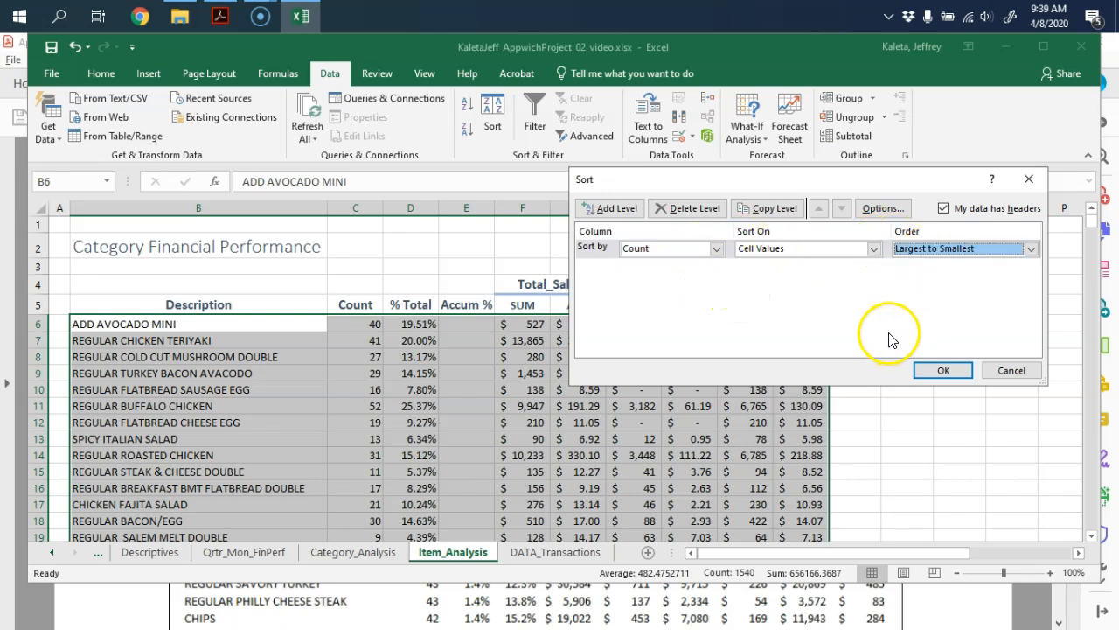
{"action": "left_click", "coordinate": [942, 371]}
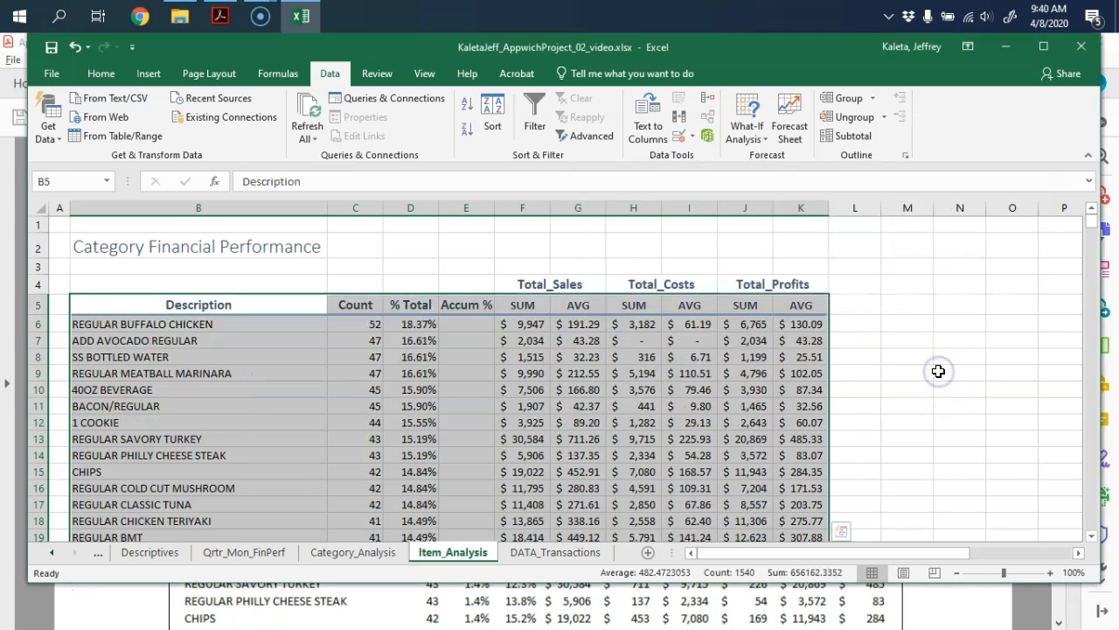
{"action": "left_click", "coordinate": [451, 357]}
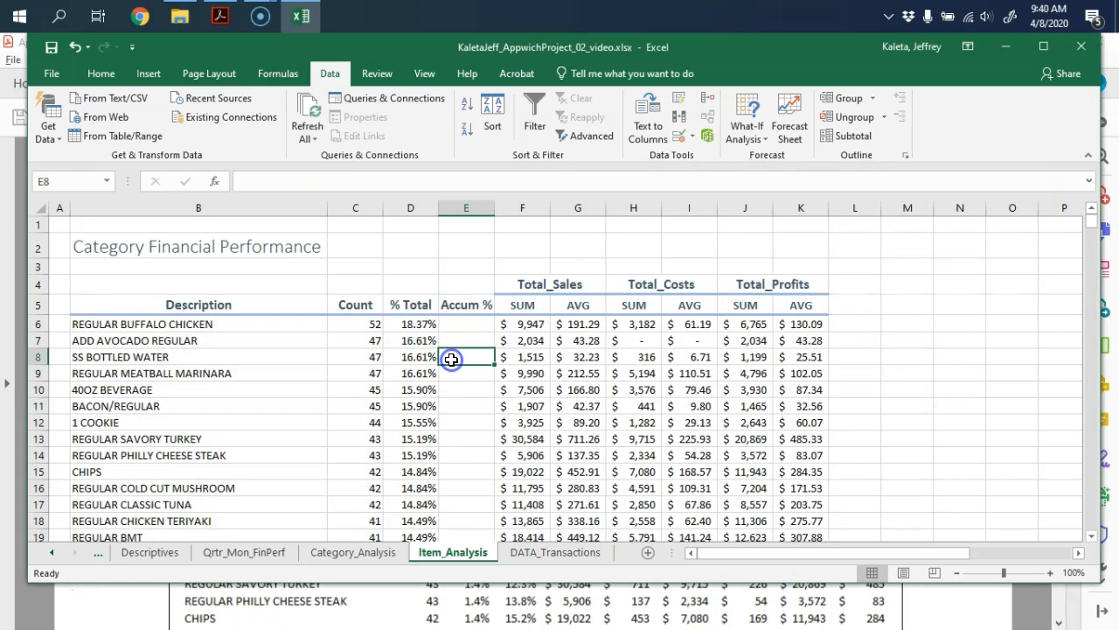
{"action": "mouse_move", "coordinate": [332, 354]}
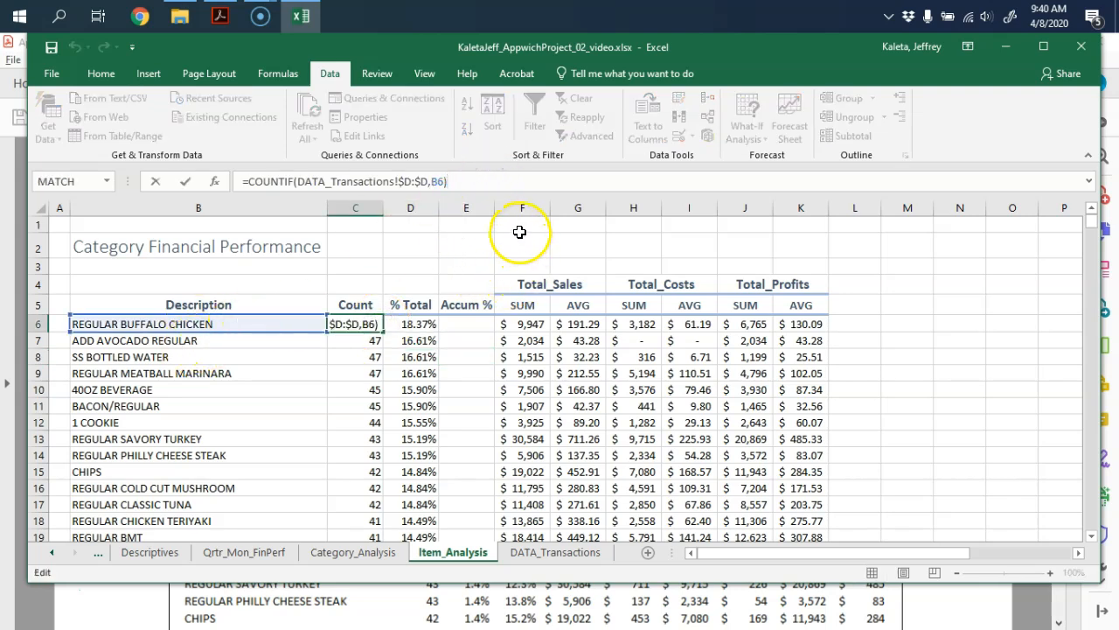
{"action": "mouse_move", "coordinate": [696, 346]}
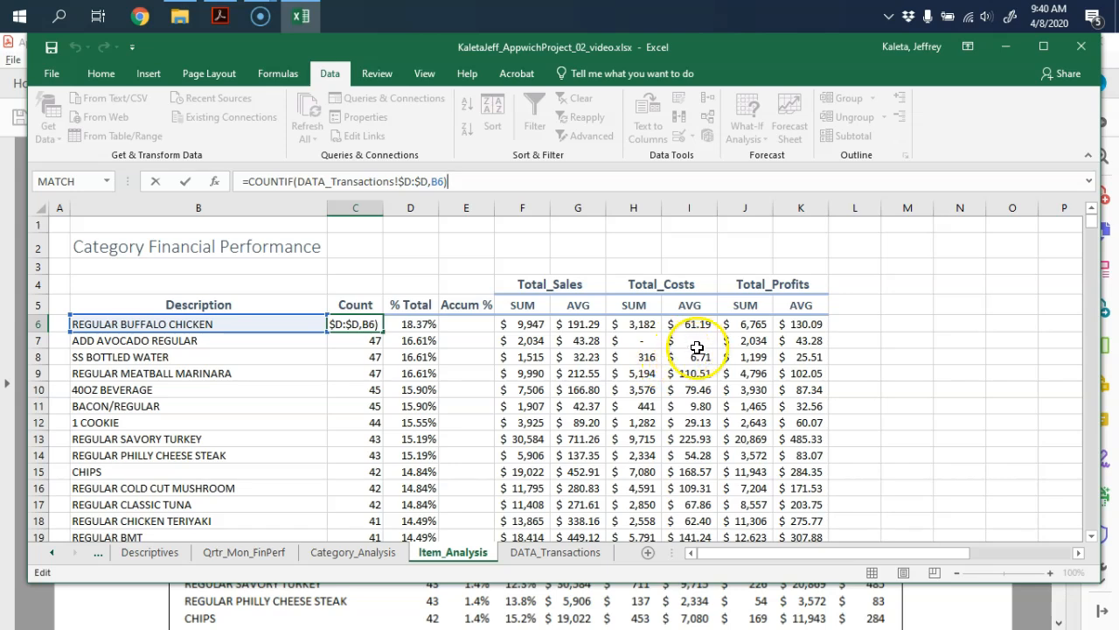
{"action": "mouse_move", "coordinate": [598, 374]}
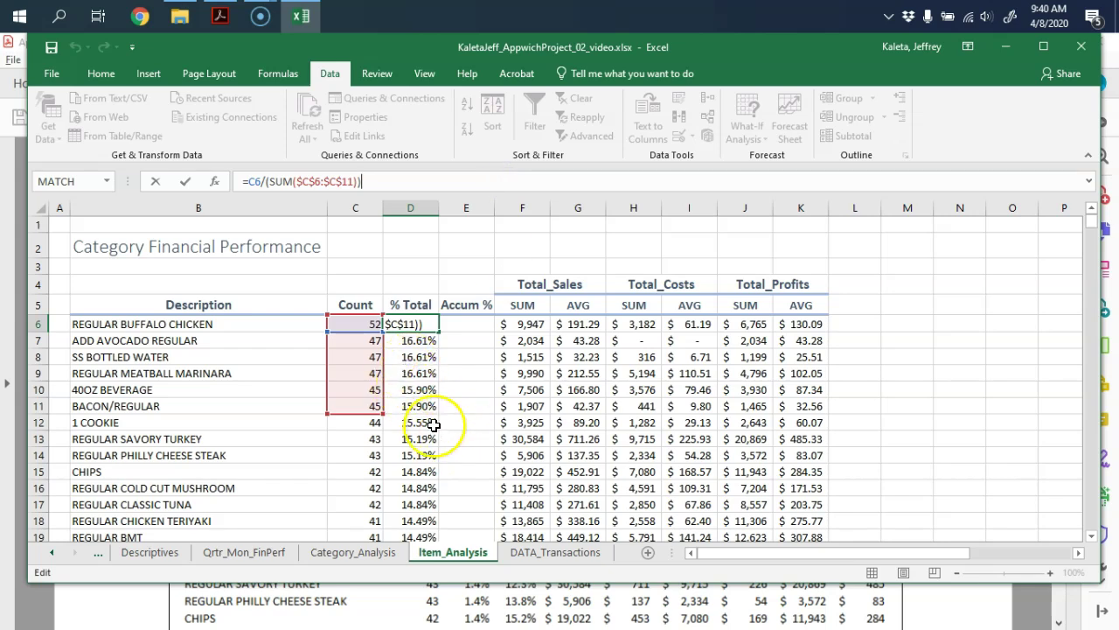
{"action": "left_click", "coordinate": [522, 323]}
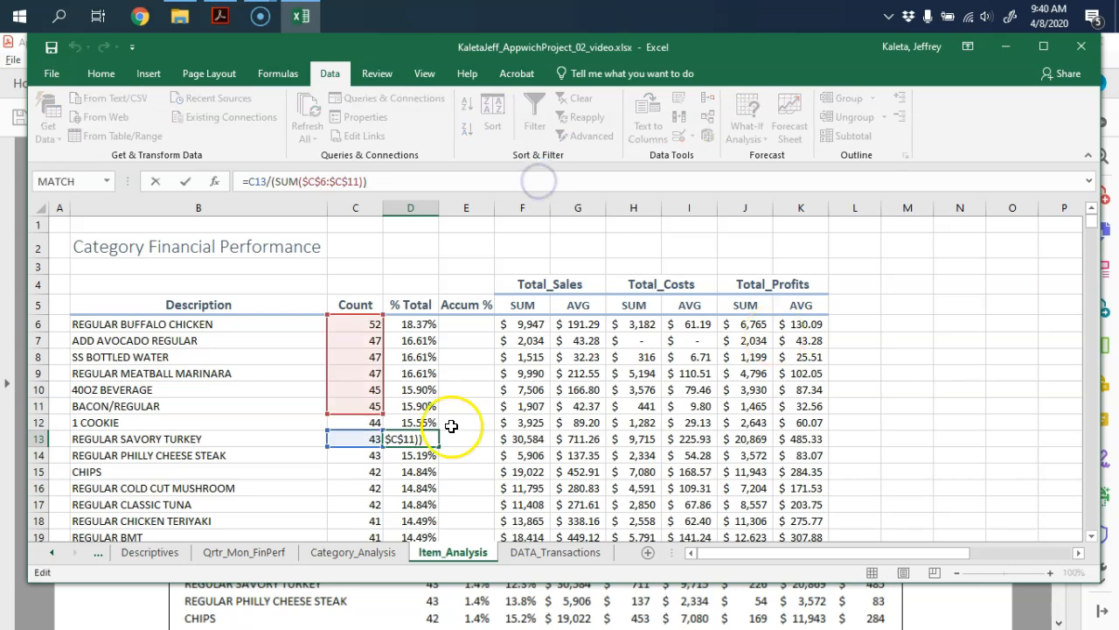
{"action": "key", "text": "Return"}
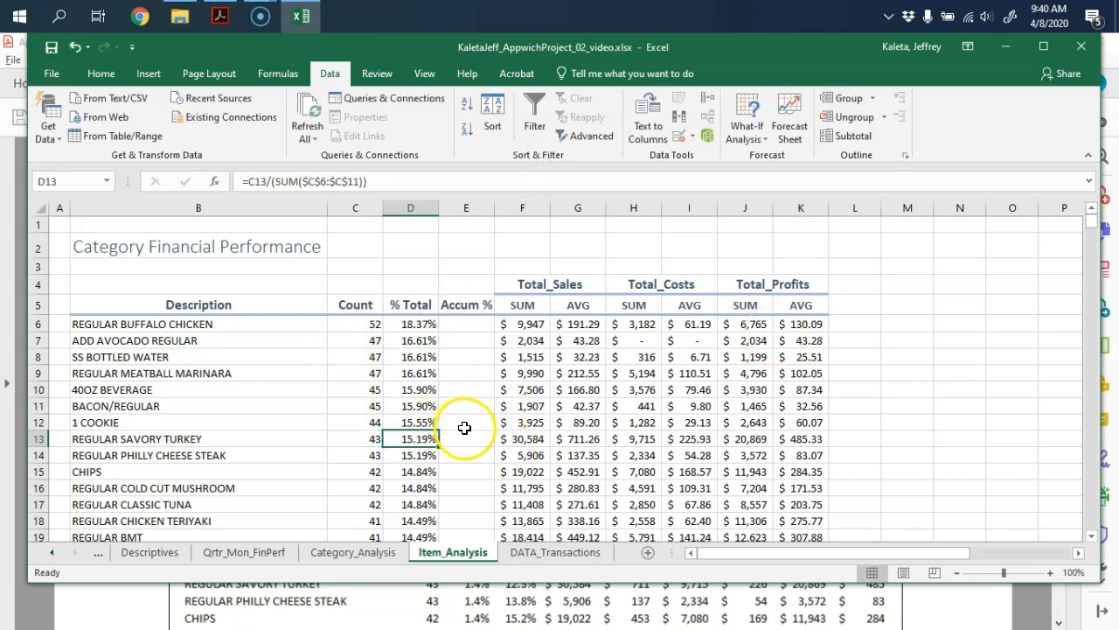
{"action": "left_click", "coordinate": [907, 388]}
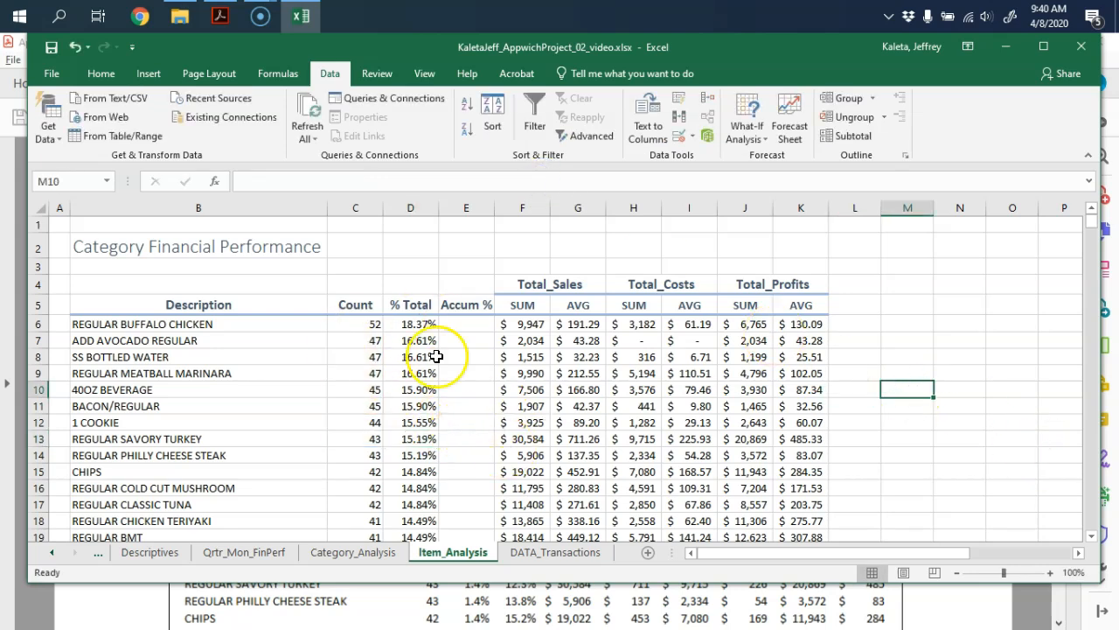
Step: Check the top item's % Total formula, then view the 3000 transaction Count on Descriptives
{"action": "left_click", "coordinate": [465, 324]}
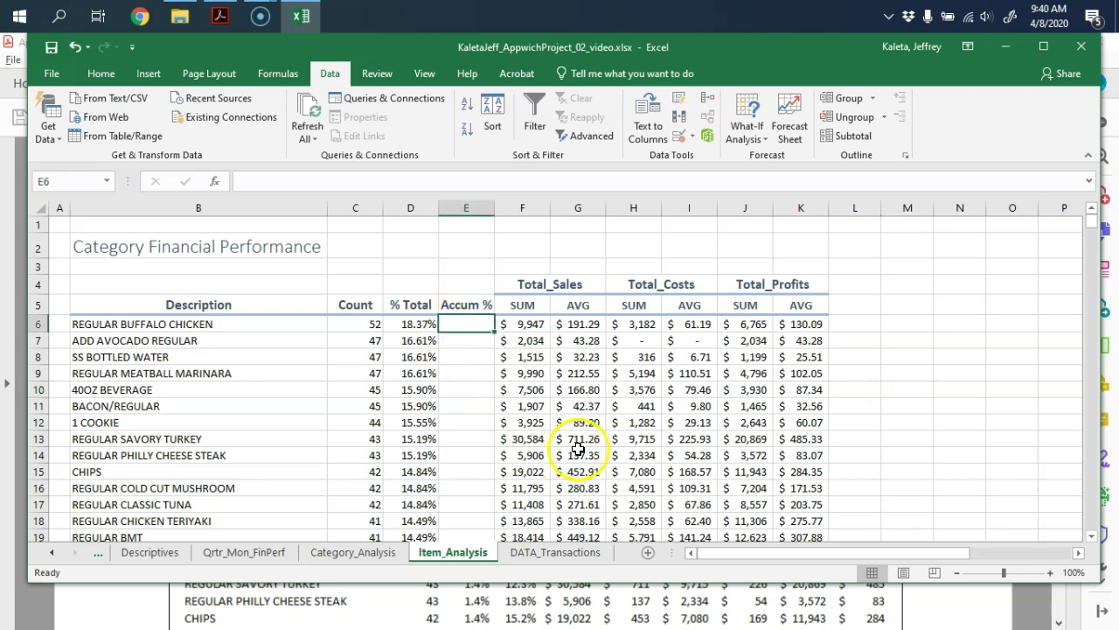
{"action": "mouse_move", "coordinate": [457, 441]}
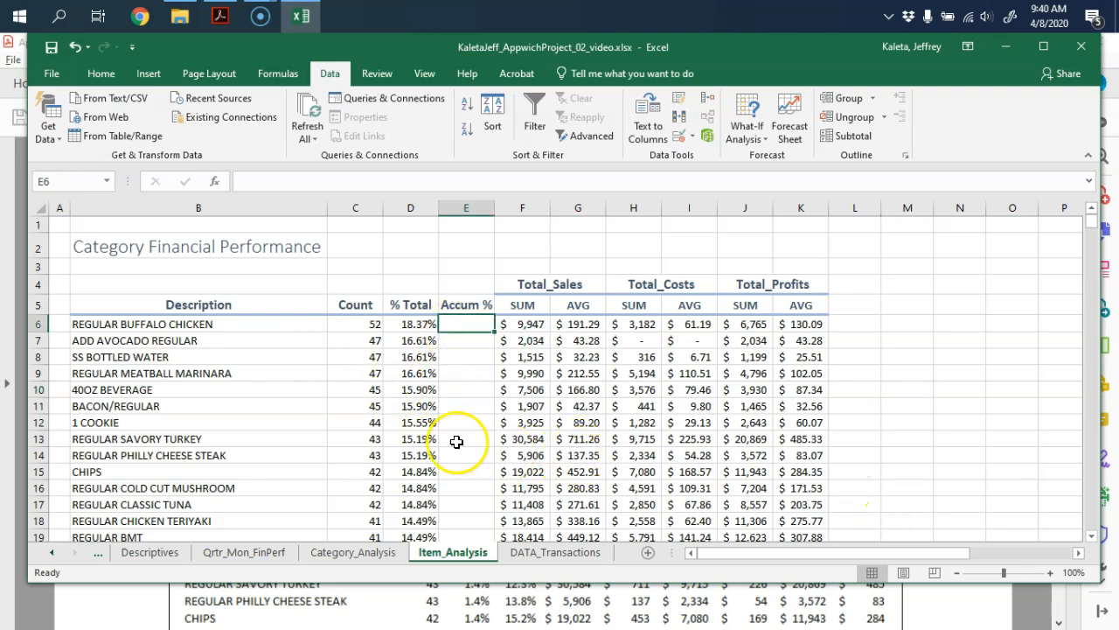
{"action": "left_click", "coordinate": [409, 323]}
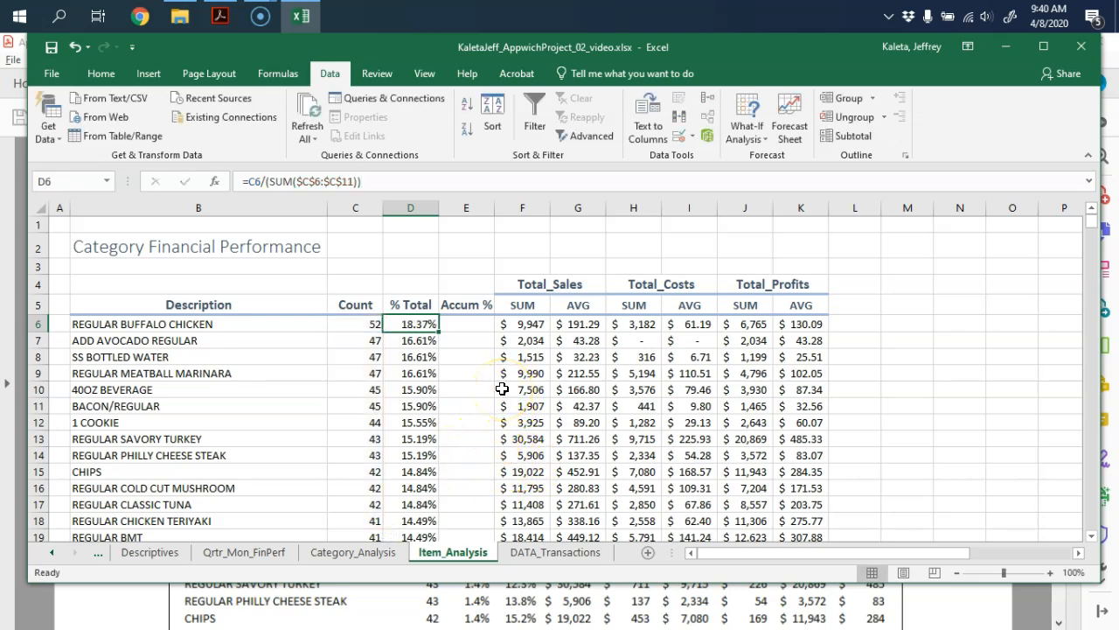
{"action": "mouse_move", "coordinate": [505, 432]}
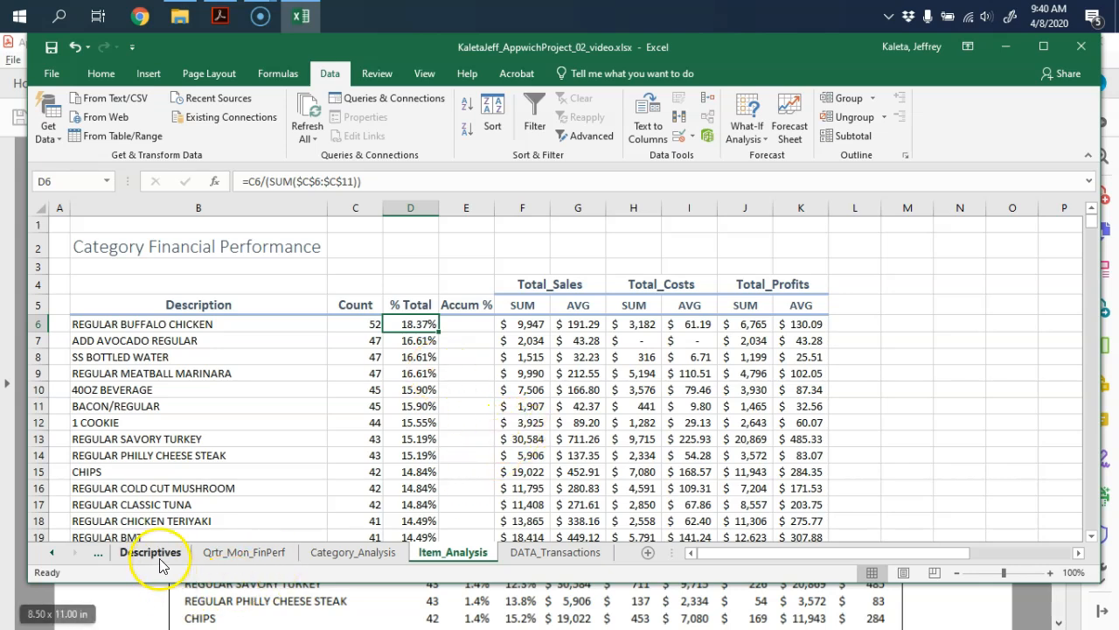
{"action": "left_click", "coordinate": [151, 553]}
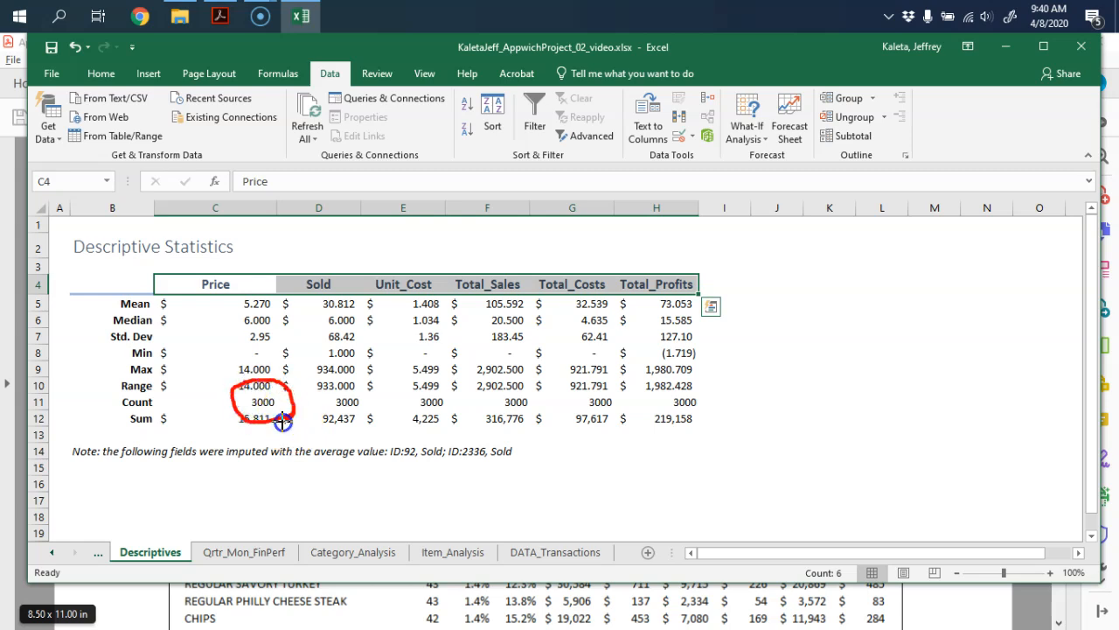
{"action": "mouse_move", "coordinate": [418, 483]}
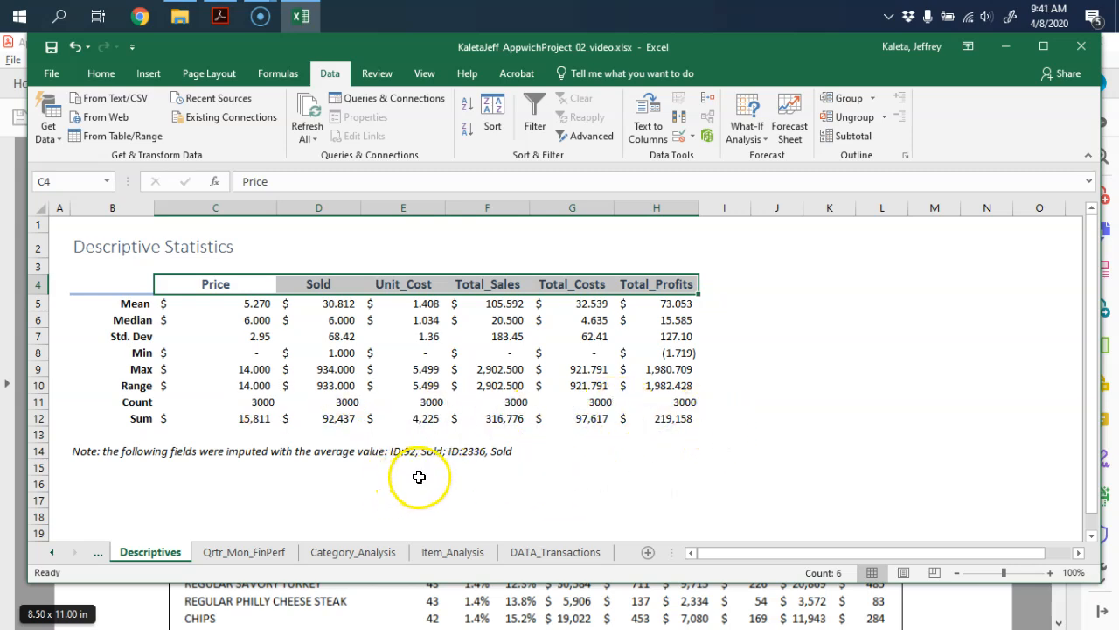
{"action": "mouse_move", "coordinate": [584, 563]}
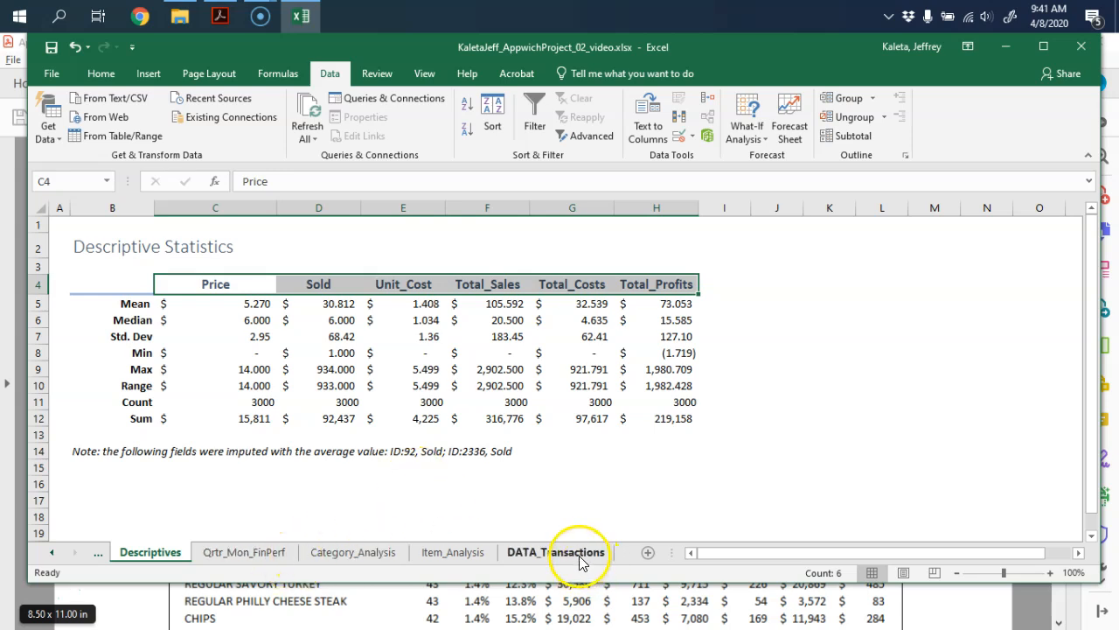
Step: Divide each Count by 3000 in % Total, giving 1.73% for Regular Buffalo Chicken
{"action": "left_click", "coordinate": [451, 553]}
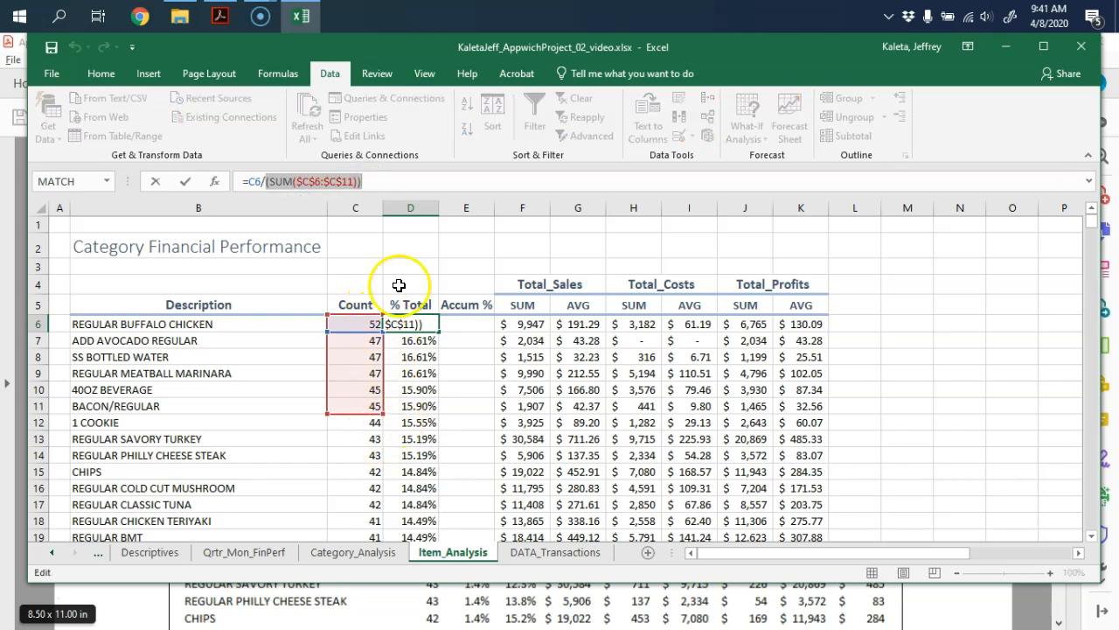
{"action": "type", "text": "/300"}
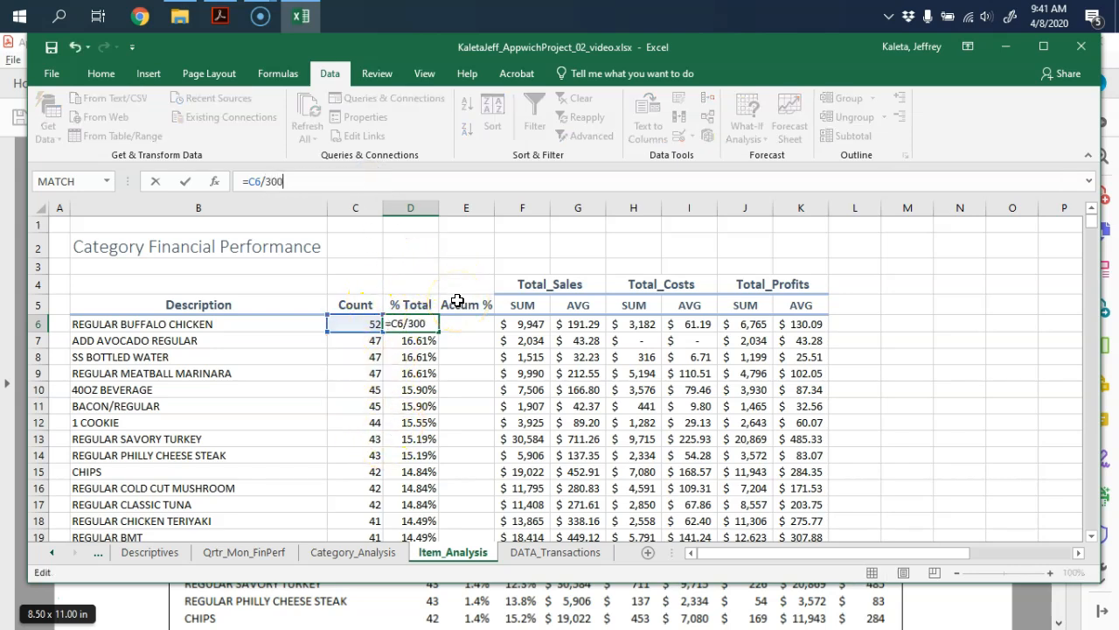
{"action": "type", "text": "0"}
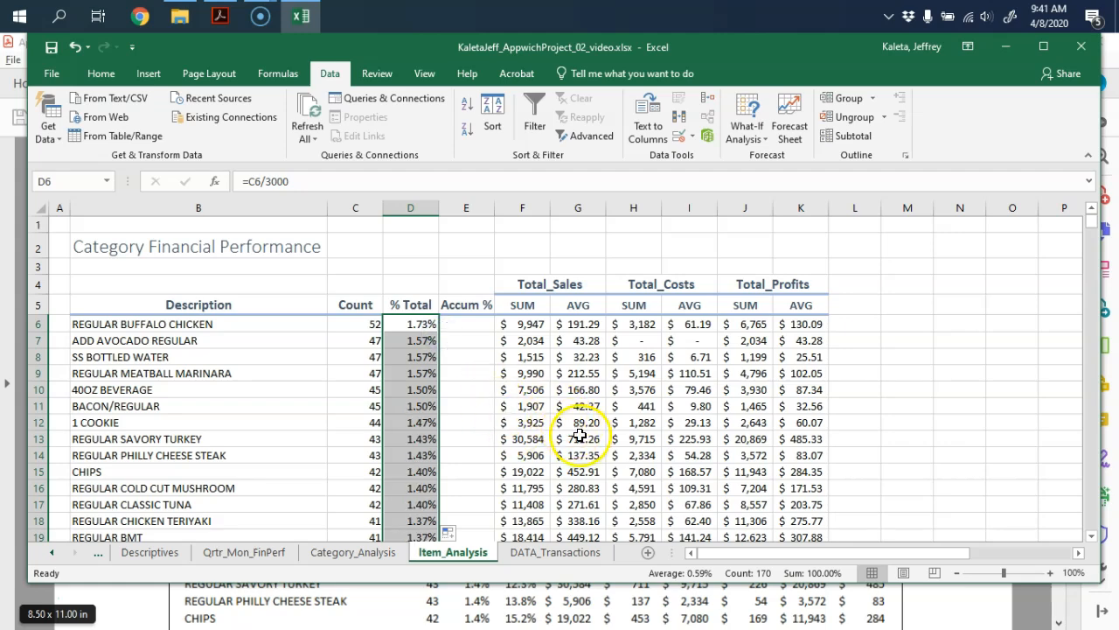
{"action": "scroll", "scroll_direction": "down", "scroll_amount": 3}
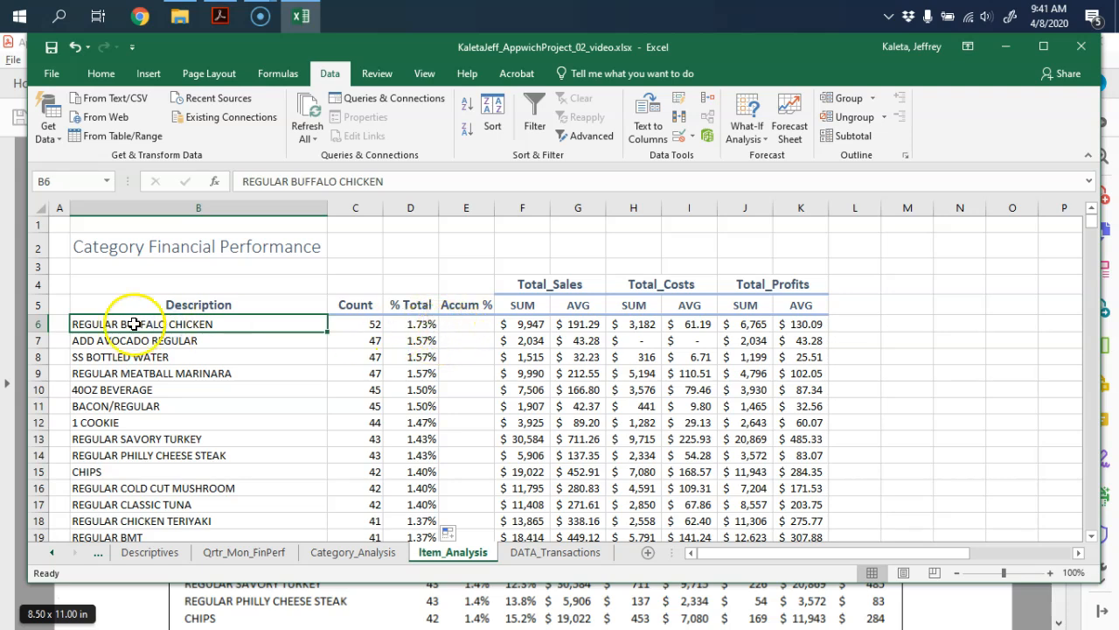
{"action": "mouse_move", "coordinate": [1010, 123]}
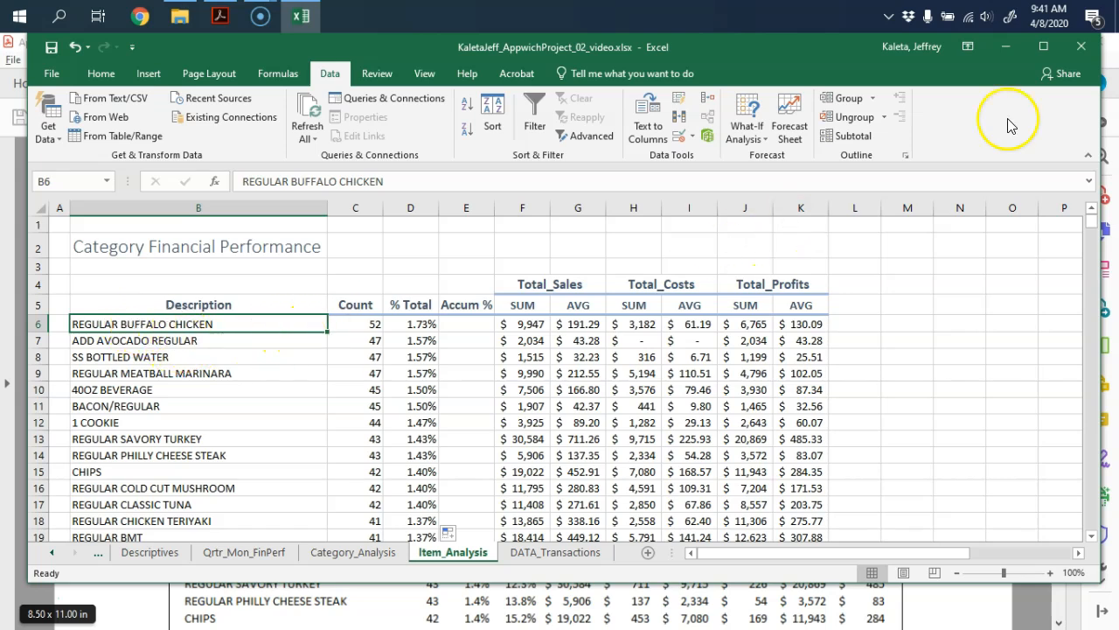
{"action": "left_click", "coordinate": [221, 15]}
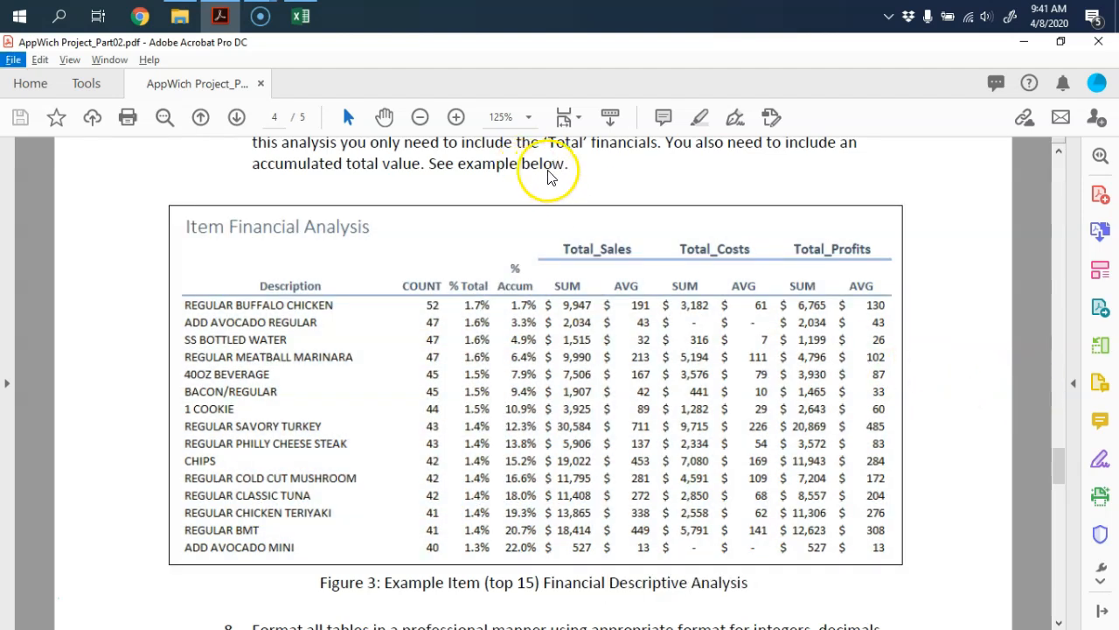
{"action": "left_click", "coordinate": [300, 16]}
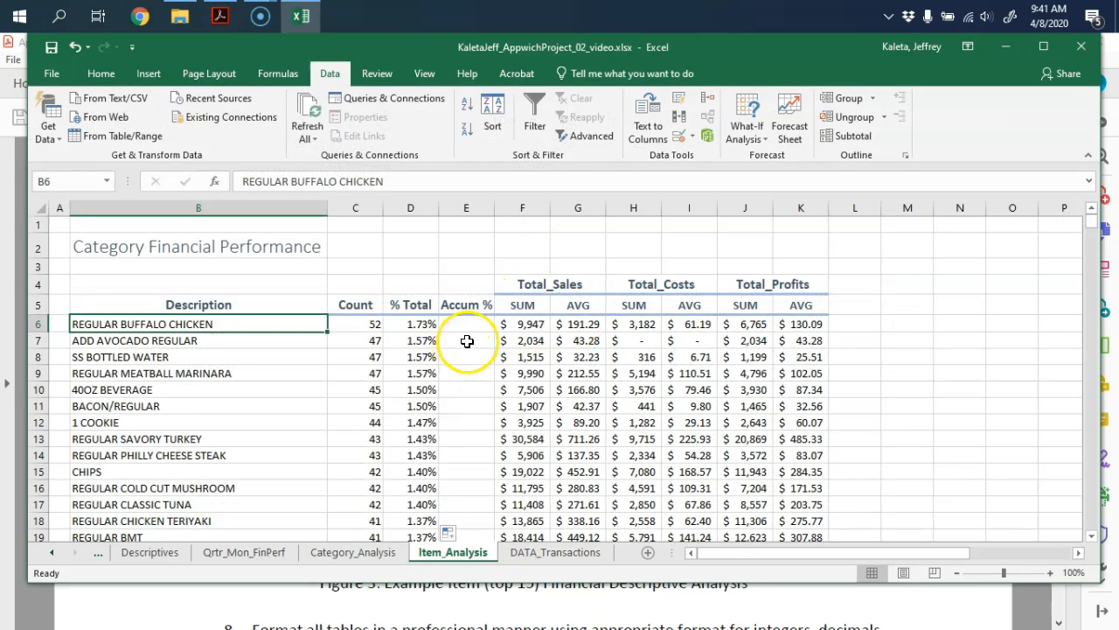
Step: Enter =SUM(D6:D6 in E6 for Regular Buffalo Chicken and position the cursor to lock the range start
{"action": "left_click", "coordinate": [465, 323]}
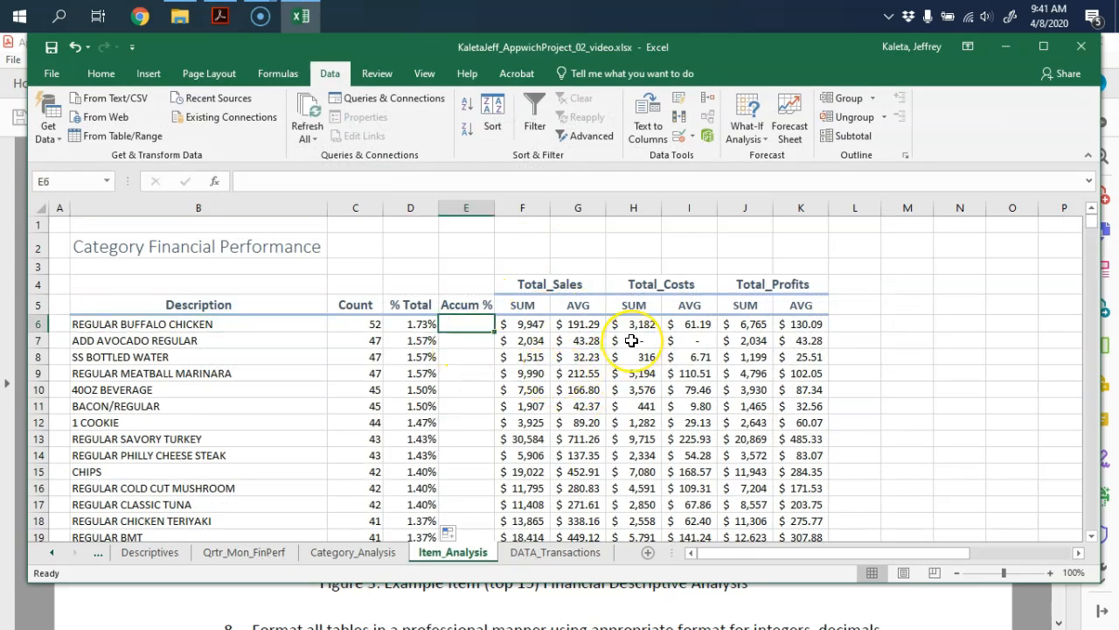
{"action": "type", "text": "="}
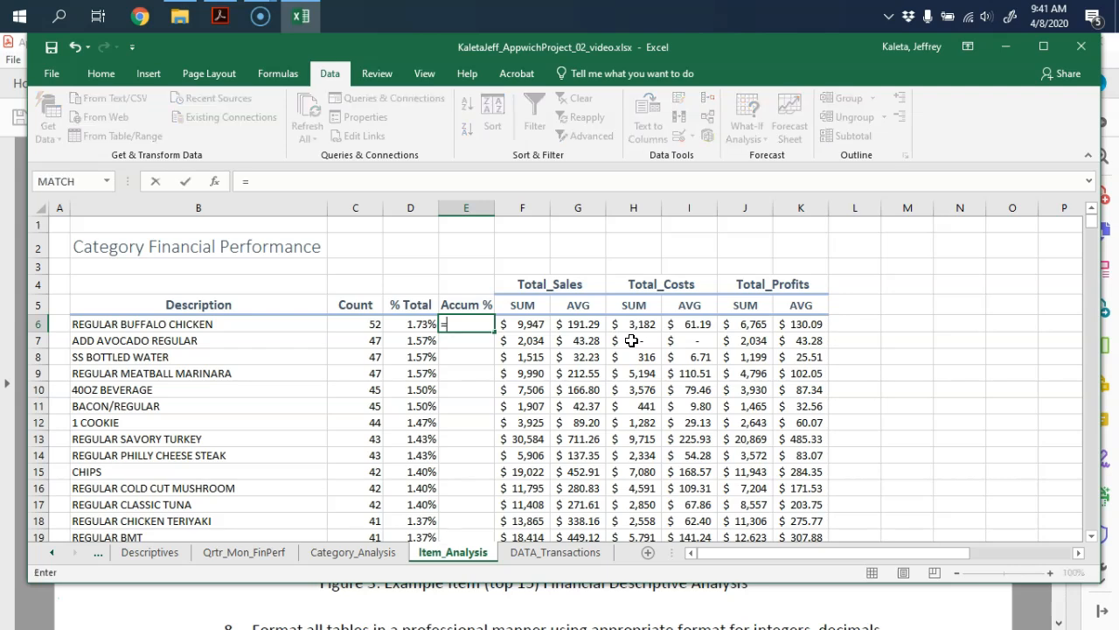
{"action": "type", "text": "SUM("}
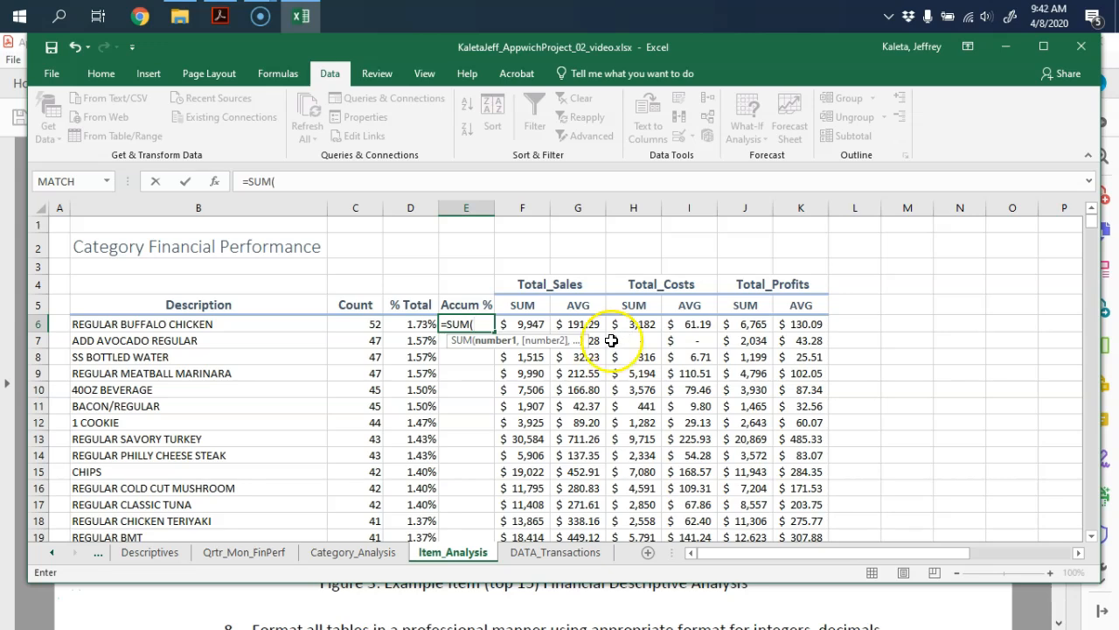
{"action": "left_click", "coordinate": [409, 324]}
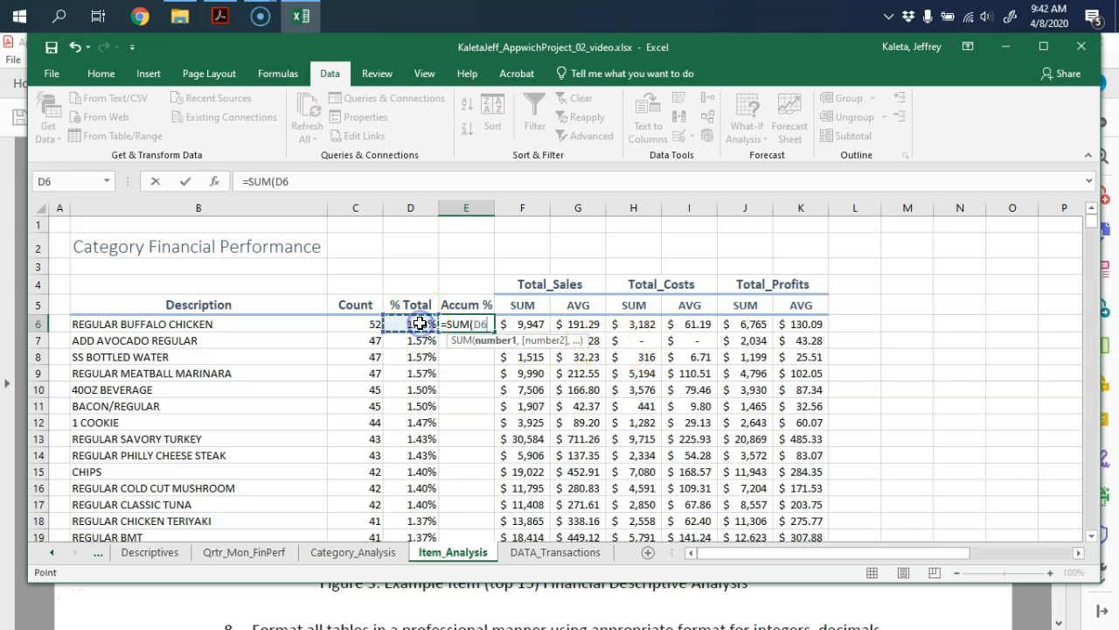
{"action": "left_click", "coordinate": [409, 324]}
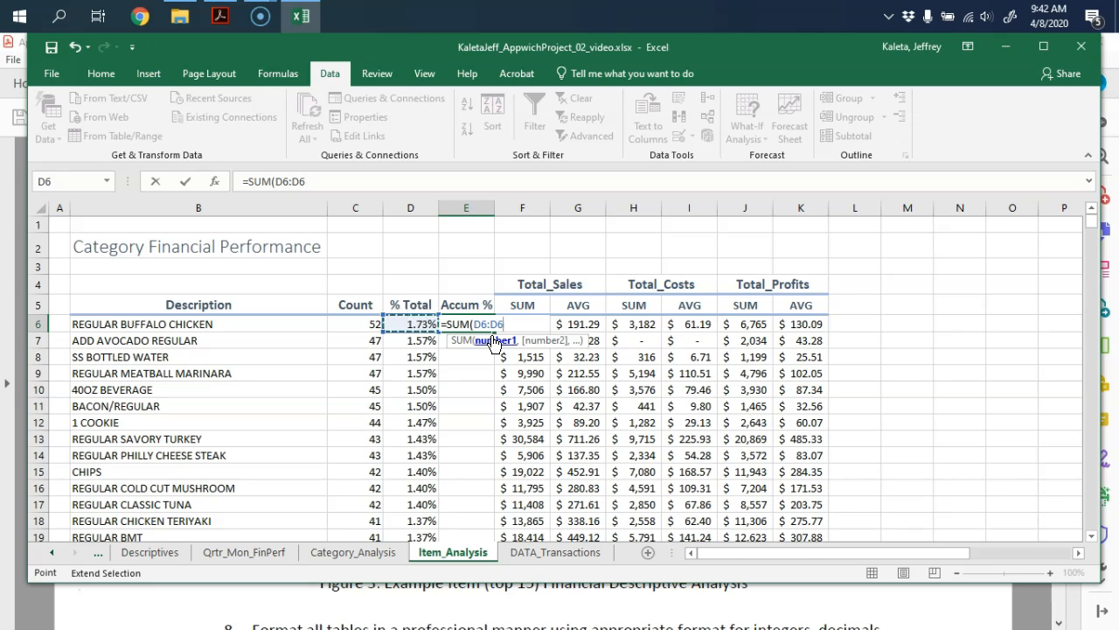
{"action": "mouse_move", "coordinate": [381, 314]}
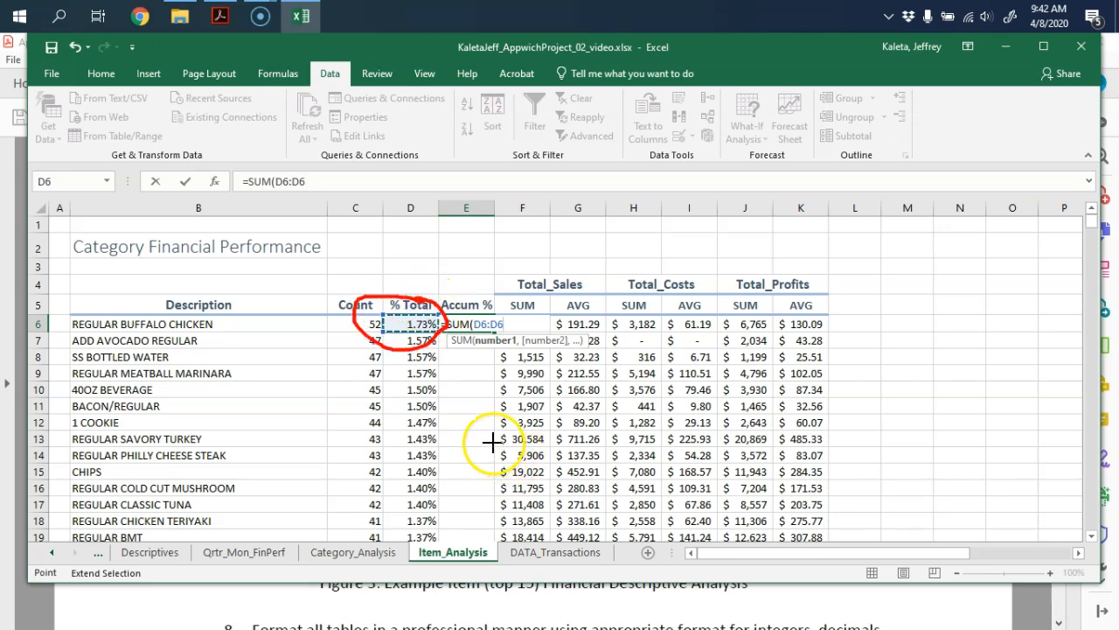
{"action": "mouse_move", "coordinate": [451, 428]}
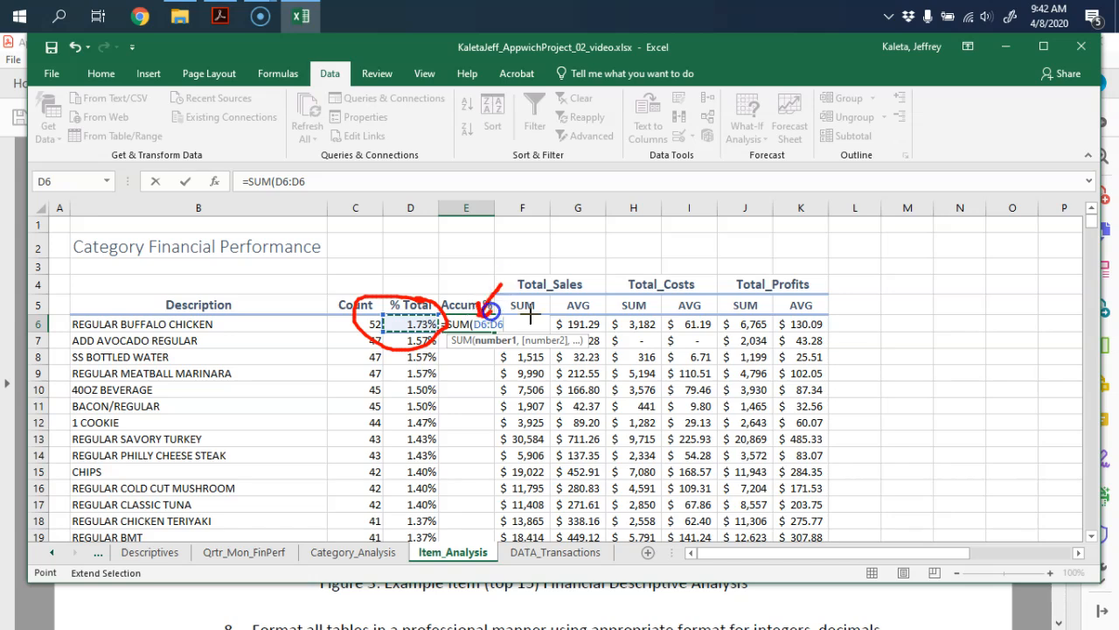
{"action": "mouse_move", "coordinate": [603, 343]}
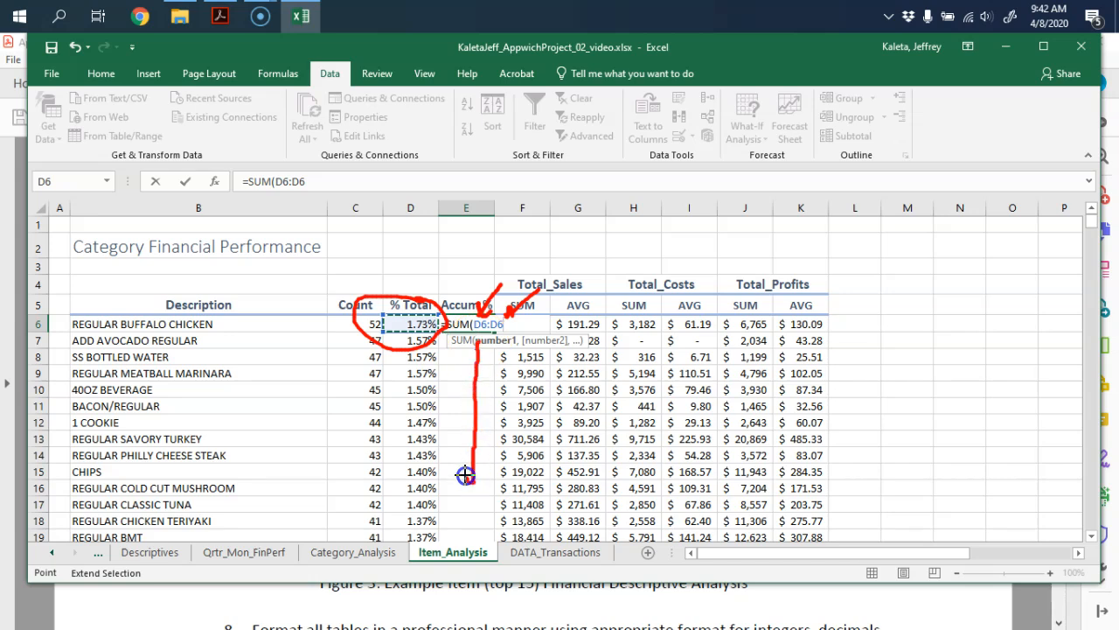
{"action": "mouse_move", "coordinate": [500, 265]}
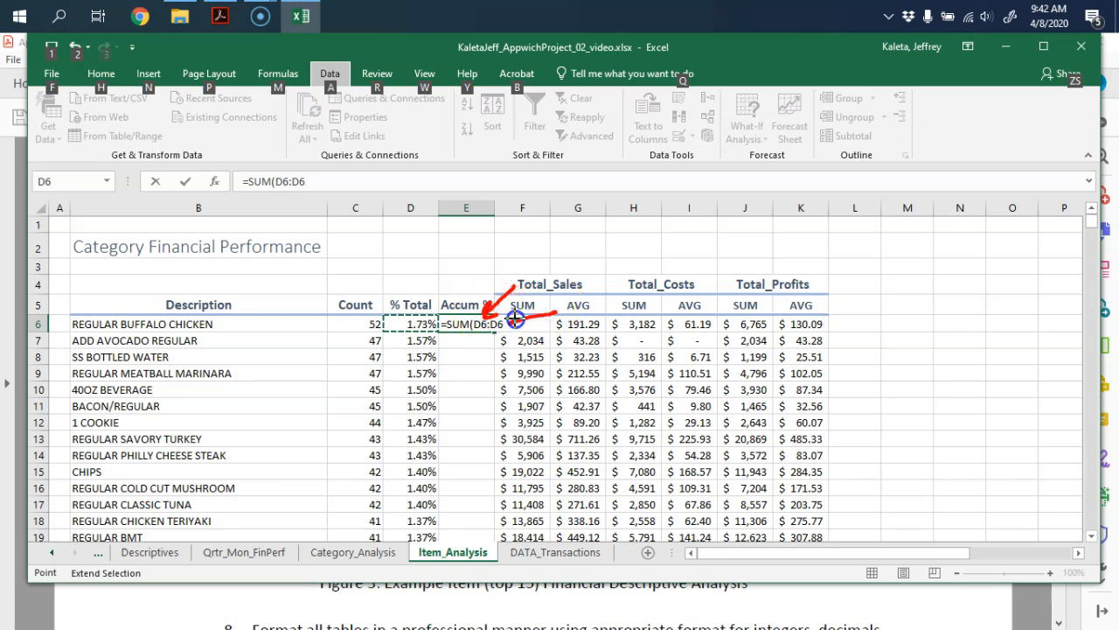
{"action": "mouse_move", "coordinate": [603, 346]}
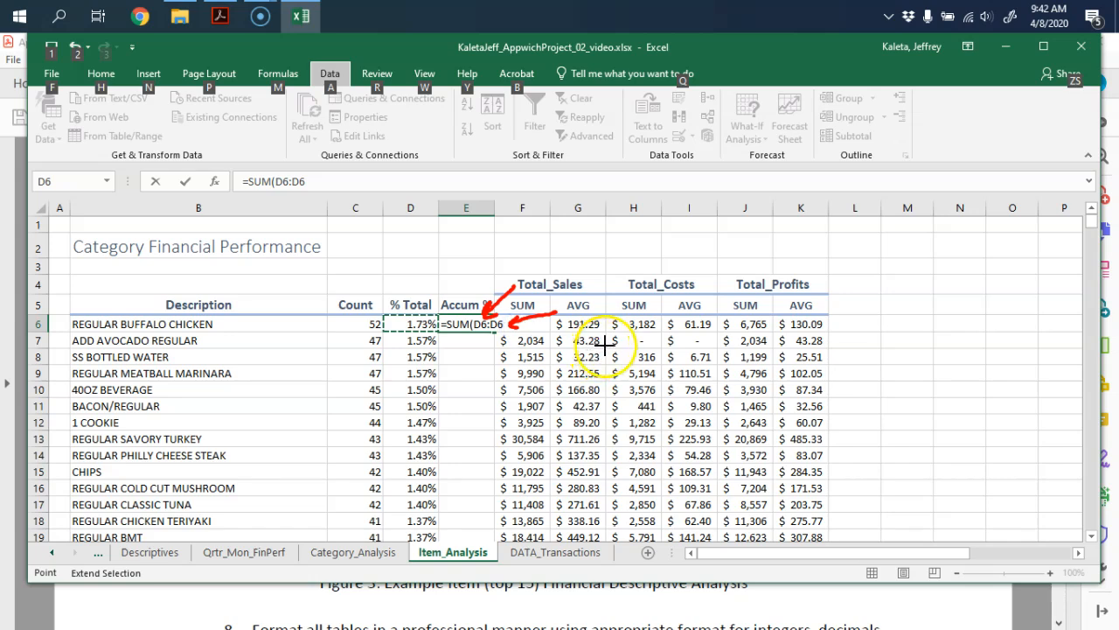
{"action": "left_click", "coordinate": [479, 323]}
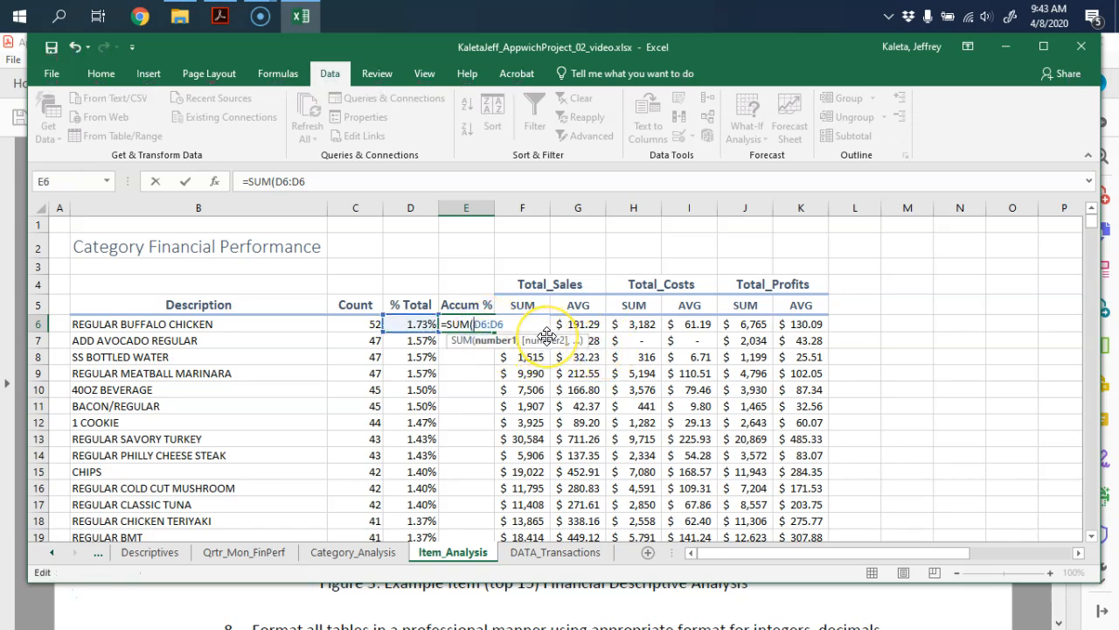
Step: Lock the start as $D$6 and fill Accum % down, giving running totals from 1.73% to about 22%
{"action": "type", "text": "$D$"}
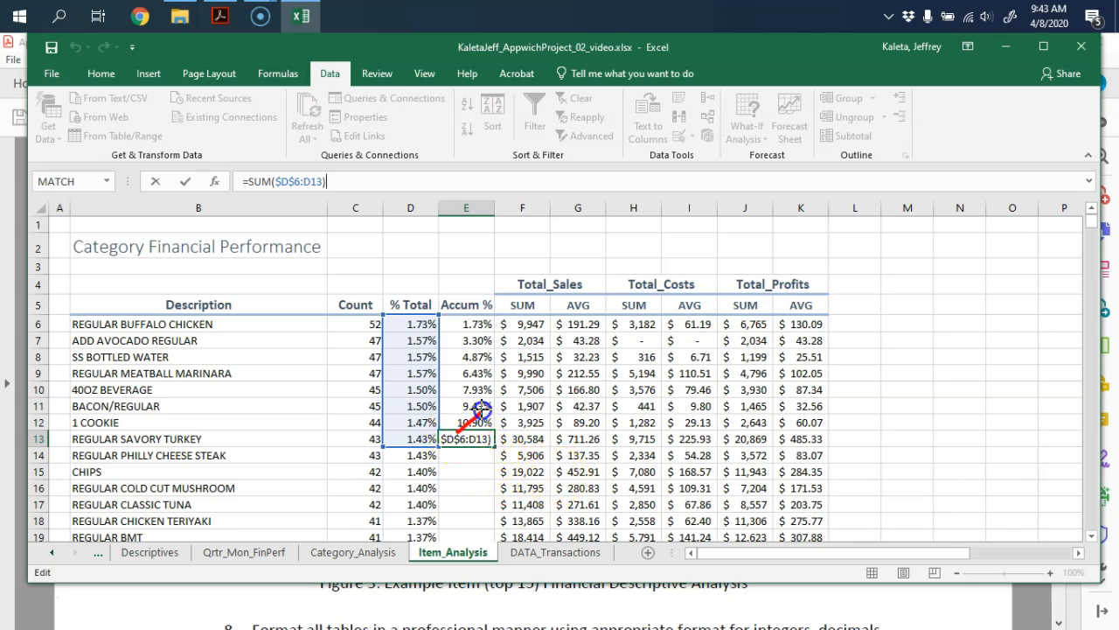
{"action": "mouse_move", "coordinate": [437, 304]}
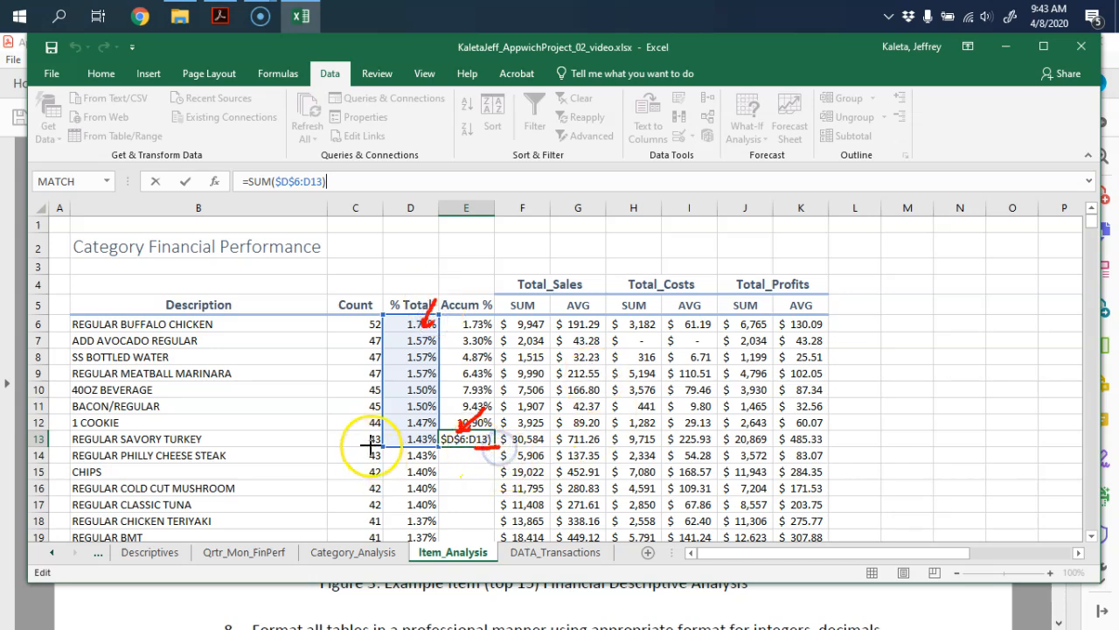
{"action": "mouse_move", "coordinate": [455, 527]}
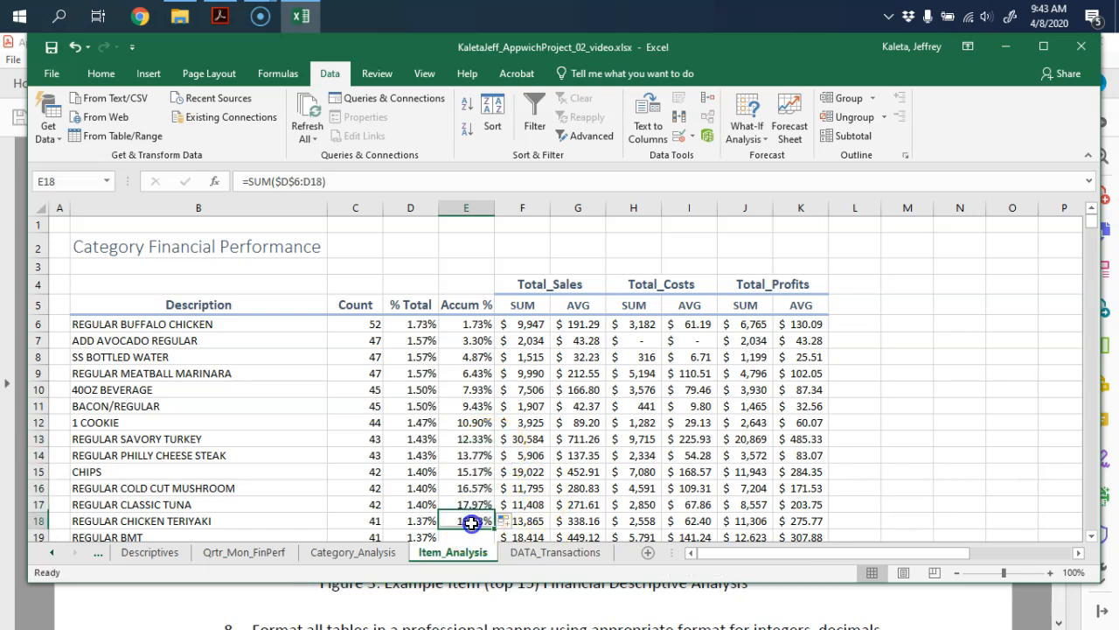
{"action": "double_click", "coordinate": [465, 521]}
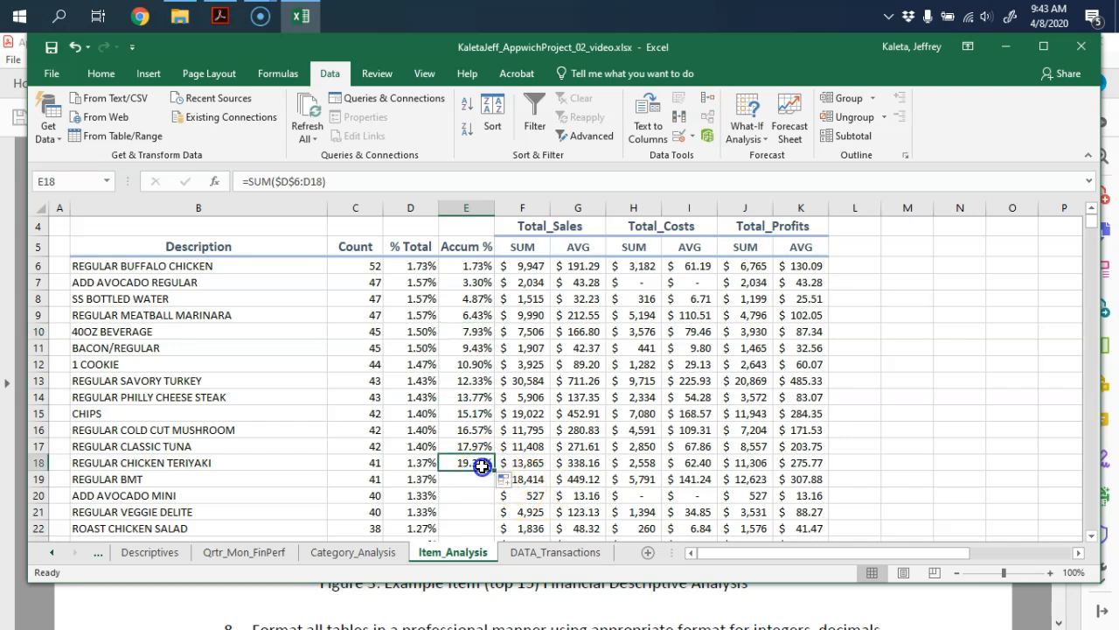
{"action": "left_click", "coordinate": [906, 445]}
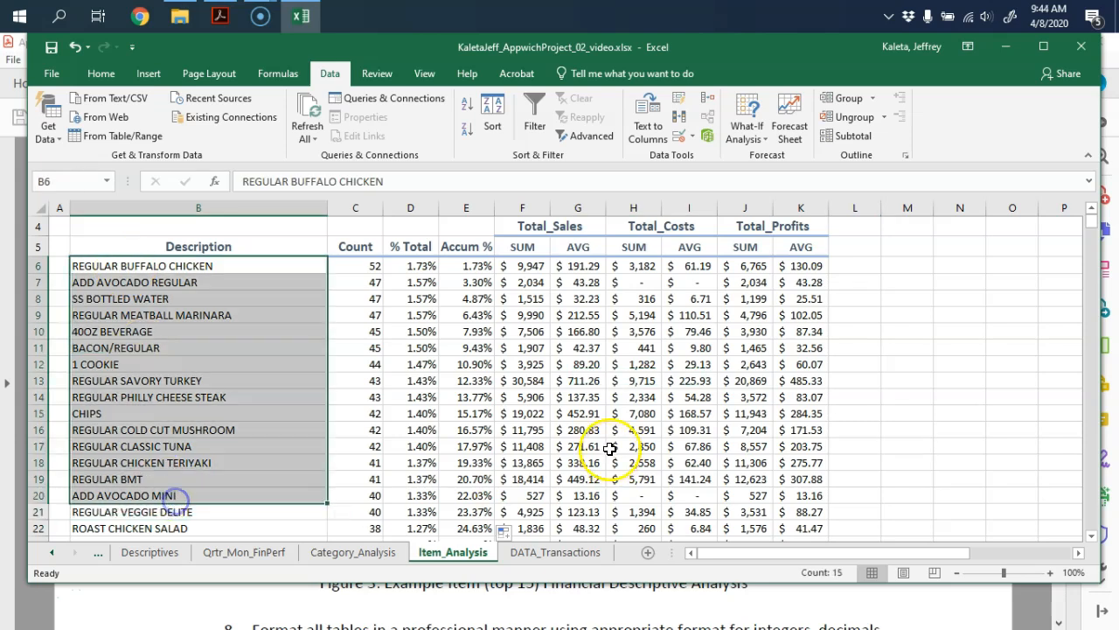
{"action": "mouse_move", "coordinate": [579, 444]}
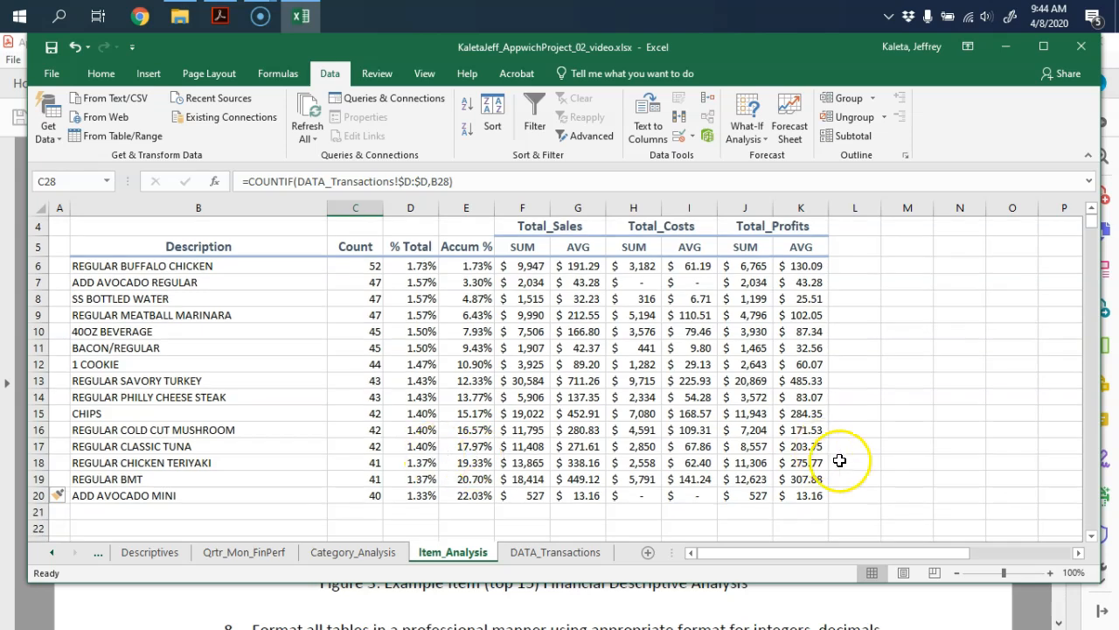
{"action": "mouse_move", "coordinate": [1098, 229]}
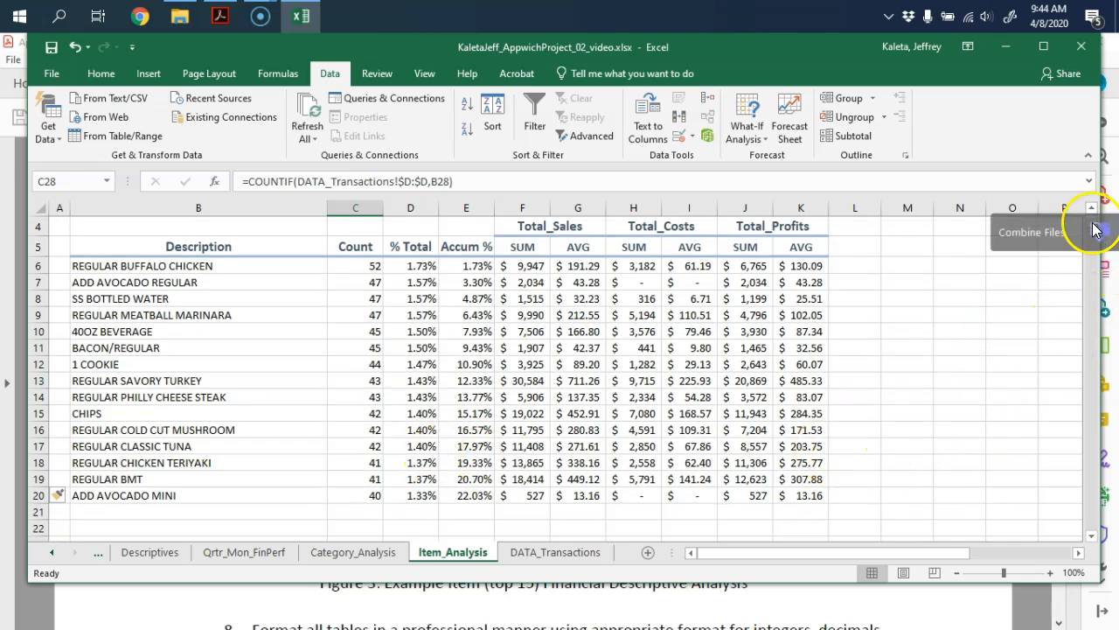
Step: Retitle the sheet heading in B2 to 'Item Financial Performance'
{"action": "scroll", "scroll_direction": "up", "scroll_amount": 3}
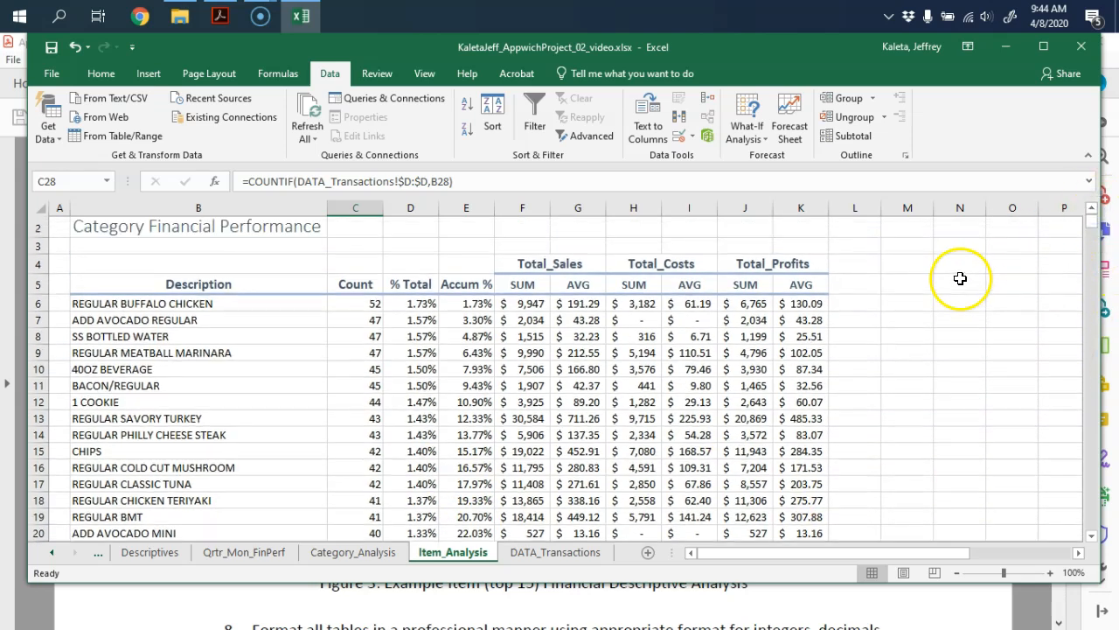
{"action": "left_click", "coordinate": [197, 244]}
{"action": "type", "text": "Item"}
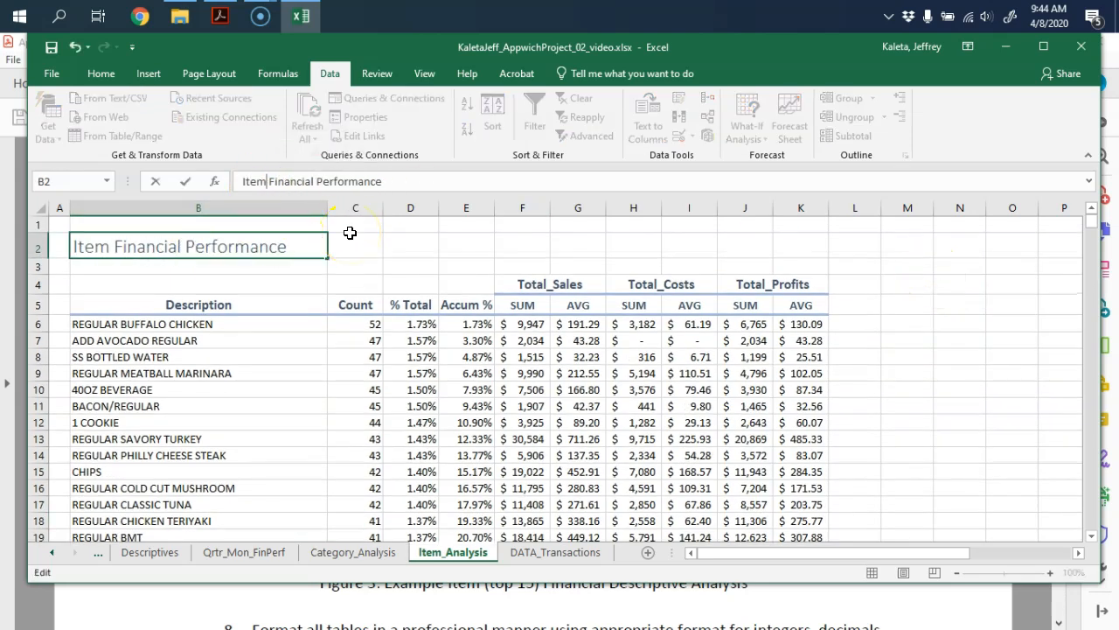
{"action": "key", "text": "Return"}
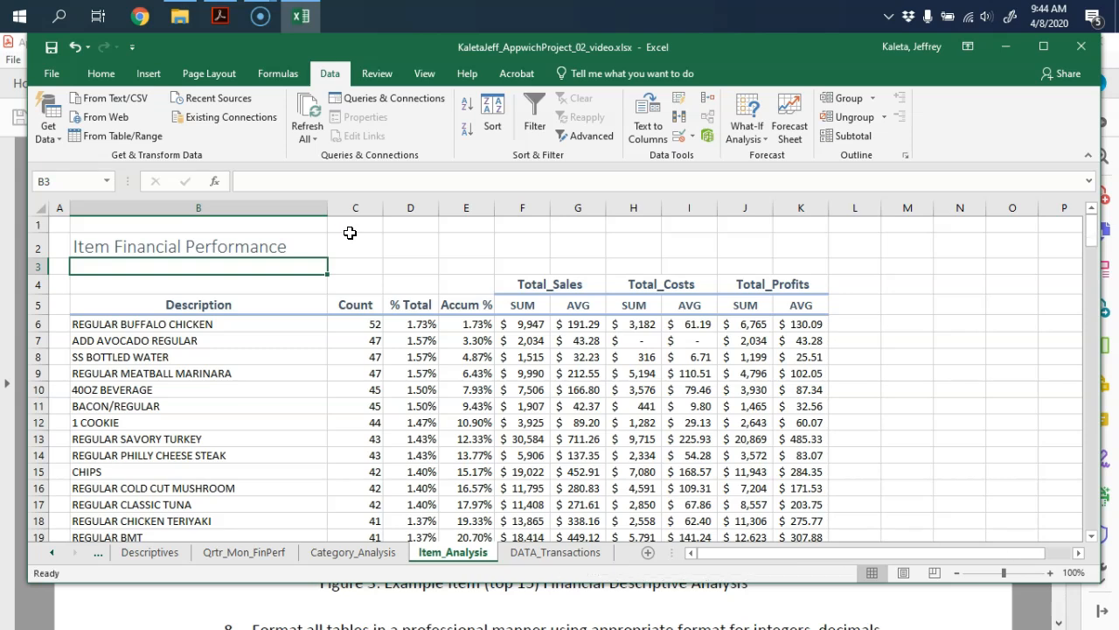